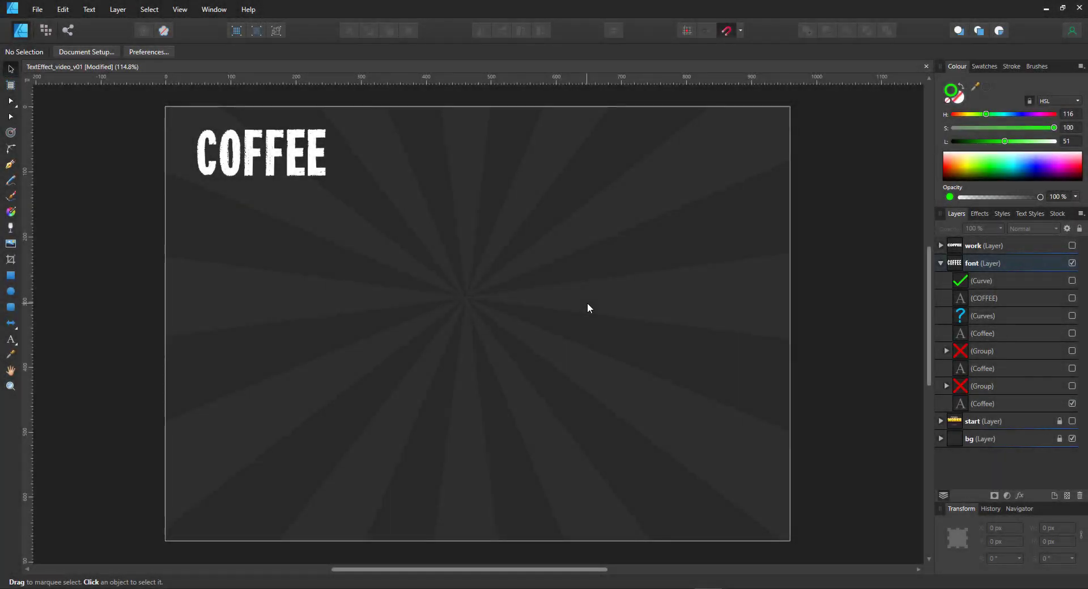
# Select the grunge COFFEE sample text, enlarge it and restore its original size.
pyautogui.click(981, 404)
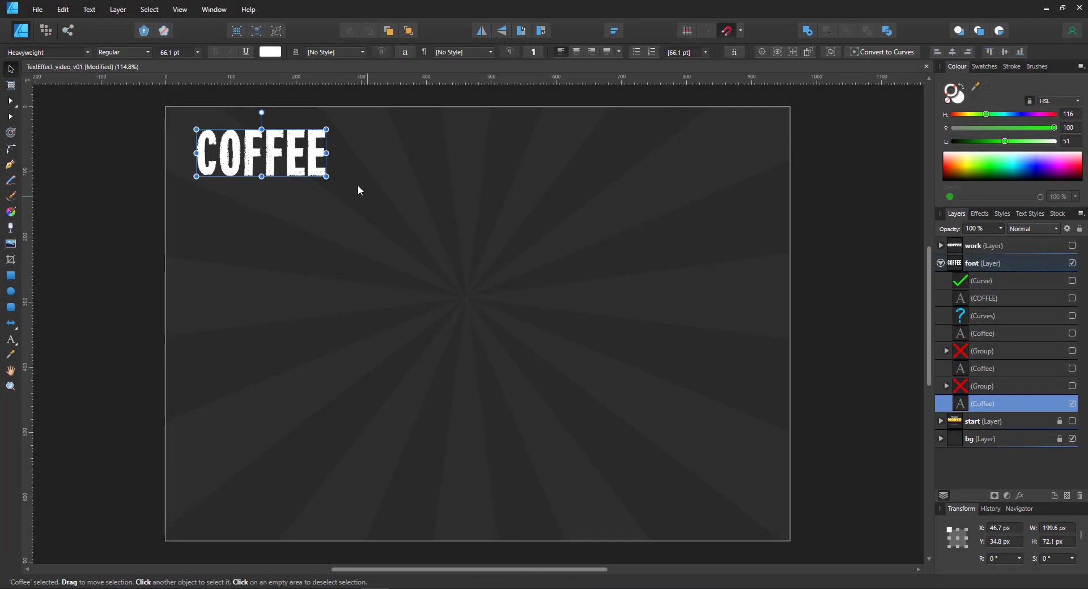
pyautogui.moveTo(330, 176); pyautogui.dragTo(666, 350)
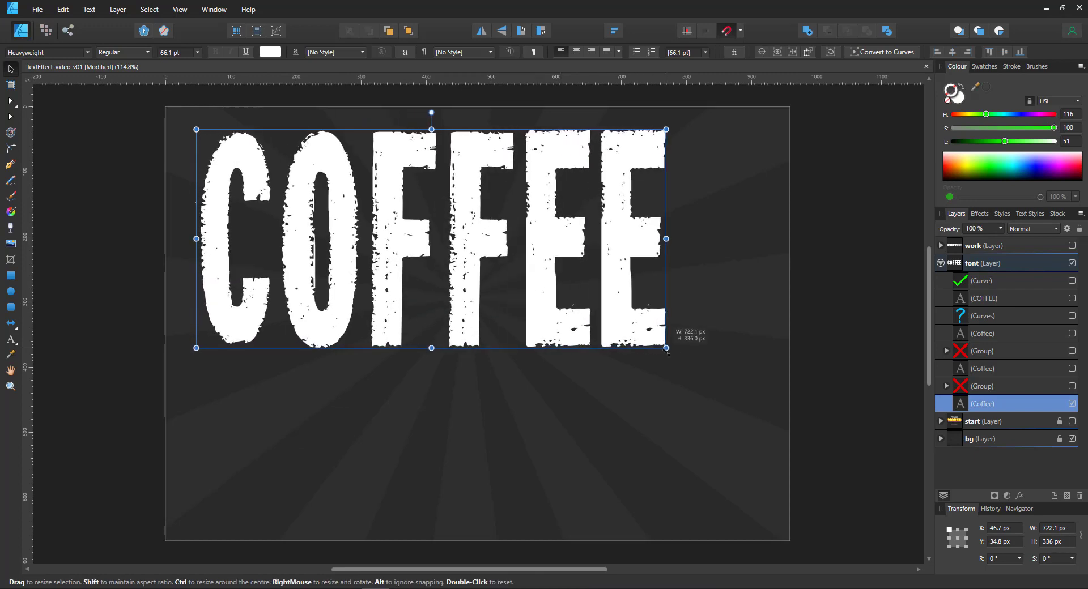
pyautogui.moveTo(665, 352); pyautogui.dragTo(674, 345)
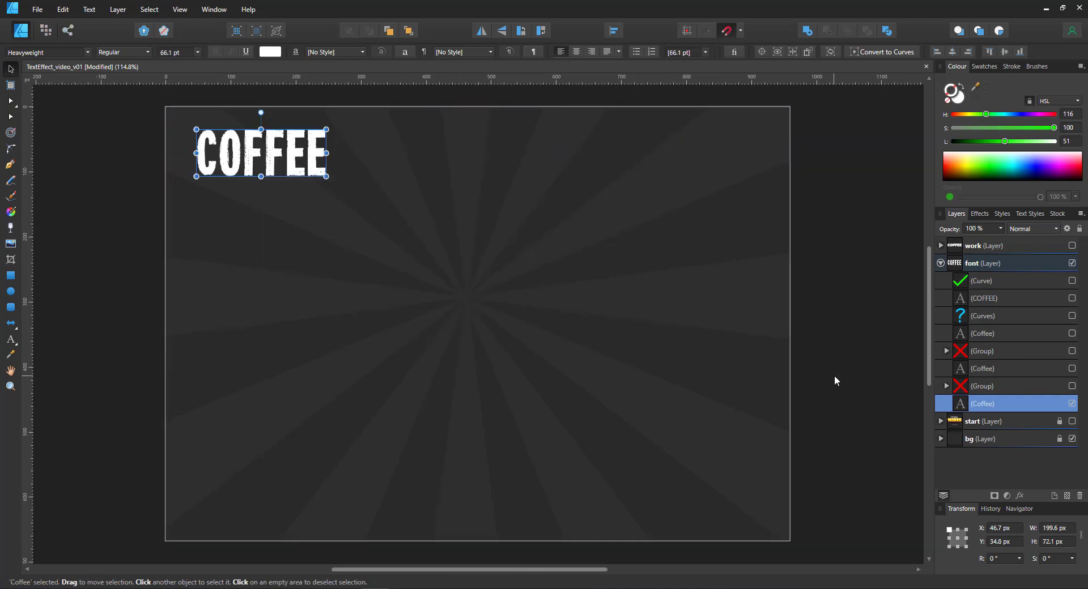
pyautogui.moveTo(1015, 409)
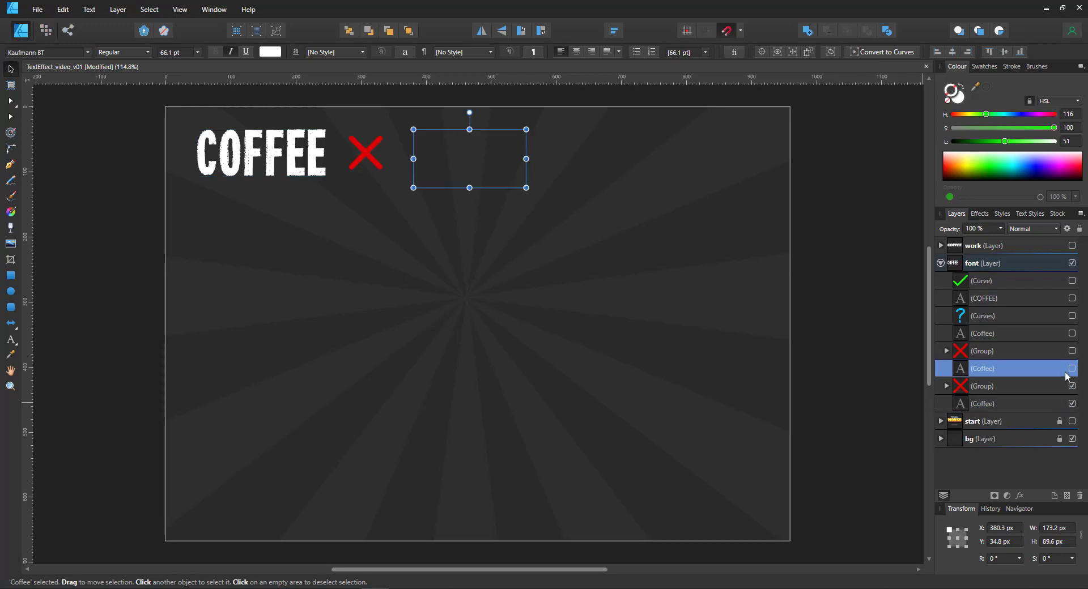
# Reveal the remaining font samples with their red crosses and the blue question mark.
pyautogui.click(1072, 368)
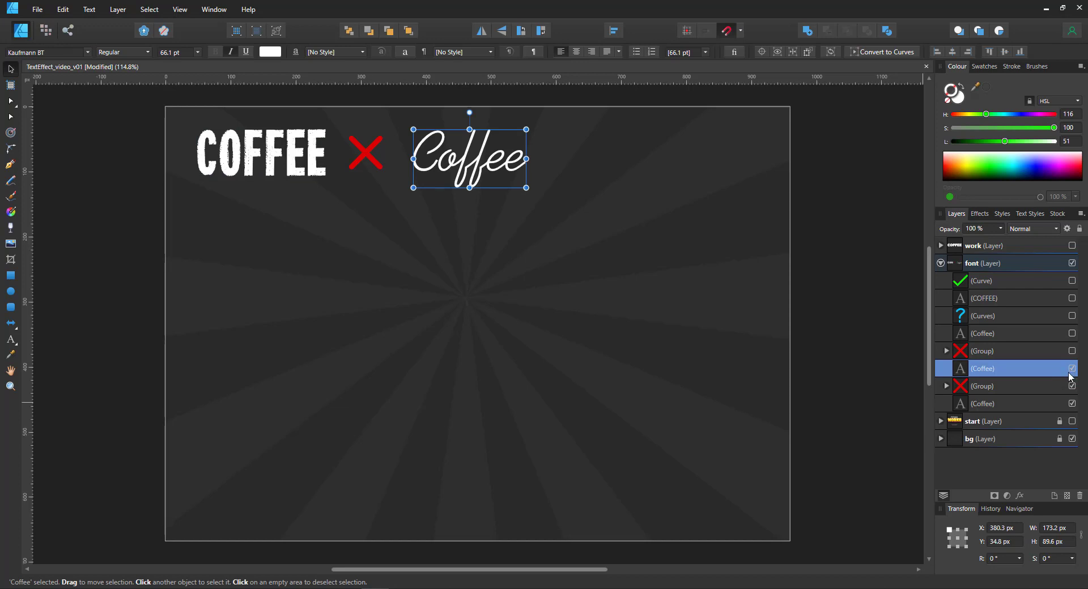
pyautogui.click(1072, 350)
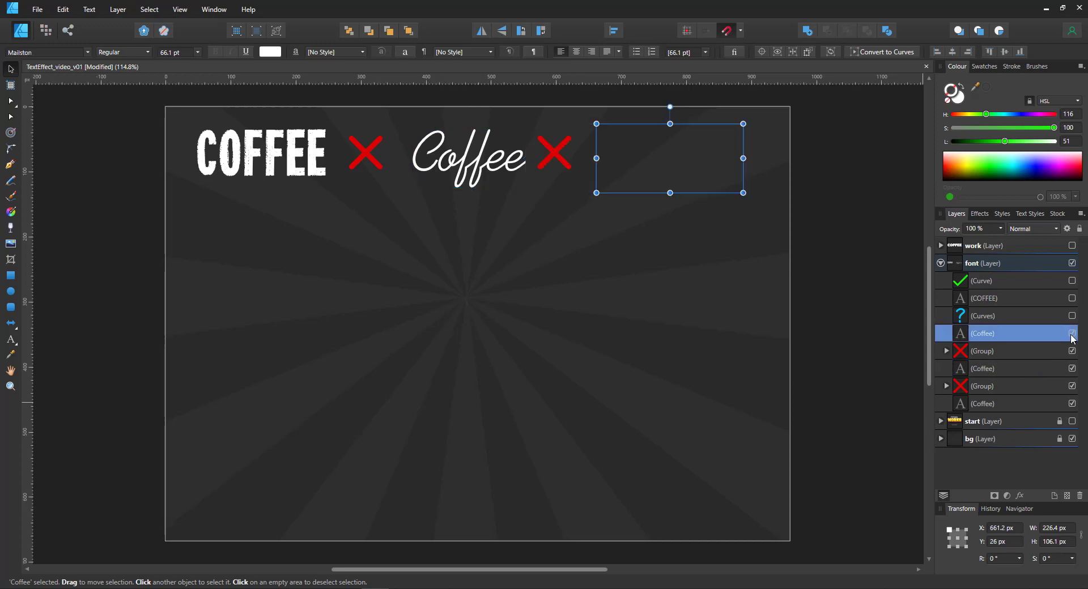
pyautogui.click(1071, 333)
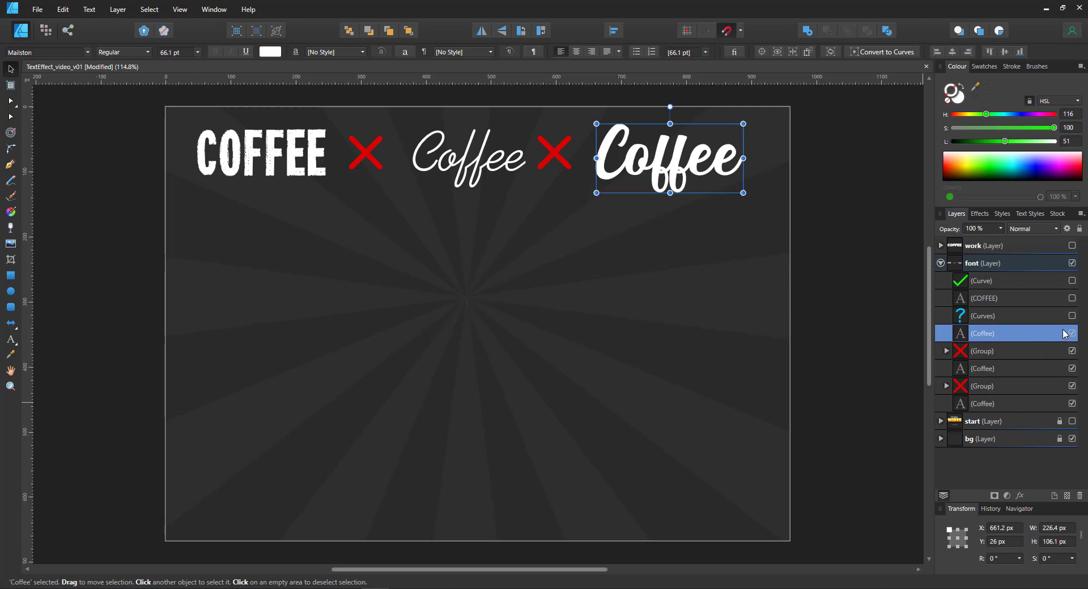
pyautogui.click(1071, 316)
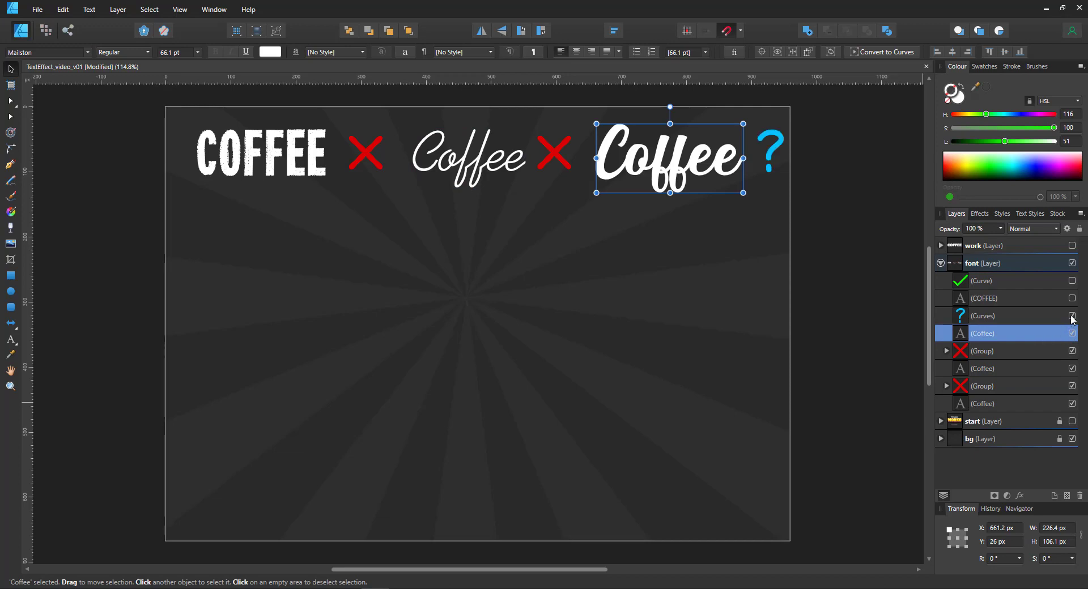
pyautogui.click(983, 298)
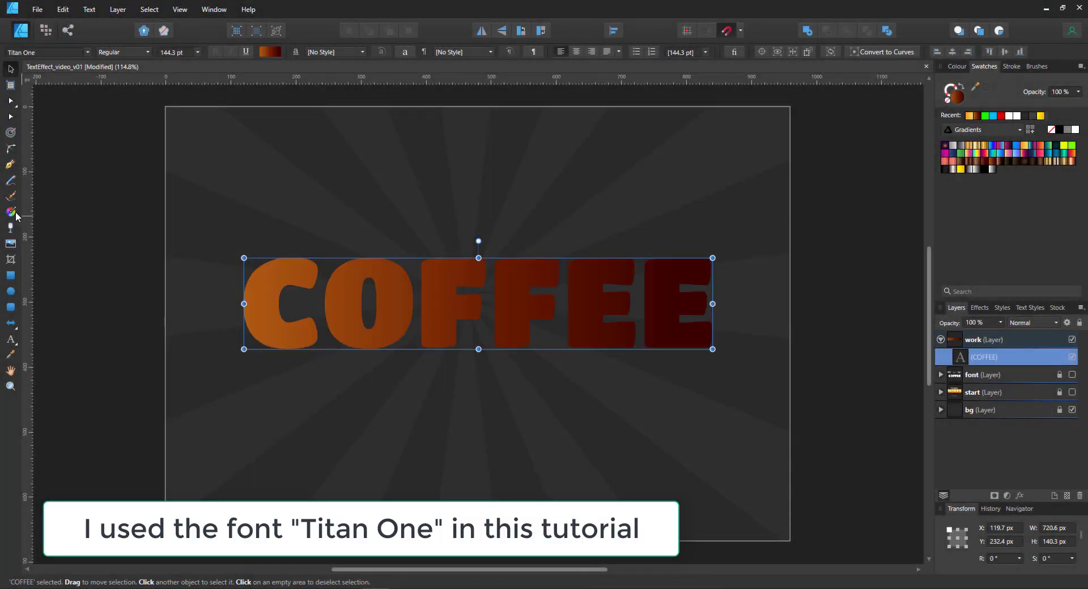
# Make the COFFEE gradient run top to bottom and select the lower copy for a thick rounded contour.
pyautogui.click(10, 212)
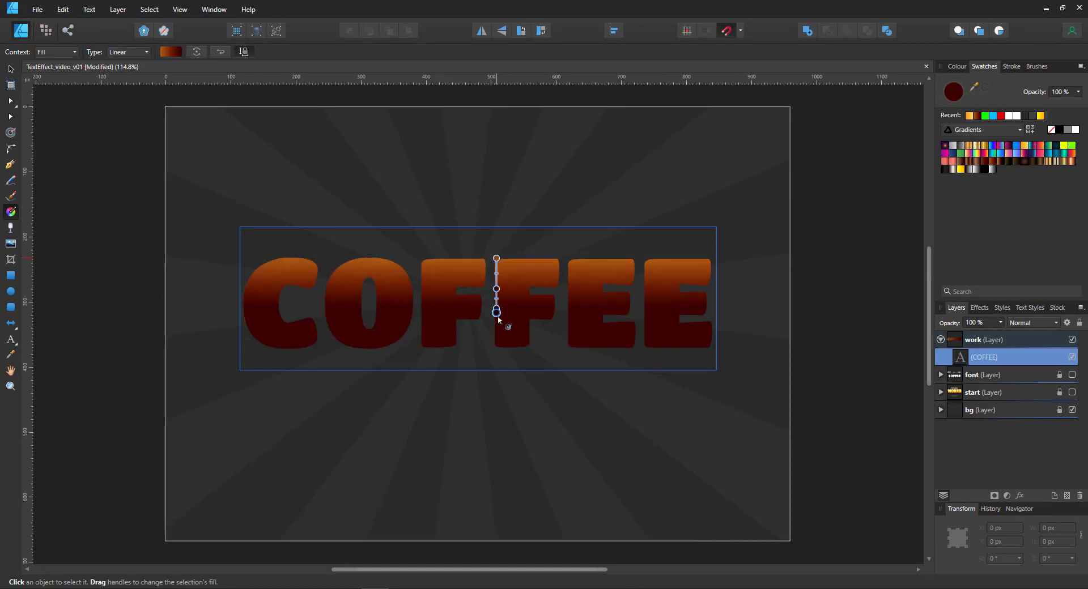
pyautogui.moveTo(497, 313); pyautogui.dragTo(496, 349)
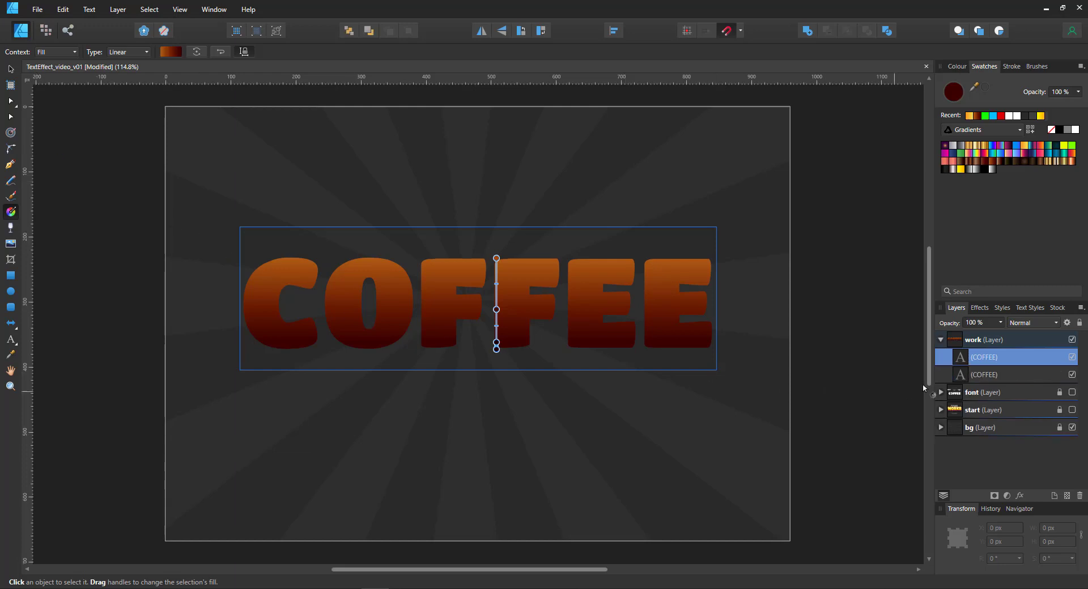
pyautogui.click(983, 375)
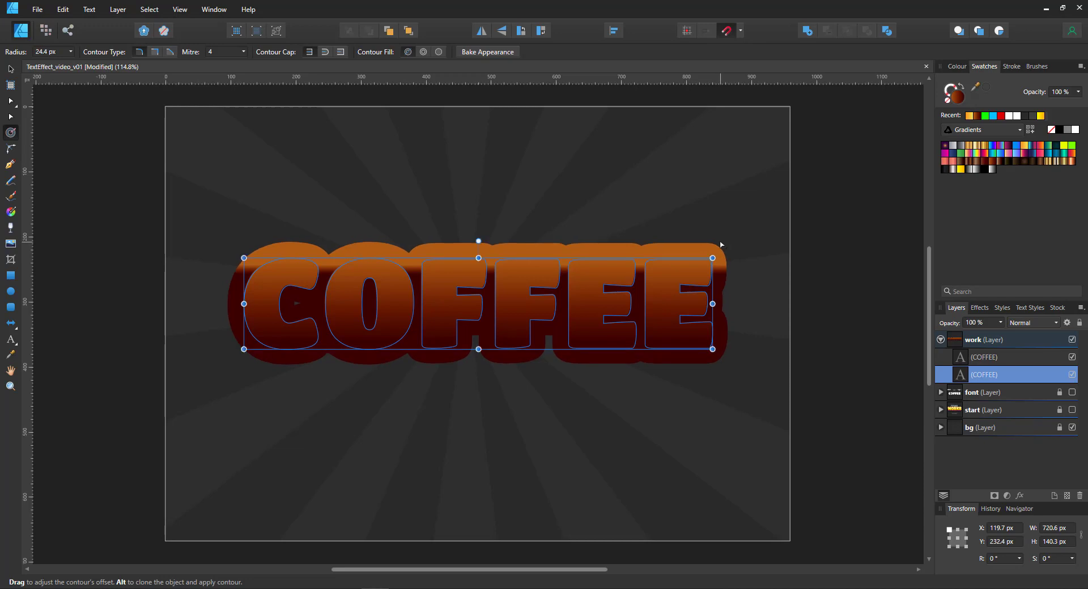
pyautogui.moveTo(1020, 169)
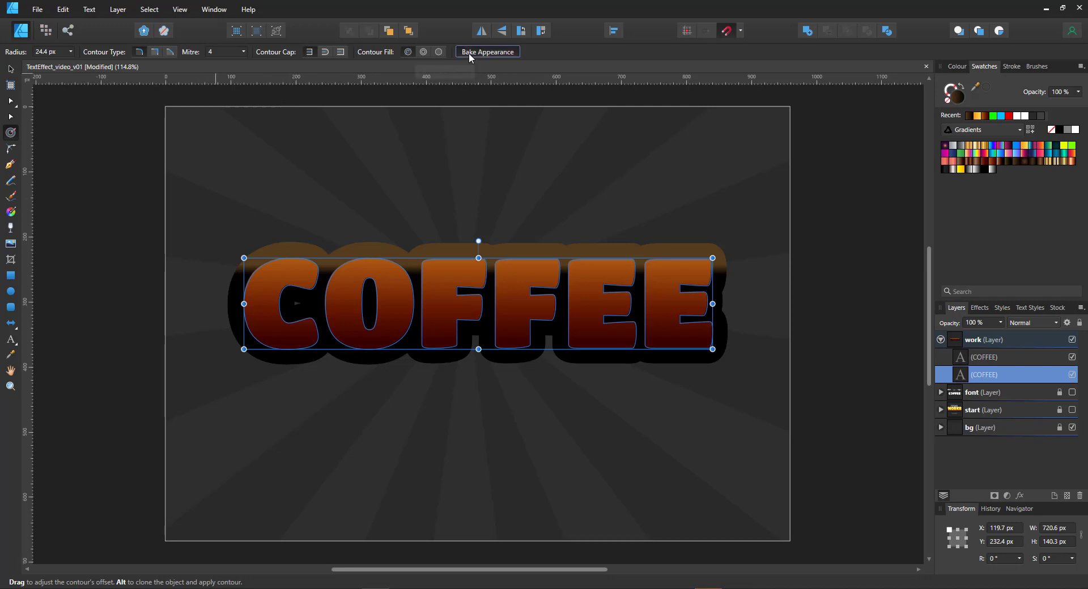
# Bake the contoured copy into one curves shape ready for a dark brown-to-black vertical gradient.
pyautogui.click(486, 51)
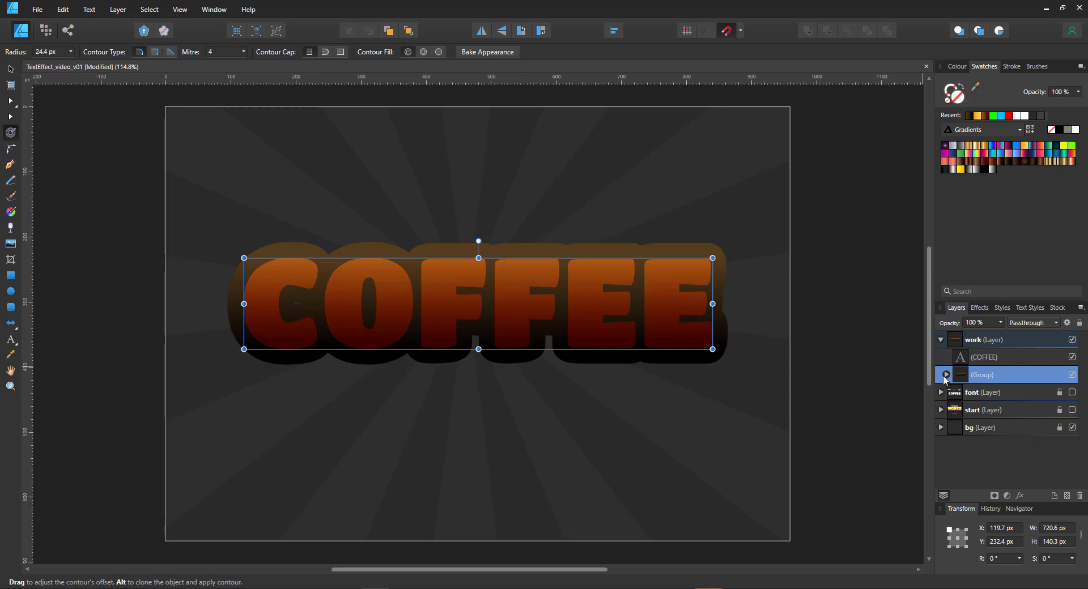
pyautogui.click(946, 375)
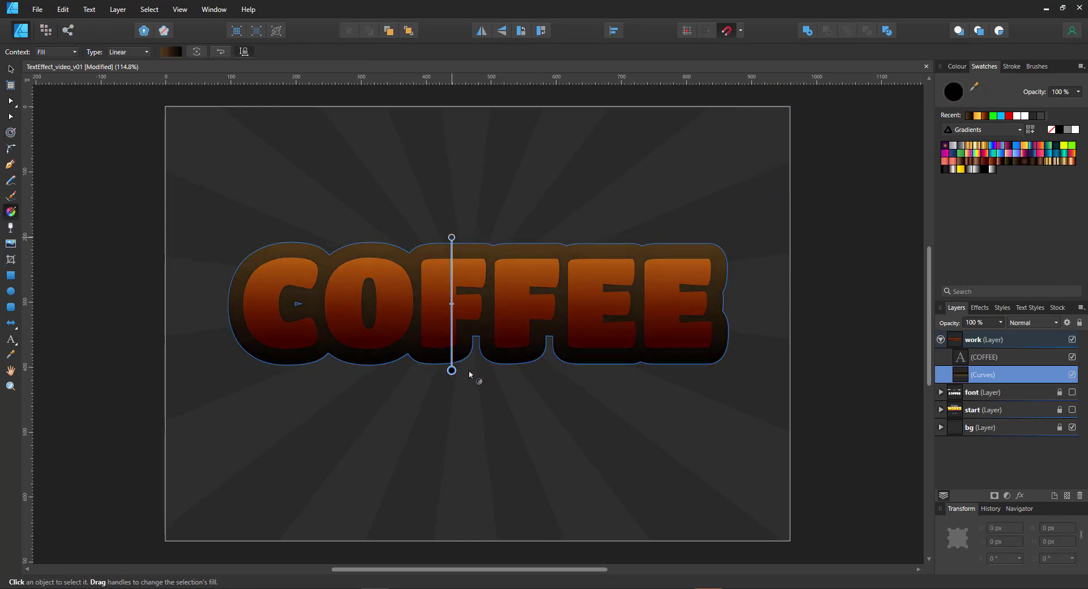
pyautogui.click(10, 74)
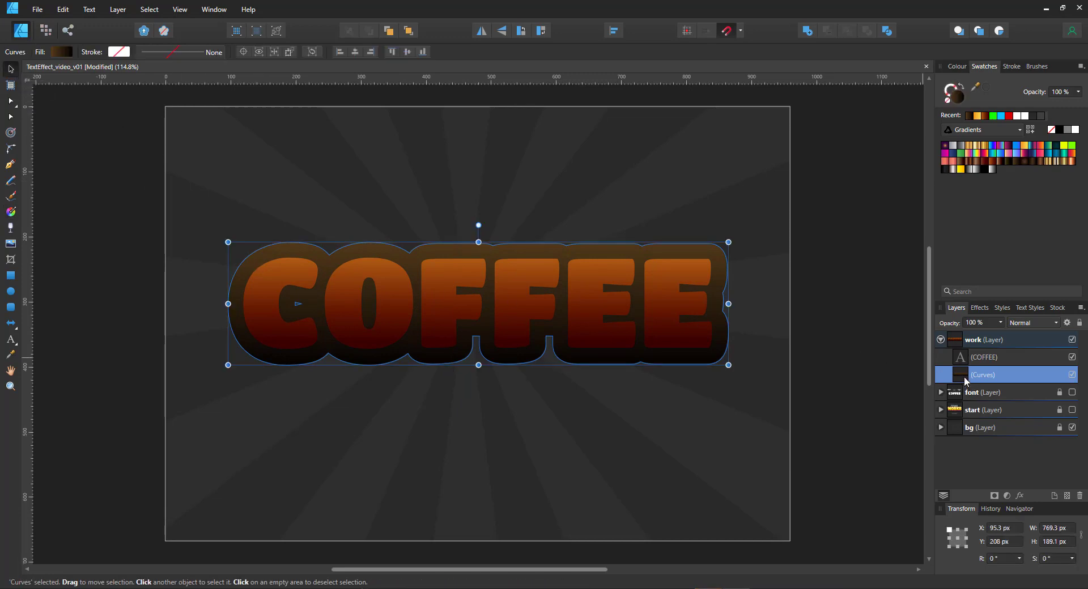
# Duplicate the dark base shape and shift the copy lower beneath the text.
pyautogui.press('ctrl+j')
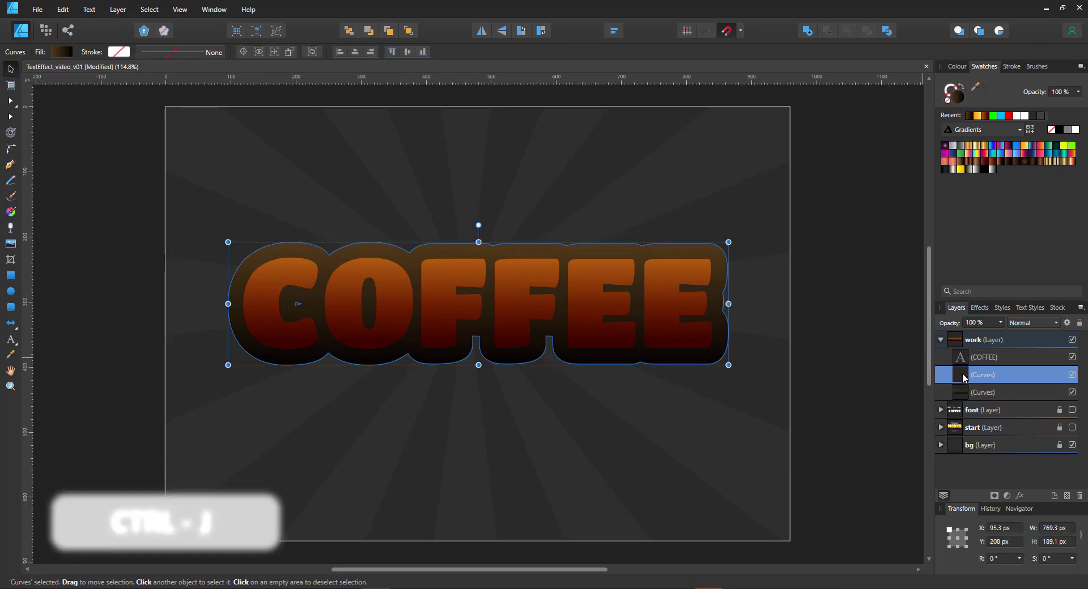
pyautogui.press('ctrl+j')
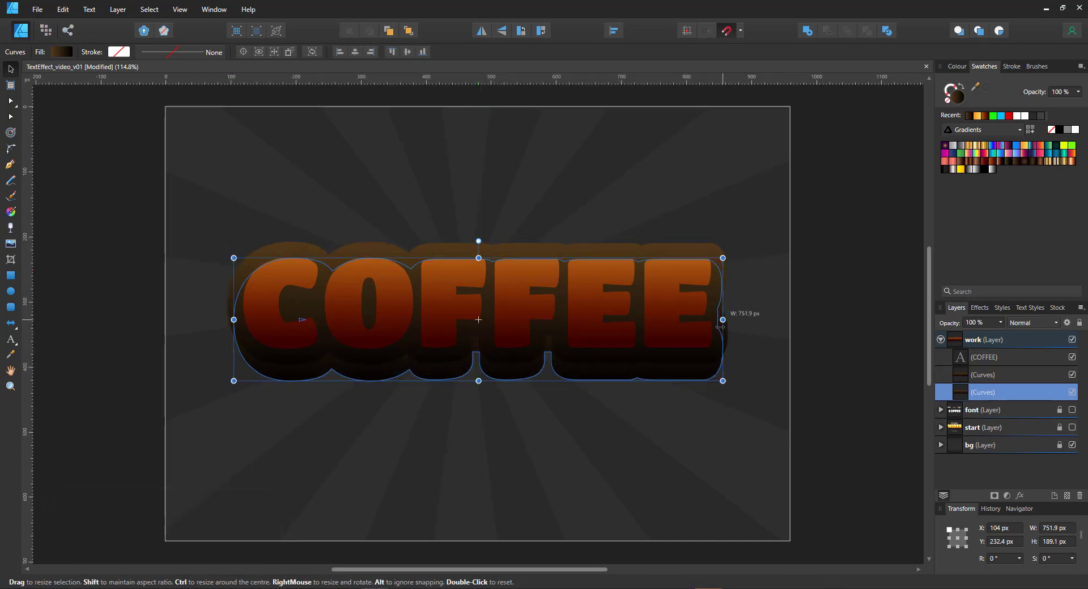
pyautogui.moveTo(721, 319); pyautogui.dragTo(717, 319)
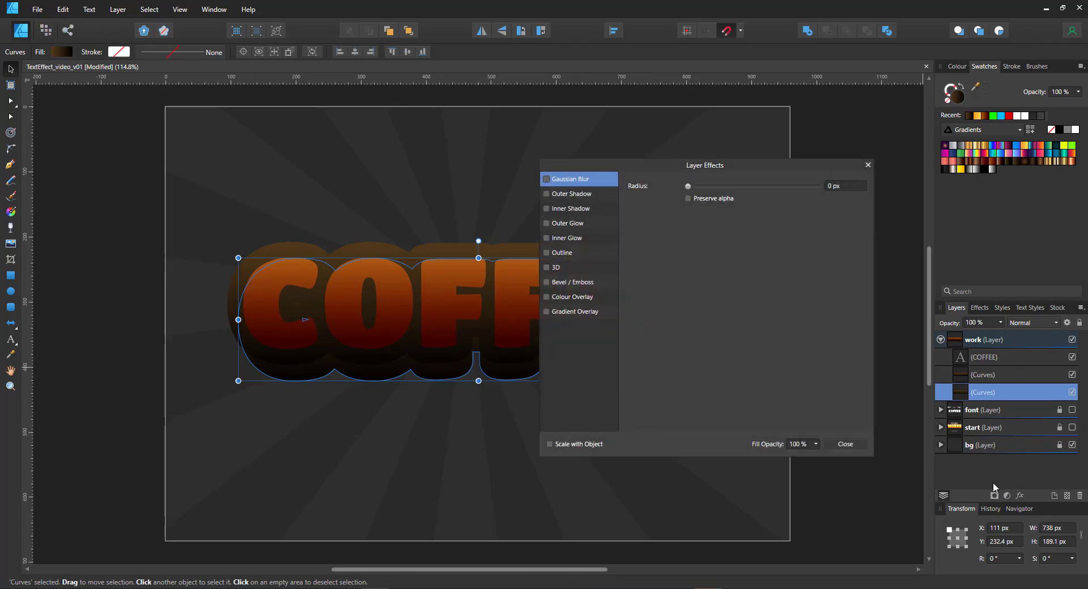
# Give the lower copy a black Colour Overlay at 60% opacity with Multiply blending.
pyautogui.click(547, 297)
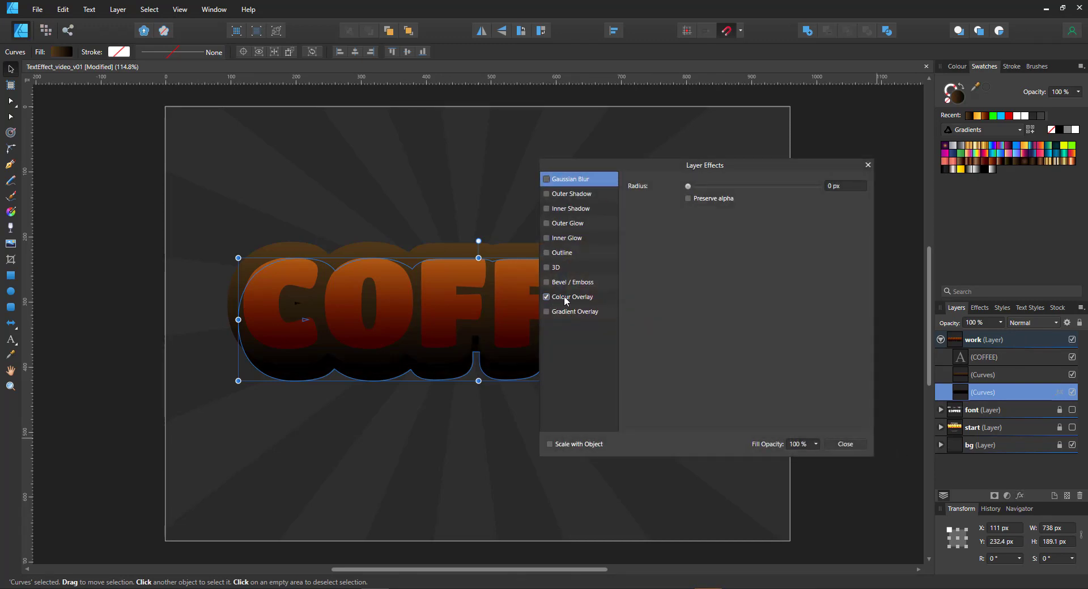
pyautogui.click(573, 297)
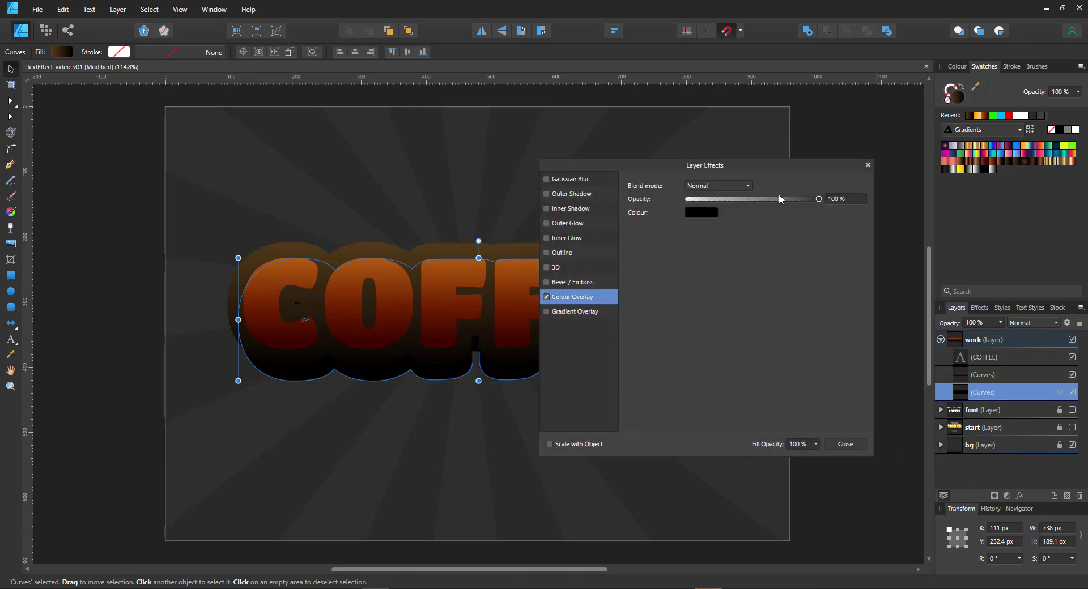
pyautogui.click(717, 185)
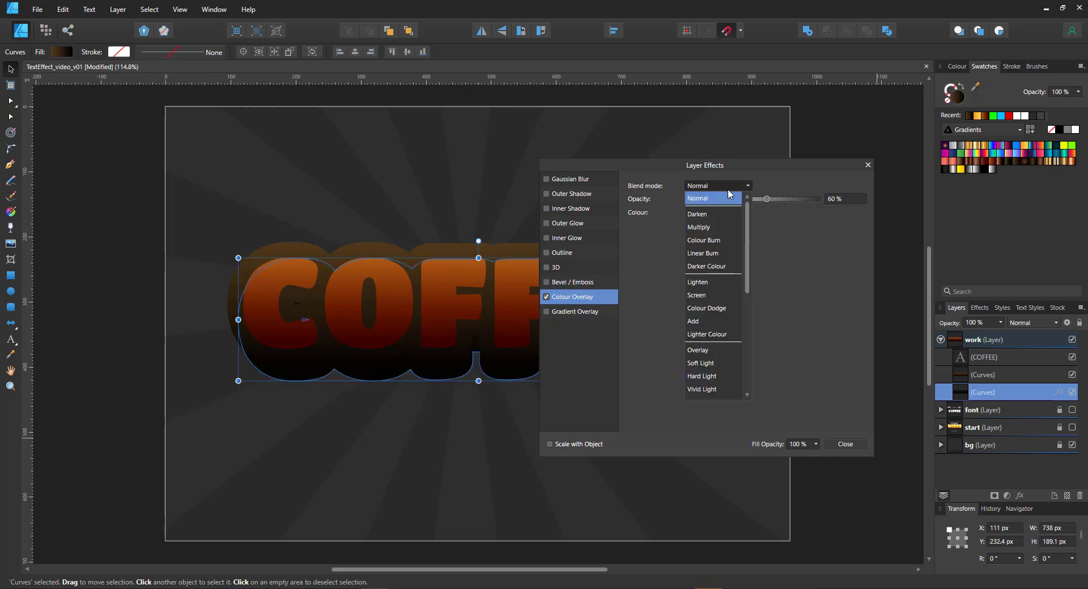
pyautogui.click(700, 226)
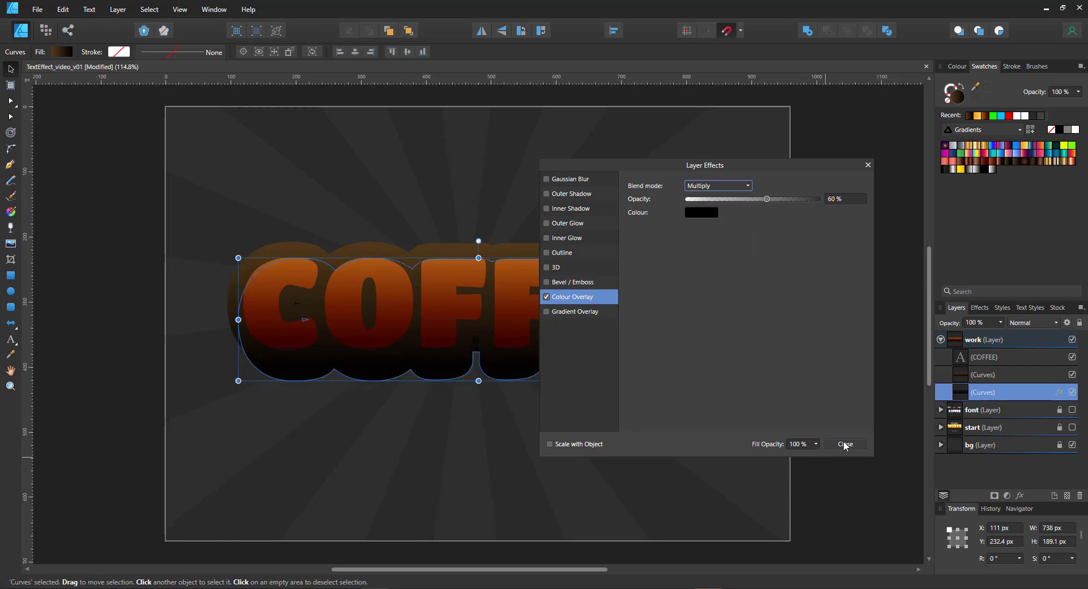
pyautogui.click(844, 444)
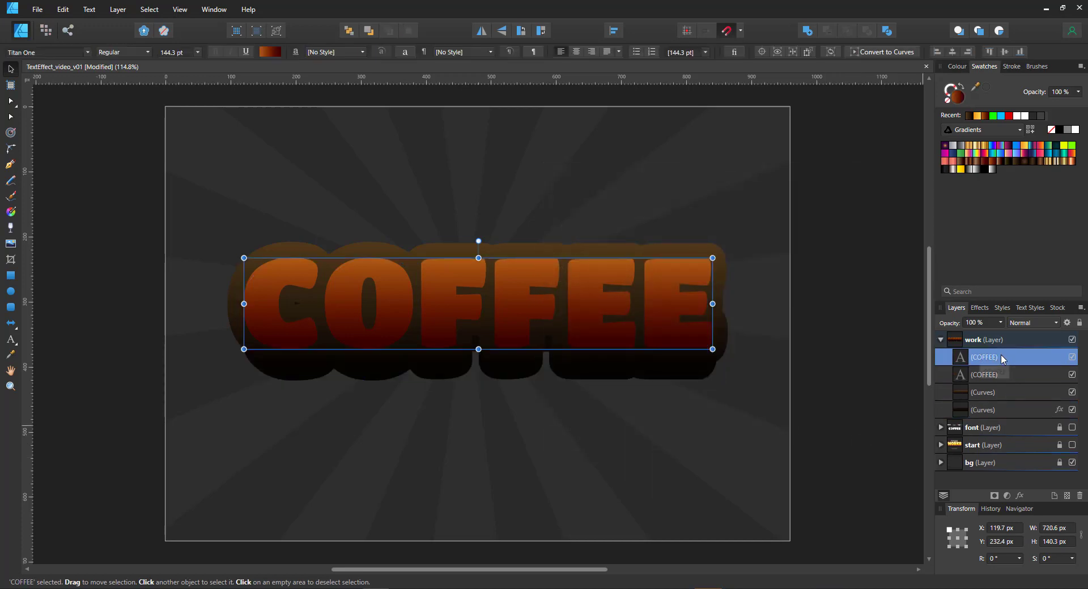
# Brighten the upper text's gradient to vivid orange on top and extend its brown lower end.
pyautogui.press('ctrl+j')
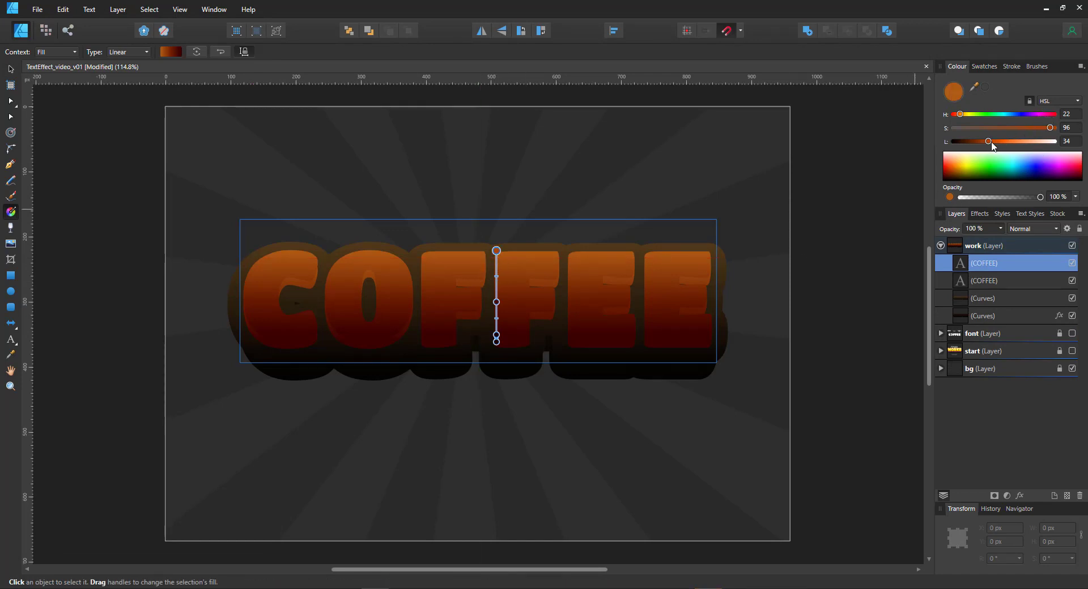
pyautogui.moveTo(988, 141); pyautogui.dragTo(999, 142)
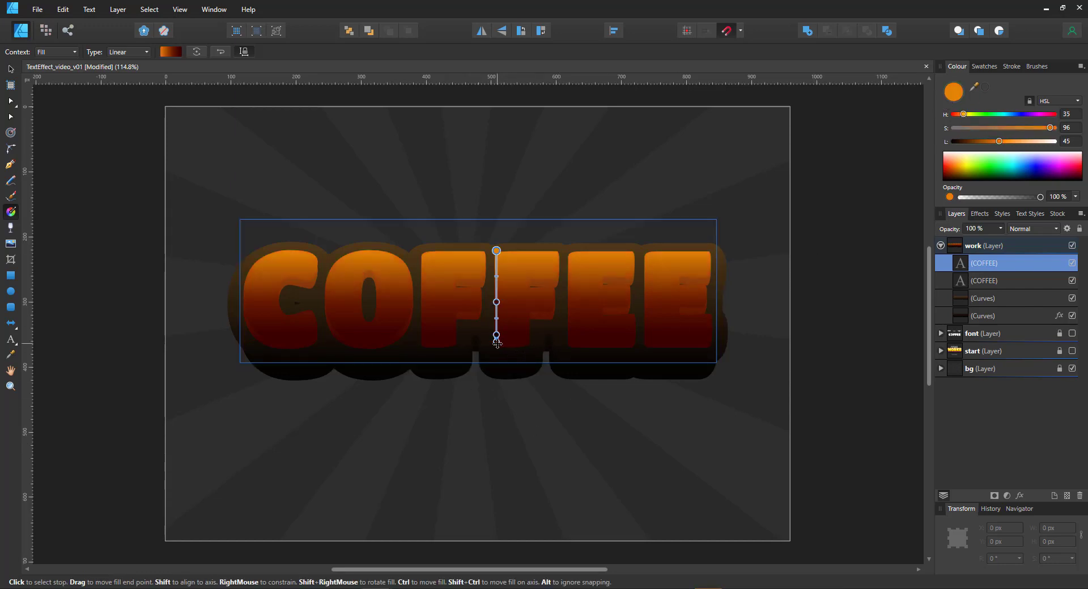
pyautogui.moveTo(496, 338); pyautogui.dragTo(500, 413)
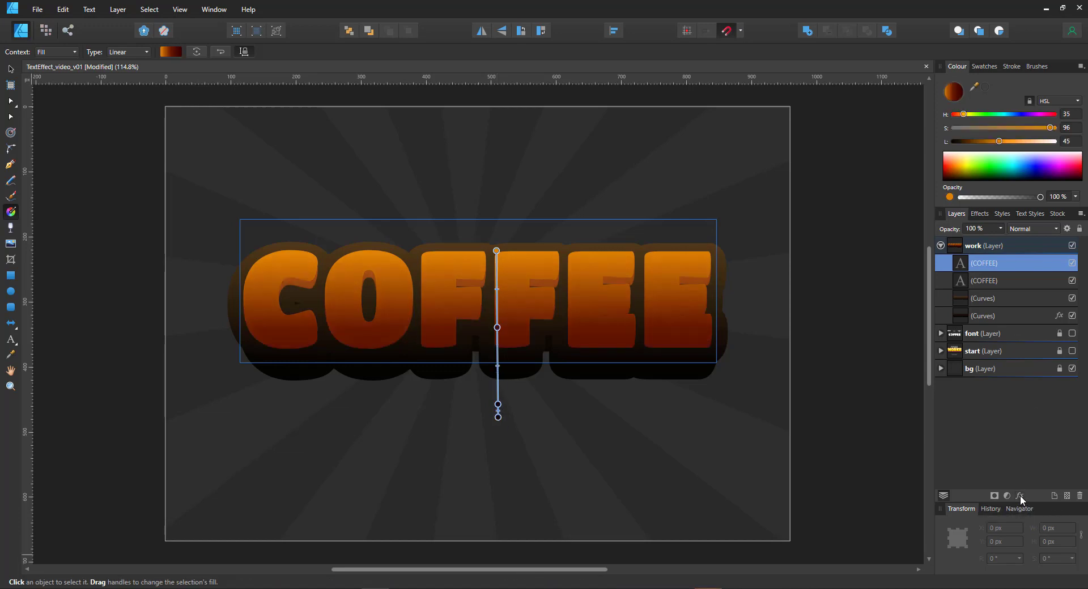
# Add a faint golden-yellow Inner Glow at about 21% opacity to the upper COFFEE text.
pyautogui.click(1019, 498)
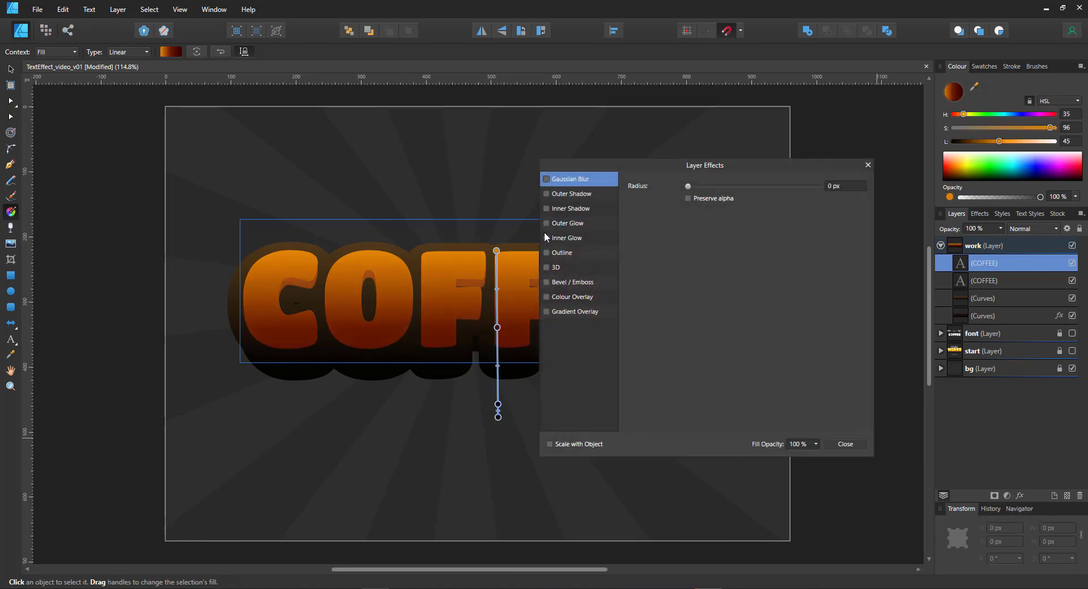
pyautogui.click(567, 237)
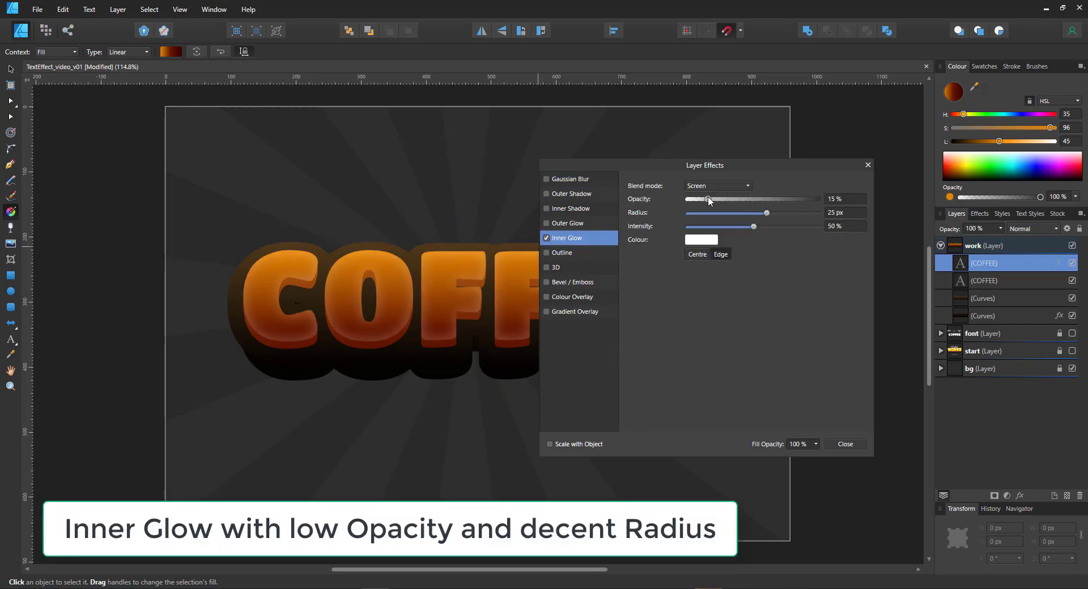
pyautogui.moveTo(707, 199); pyautogui.dragTo(717, 200)
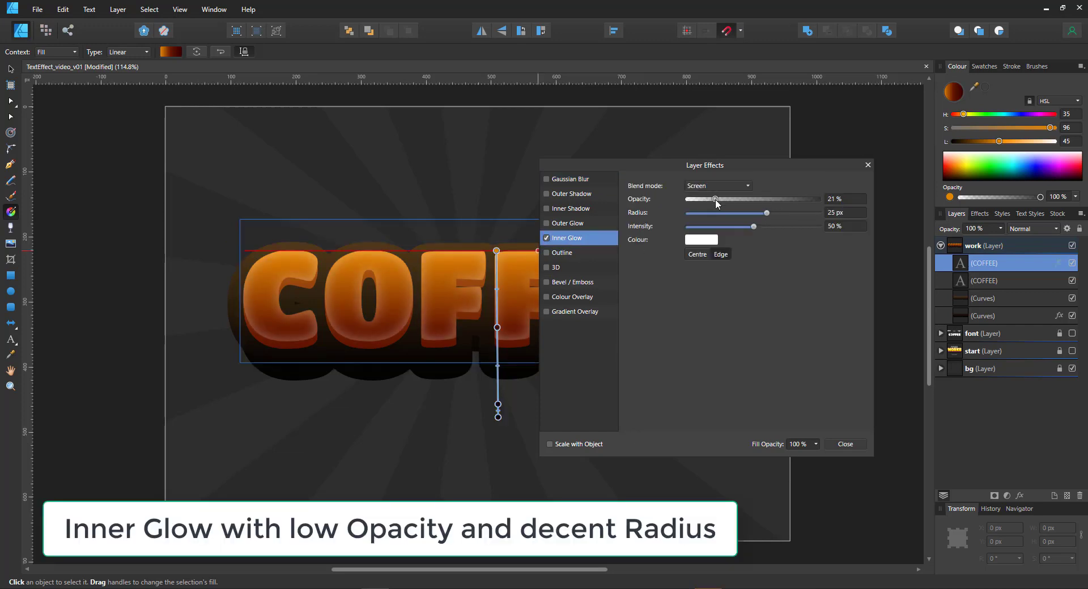
pyautogui.click(700, 239)
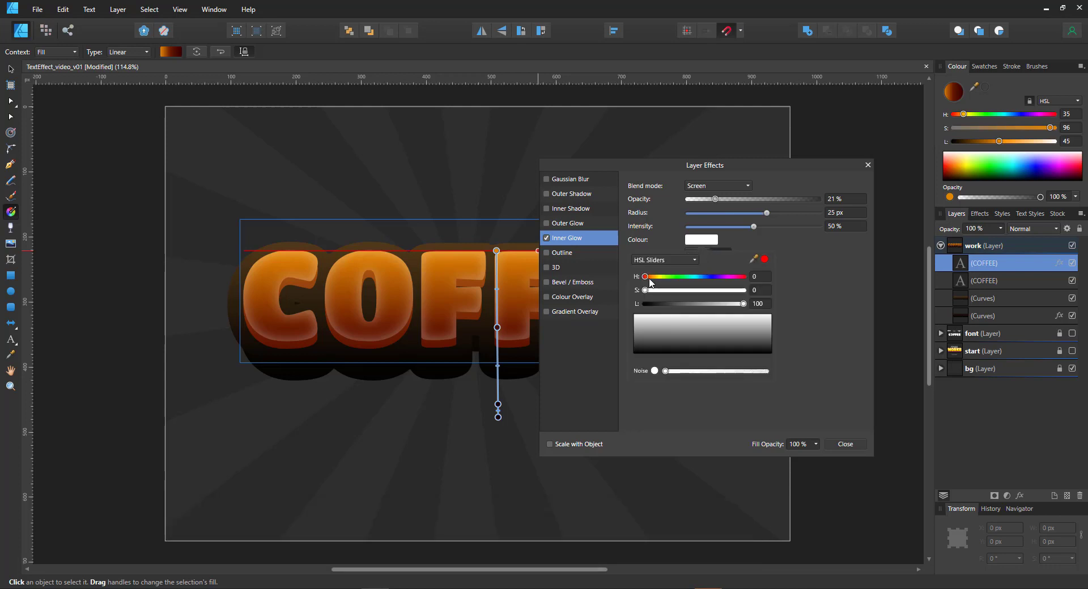
pyautogui.moveTo(645, 289); pyautogui.dragTo(743, 288)
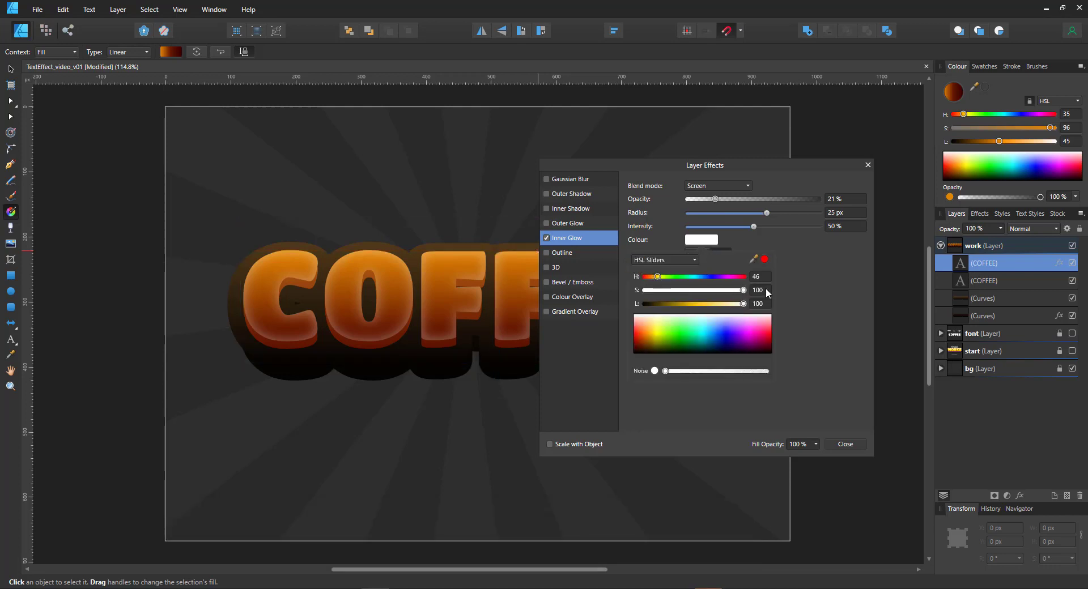
pyautogui.moveTo(742, 304); pyautogui.dragTo(694, 304)
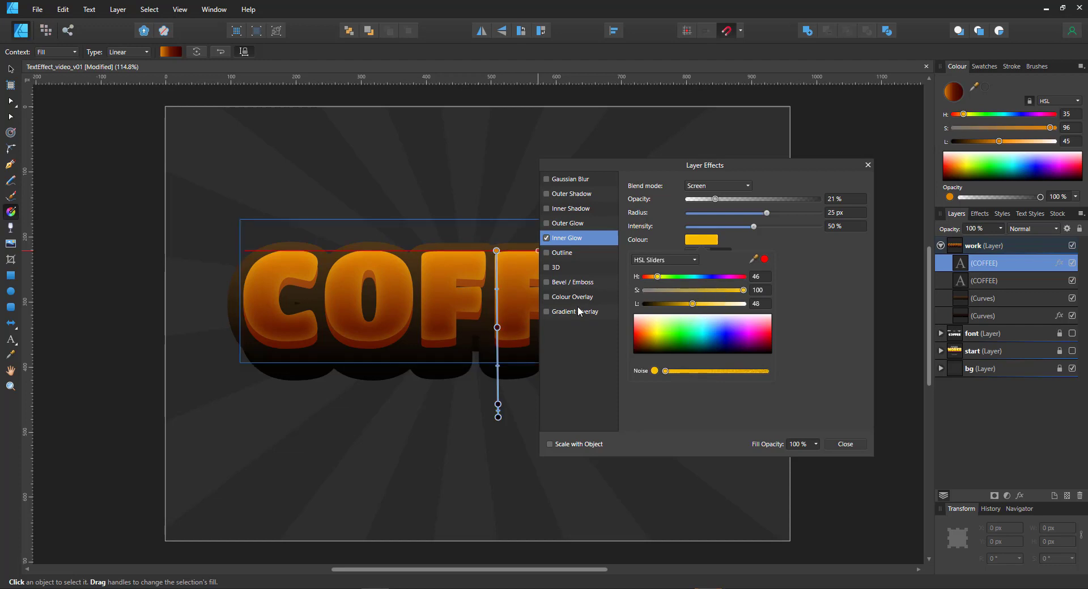
pyautogui.moveTo(548, 287)
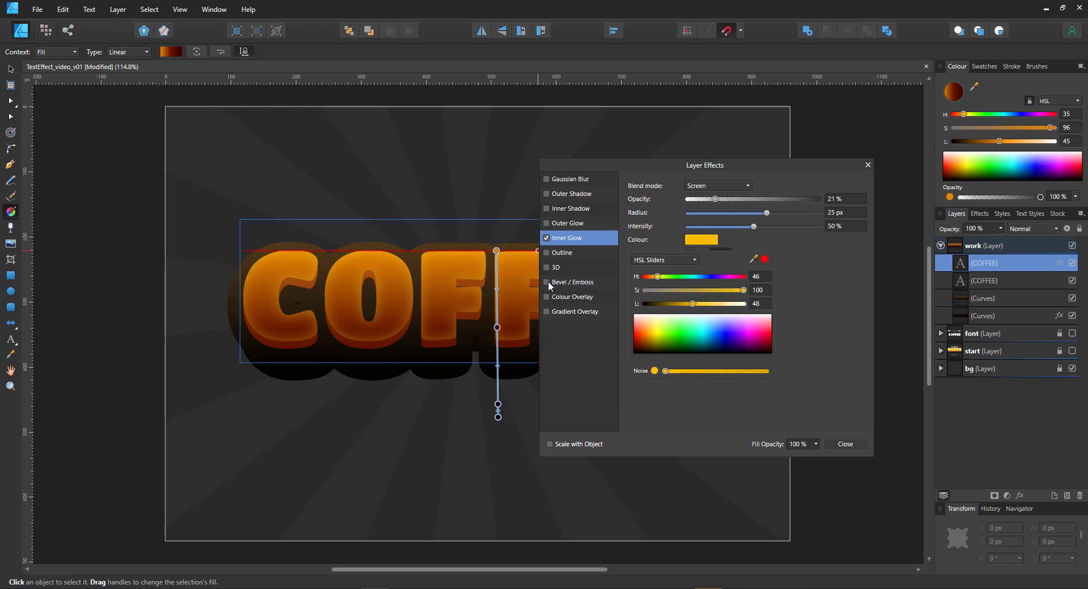
# Add an inner bevel with full-strength highlight and soft 35% shadow.
pyautogui.click(547, 282)
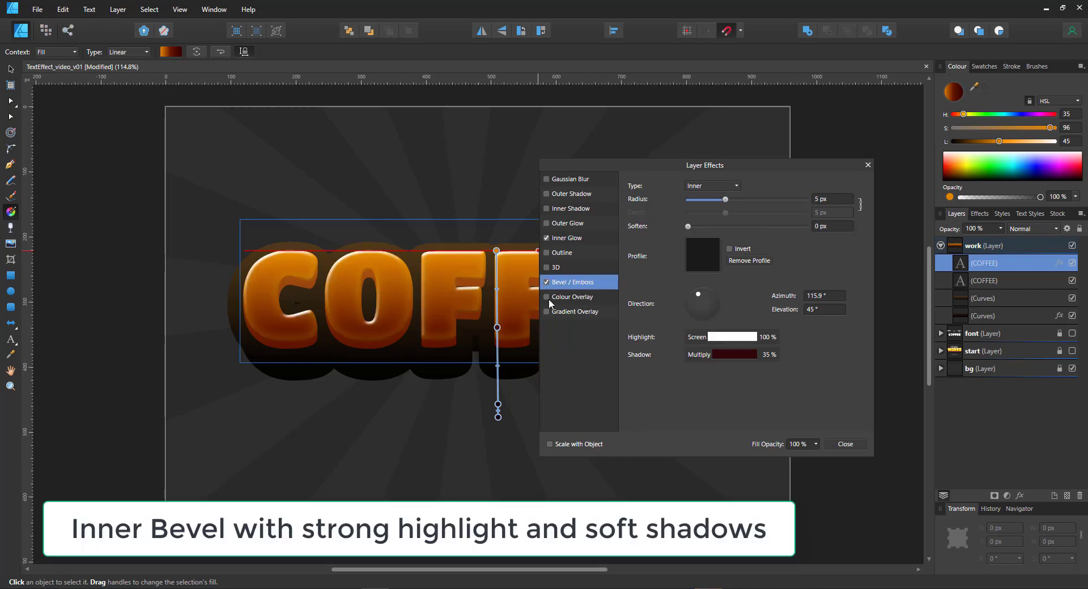
pyautogui.moveTo(758, 344)
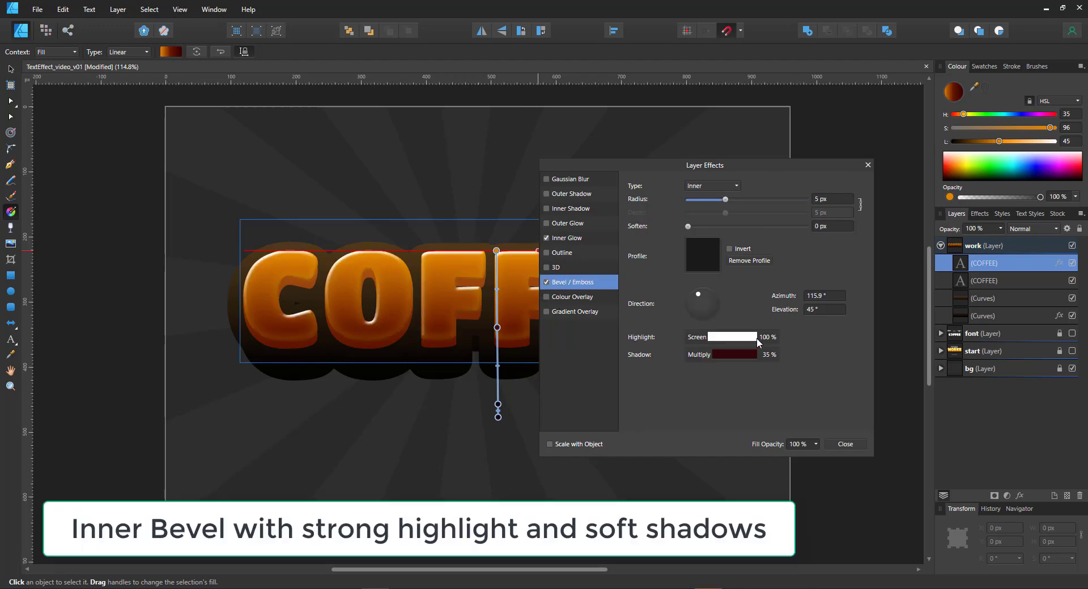
pyautogui.click(722, 337)
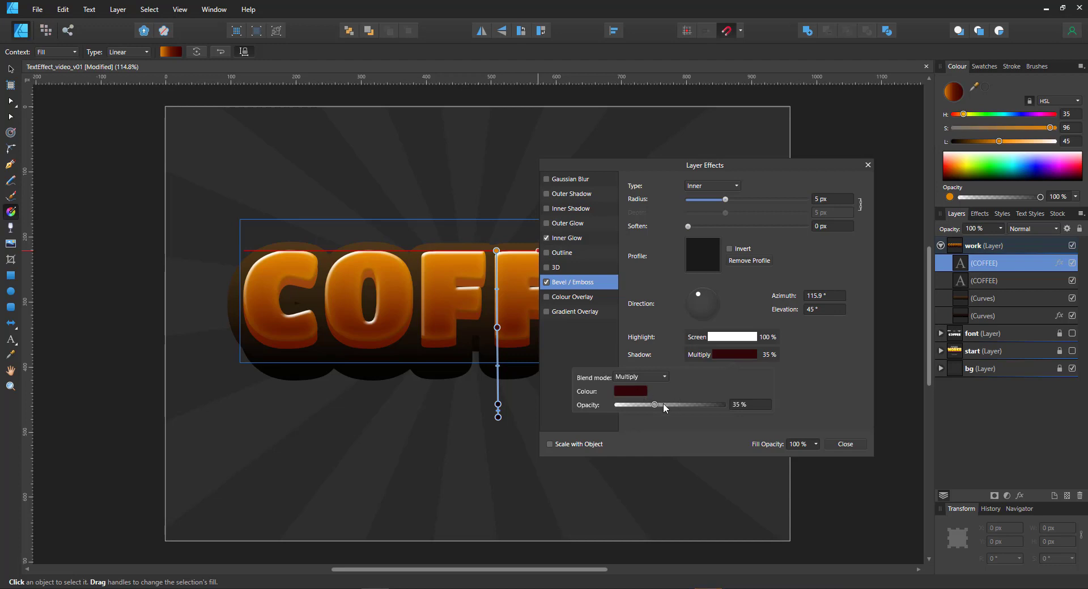
pyautogui.click(630, 391)
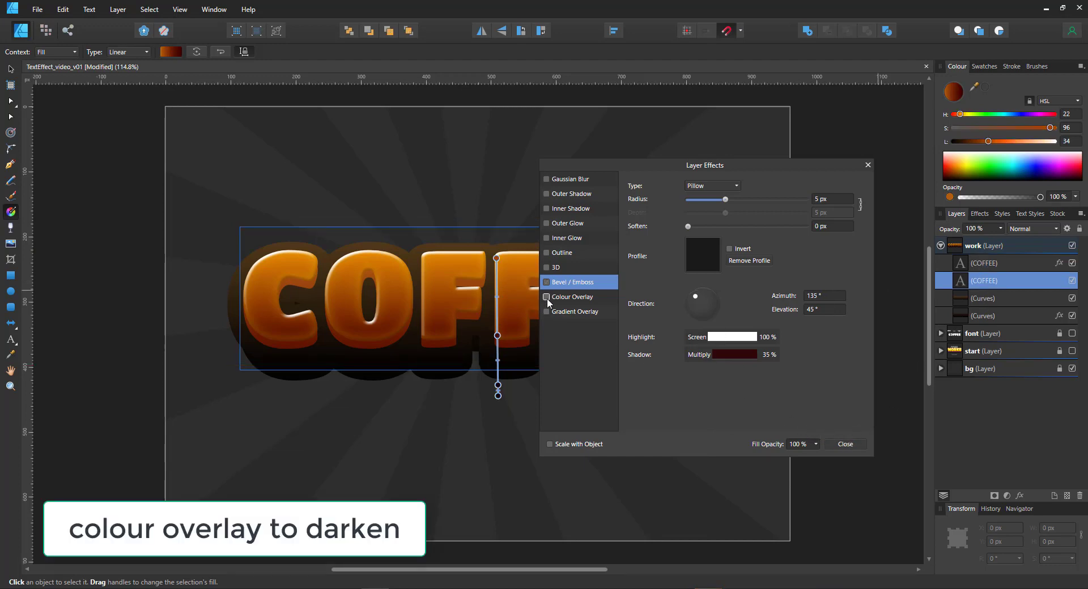
# Apply a fully saturated very dark red Colour Overlay (HSL 360/100/14) to the lower COFFEE copy.
pyautogui.click(546, 297)
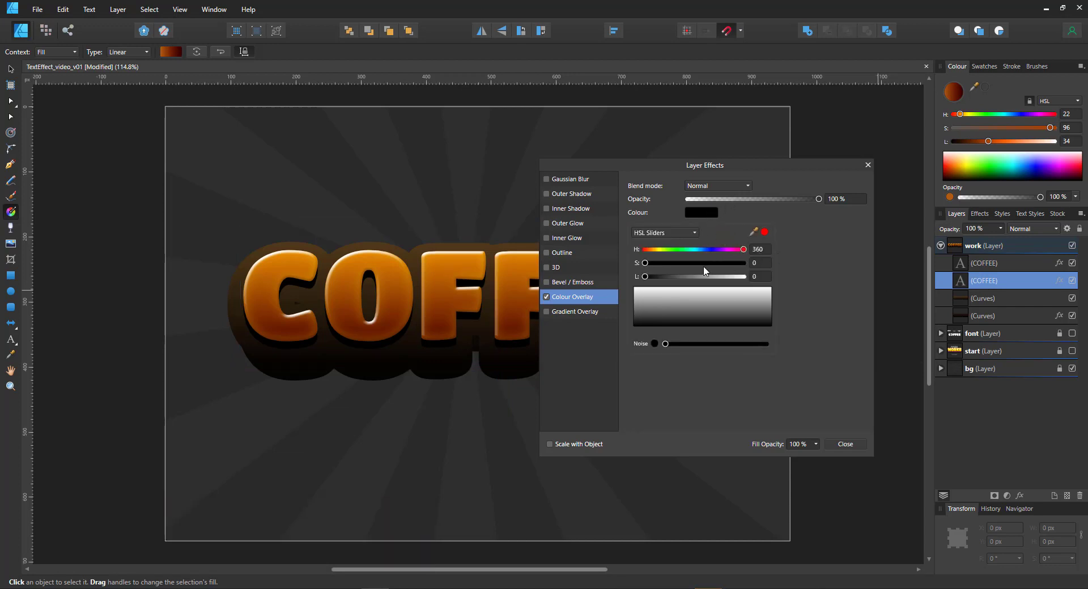
pyautogui.moveTo(645, 263); pyautogui.dragTo(674, 263)
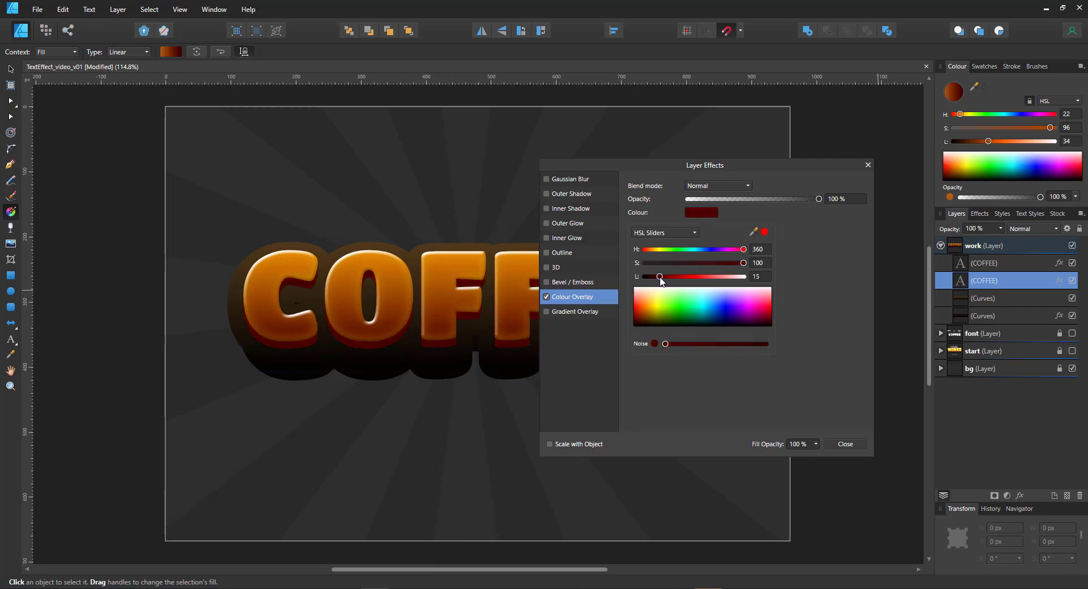
pyautogui.moveTo(660, 277); pyautogui.dragTo(661, 277)
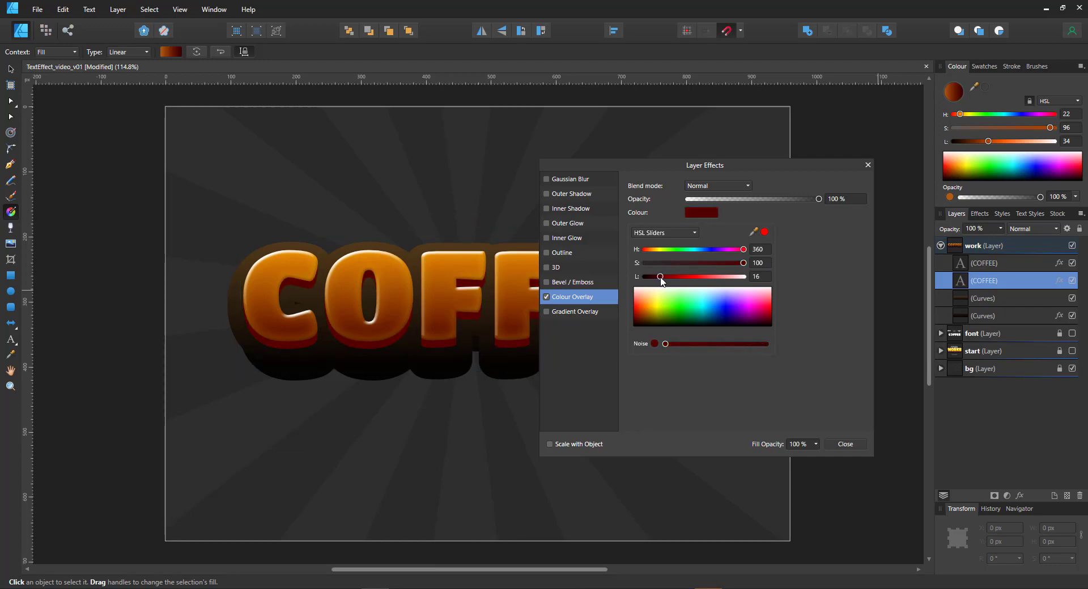
pyautogui.moveTo(661, 276); pyautogui.dragTo(659, 277)
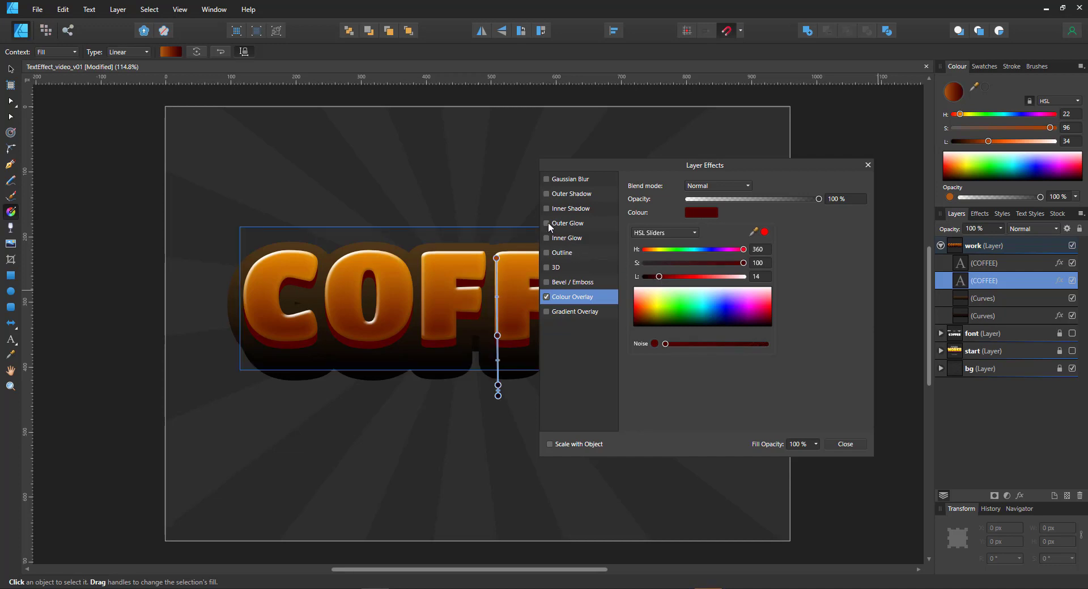
pyautogui.moveTo(551, 264)
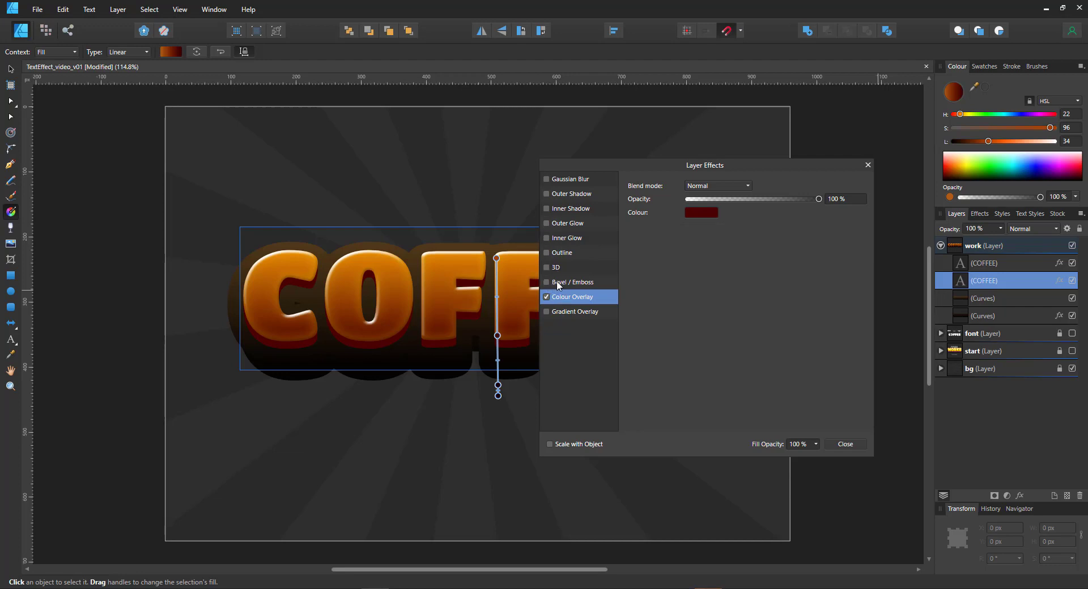
# Add an Inner bevel to the lower copy with the light direction reversed.
pyautogui.click(572, 282)
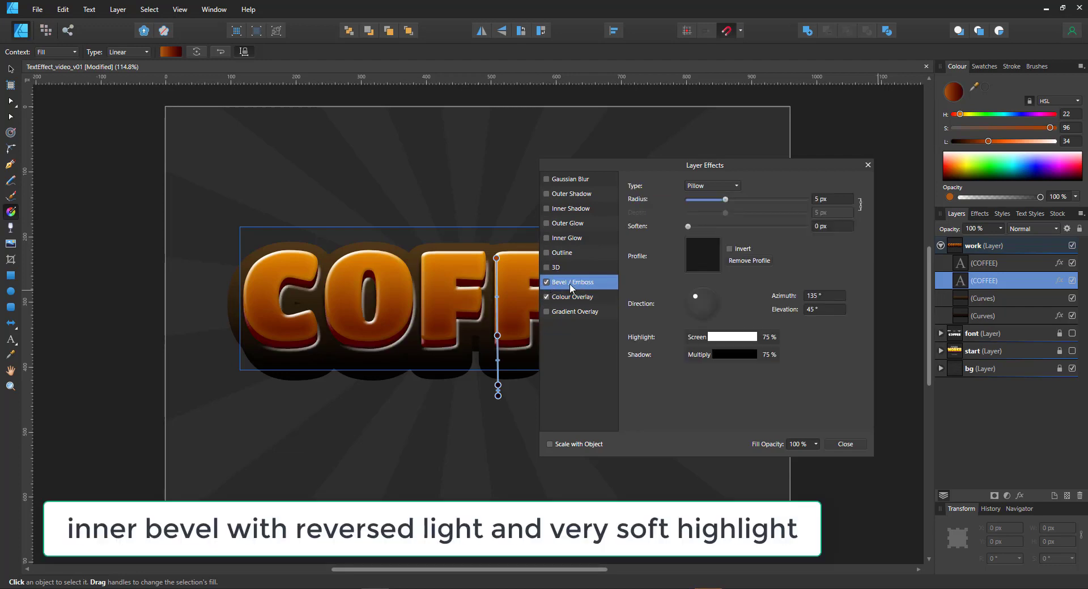
pyautogui.click(711, 186)
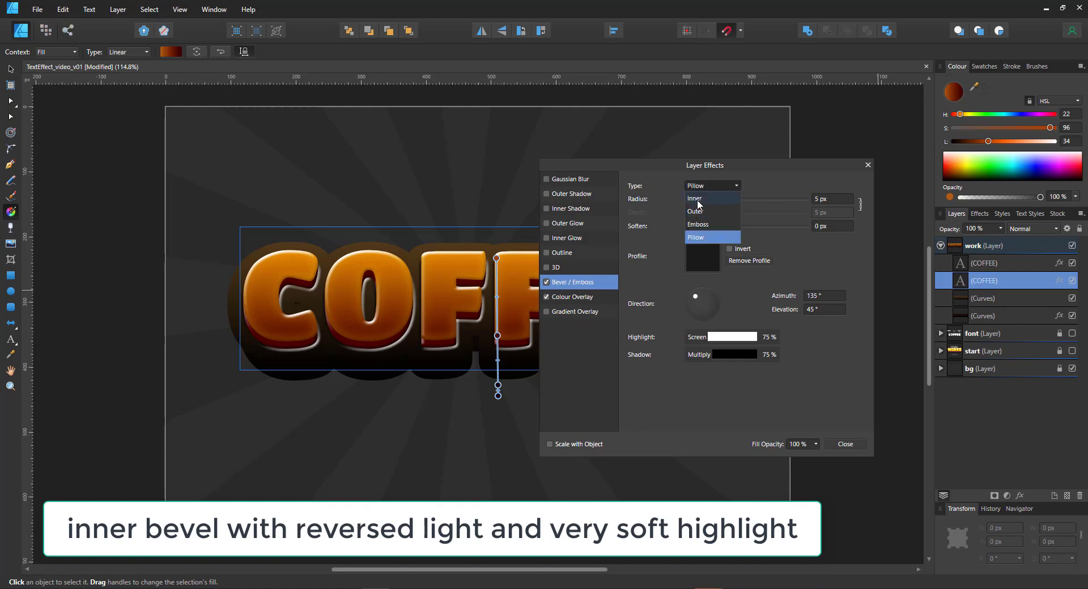
pyautogui.click(695, 198)
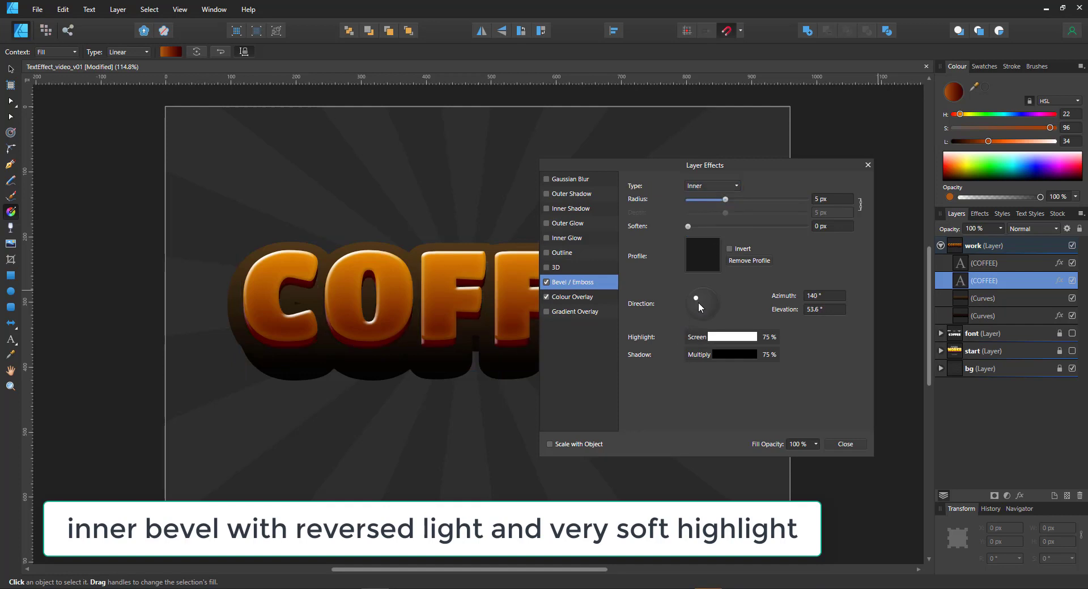
pyautogui.moveTo(696, 298); pyautogui.dragTo(707, 312)
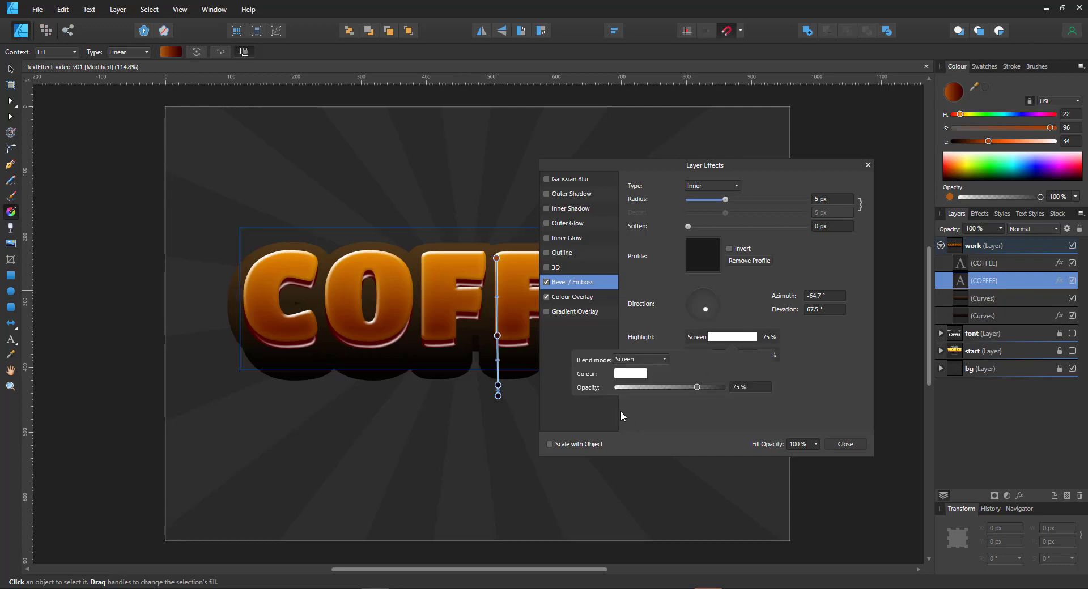
# Lower the bevel highlight to about 6% opacity and tint it warm yellow.
pyautogui.moveTo(697, 387); pyautogui.dragTo(622, 386)
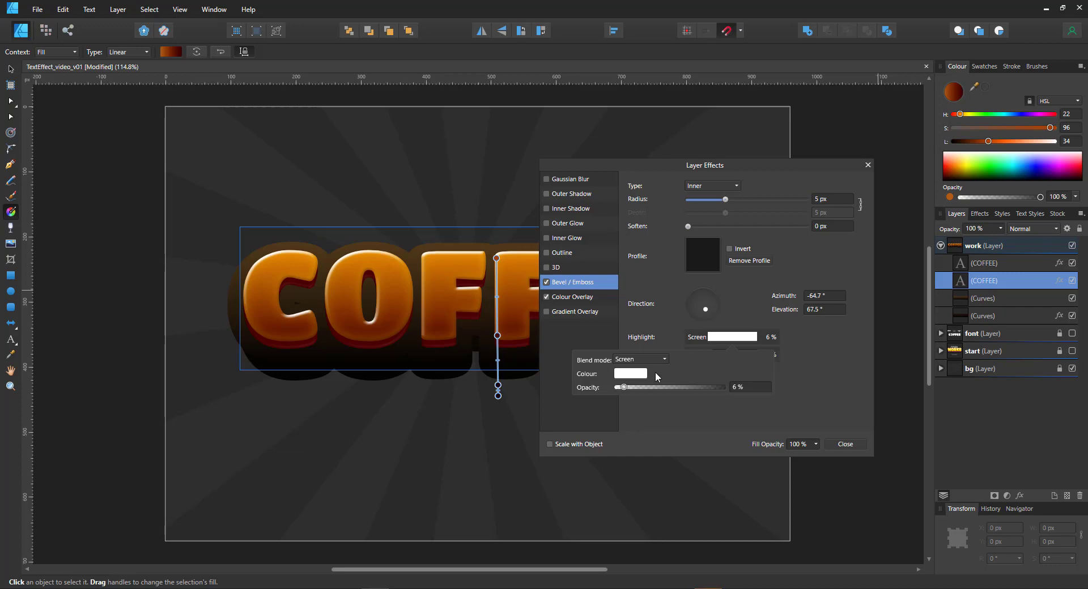
pyautogui.click(630, 374)
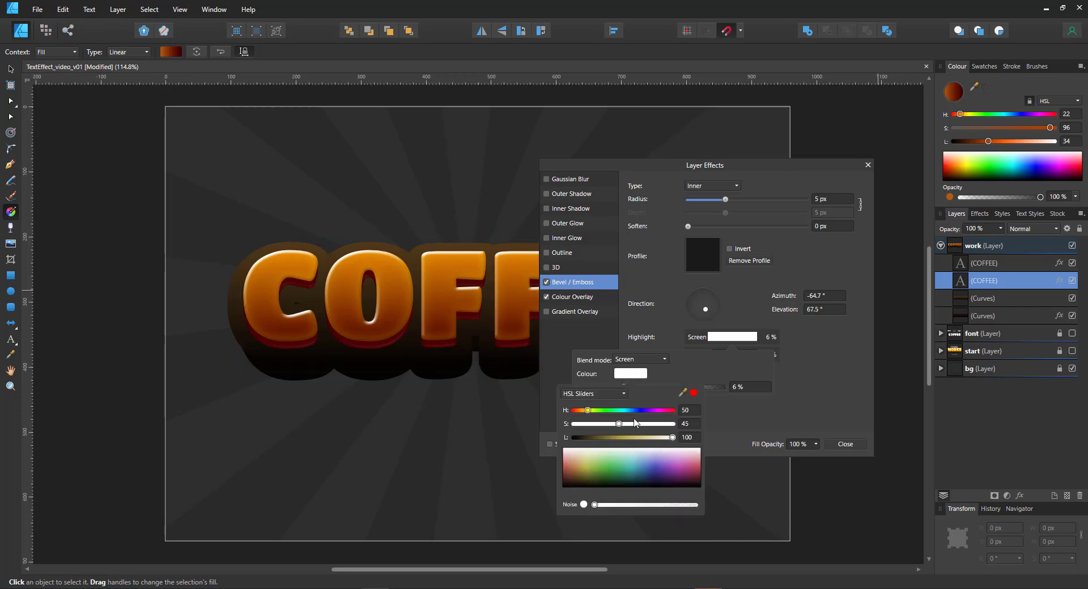
pyautogui.moveTo(619, 424); pyautogui.dragTo(669, 424)
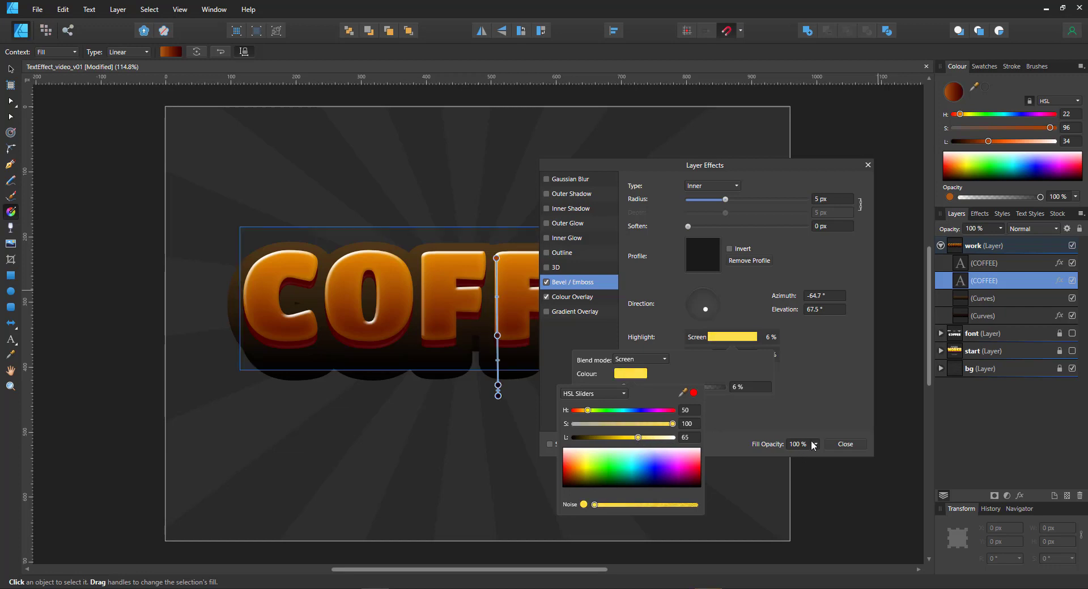
pyautogui.moveTo(852, 449)
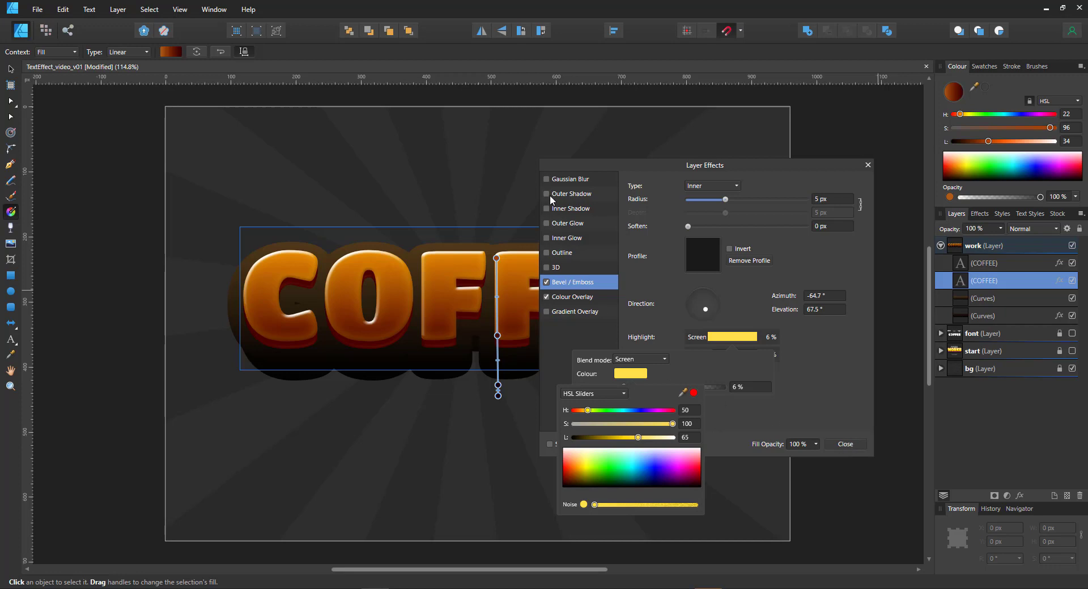
# Give the lower copy a black Outer Shadow at 26% intensity and about 16.8 px radius.
pyautogui.click(546, 194)
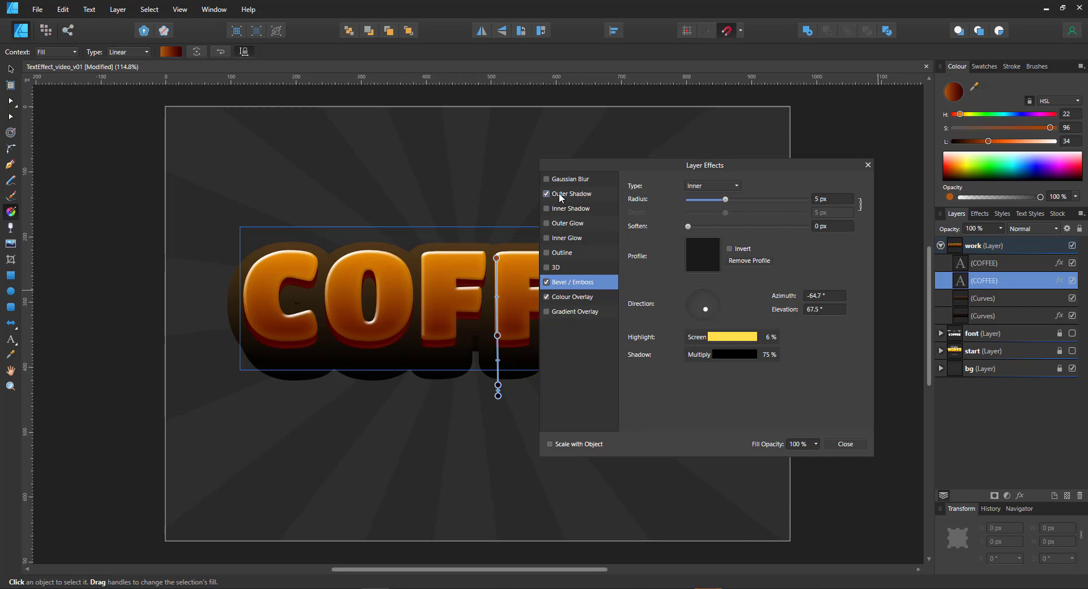
pyautogui.click(571, 193)
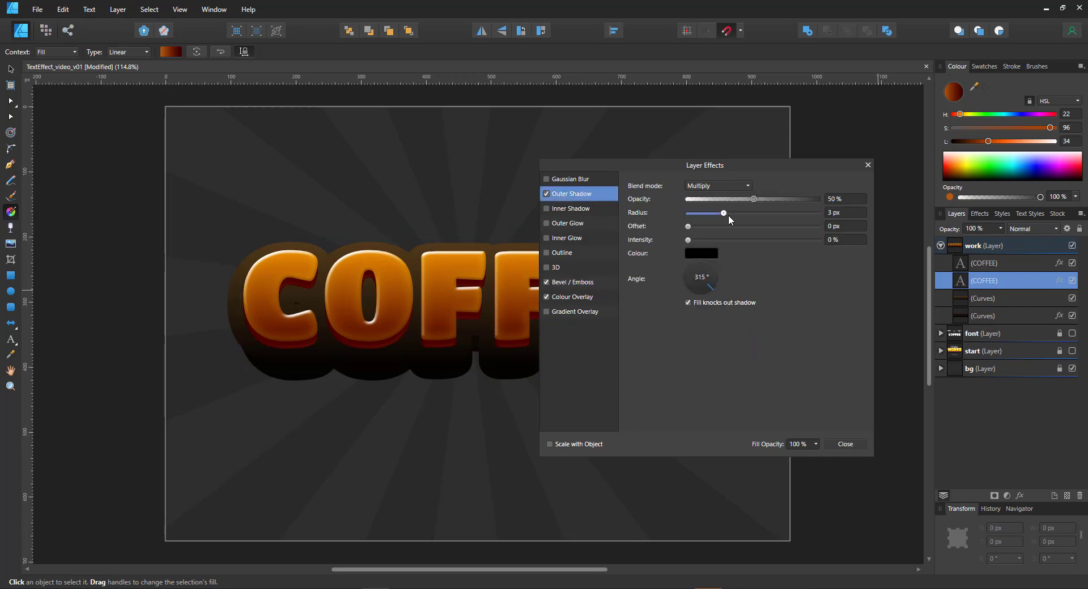
pyautogui.moveTo(724, 212); pyautogui.dragTo(738, 211)
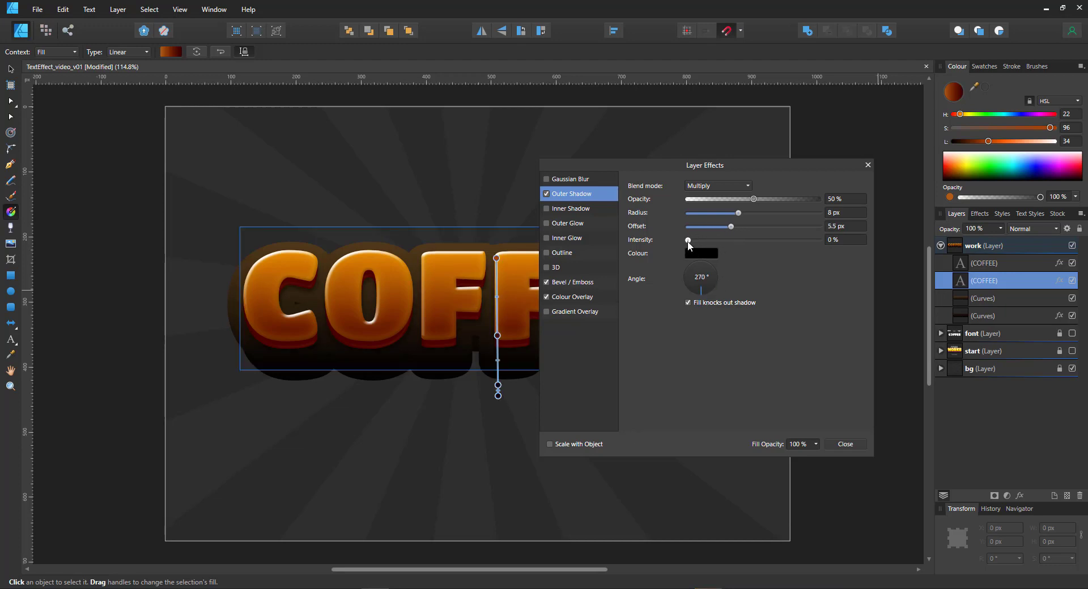
pyautogui.moveTo(688, 240); pyautogui.dragTo(722, 240)
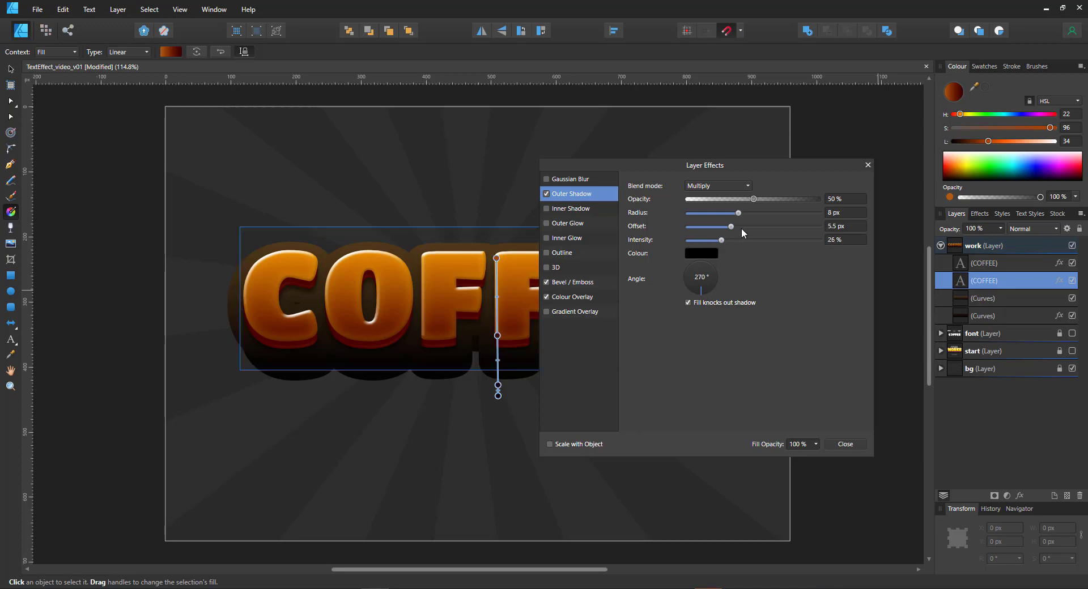
pyautogui.moveTo(737, 213); pyautogui.dragTo(754, 213)
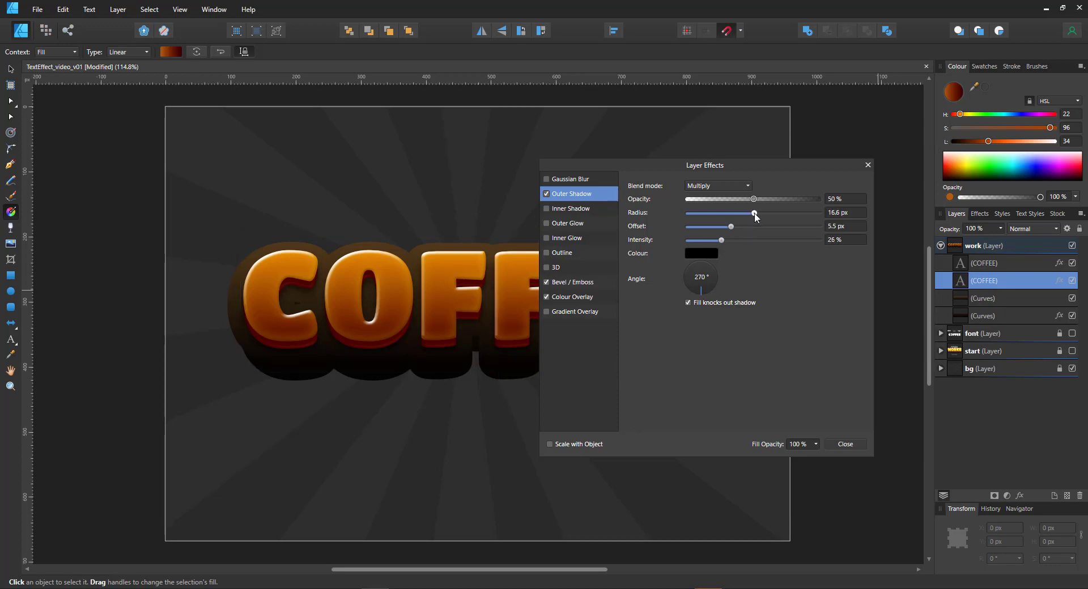
pyautogui.click(844, 445)
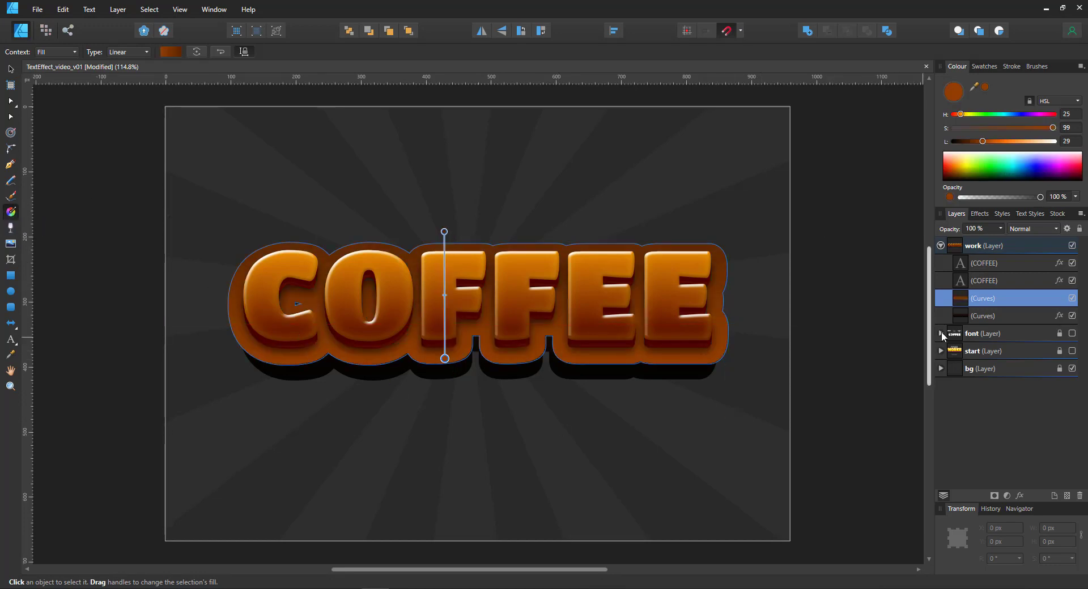
# Add a Multiply Colour Overlay to the lower base shape at roughly half strength.
pyautogui.click(984, 316)
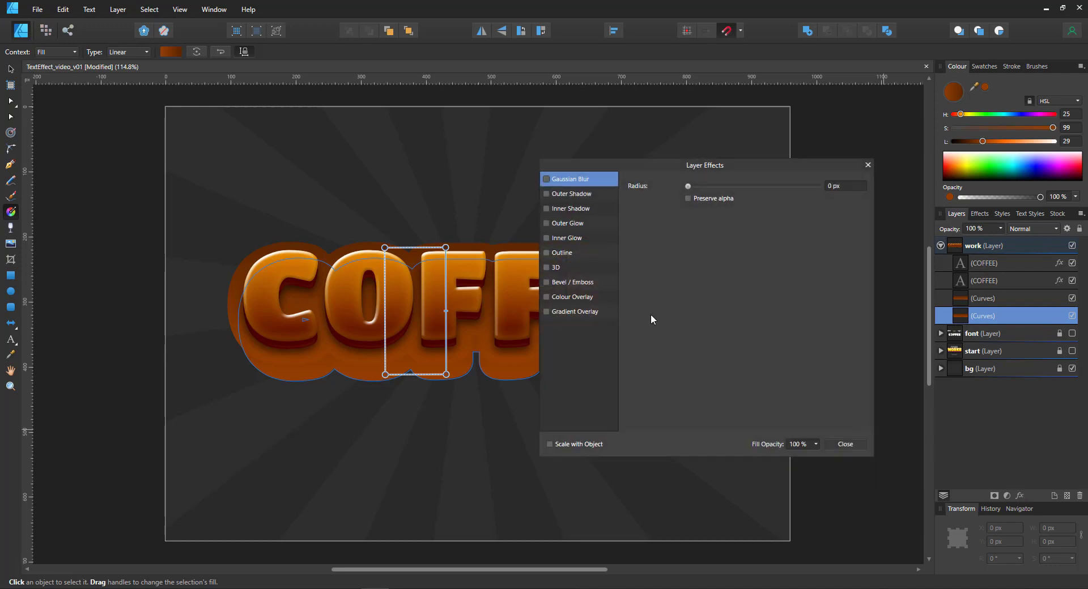
pyautogui.click(571, 296)
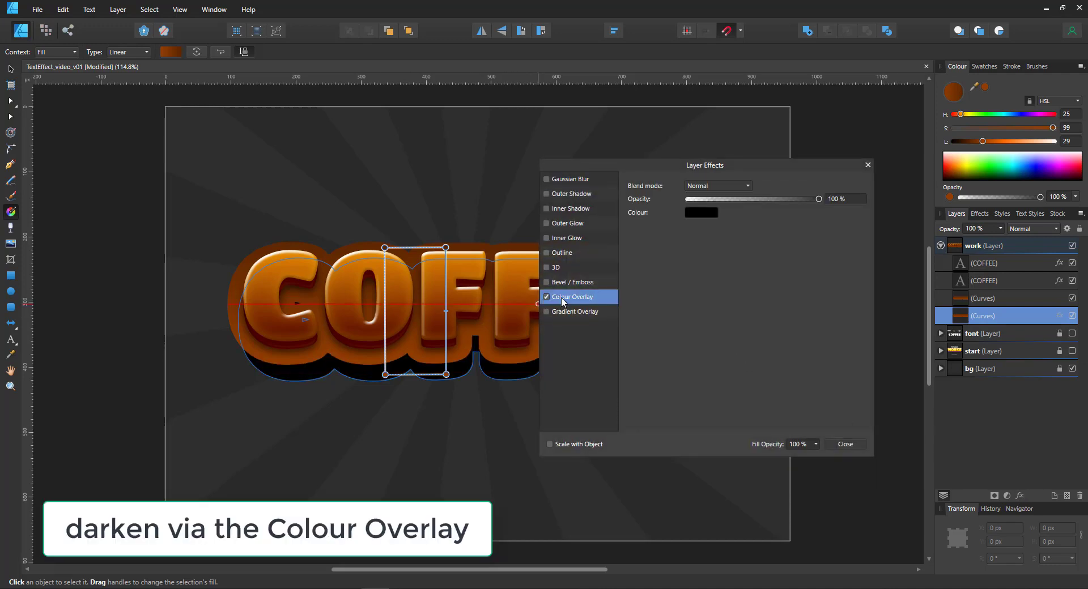
pyautogui.moveTo(818, 200); pyautogui.dragTo(750, 199)
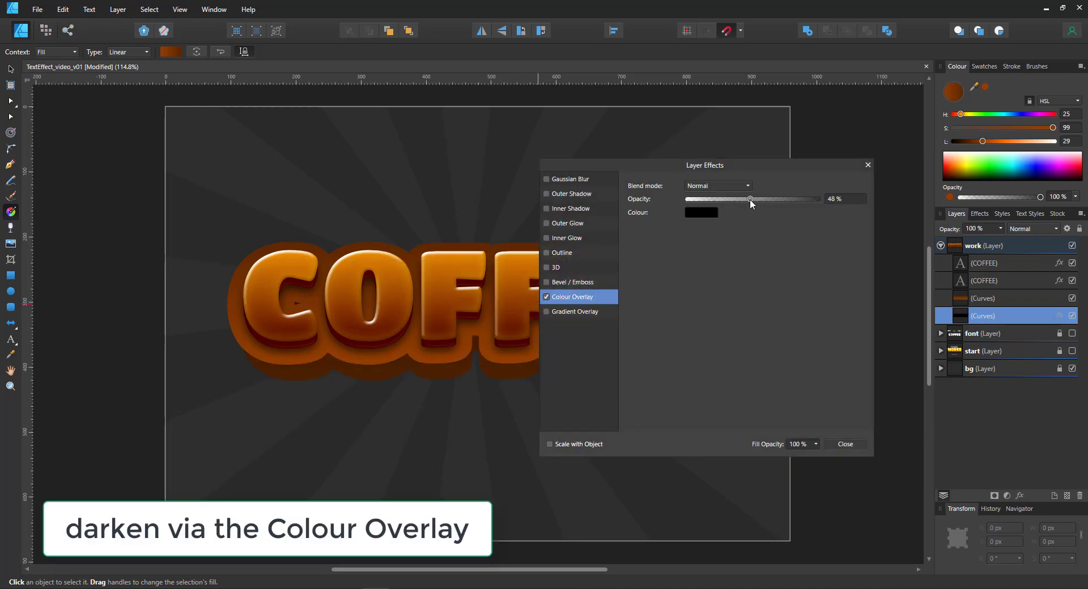
pyautogui.click(719, 186)
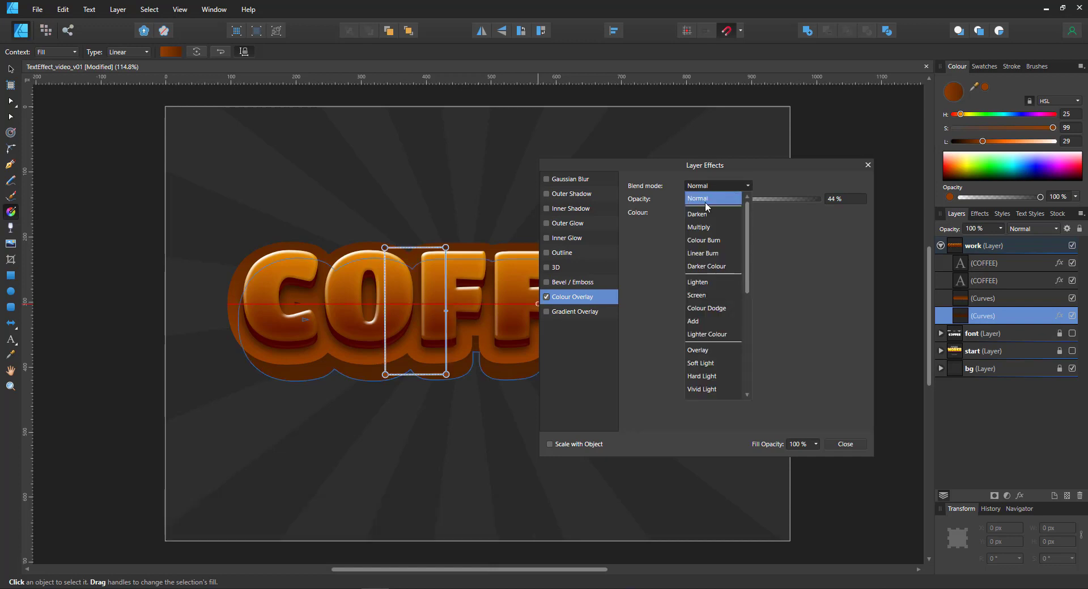
pyautogui.click(698, 227)
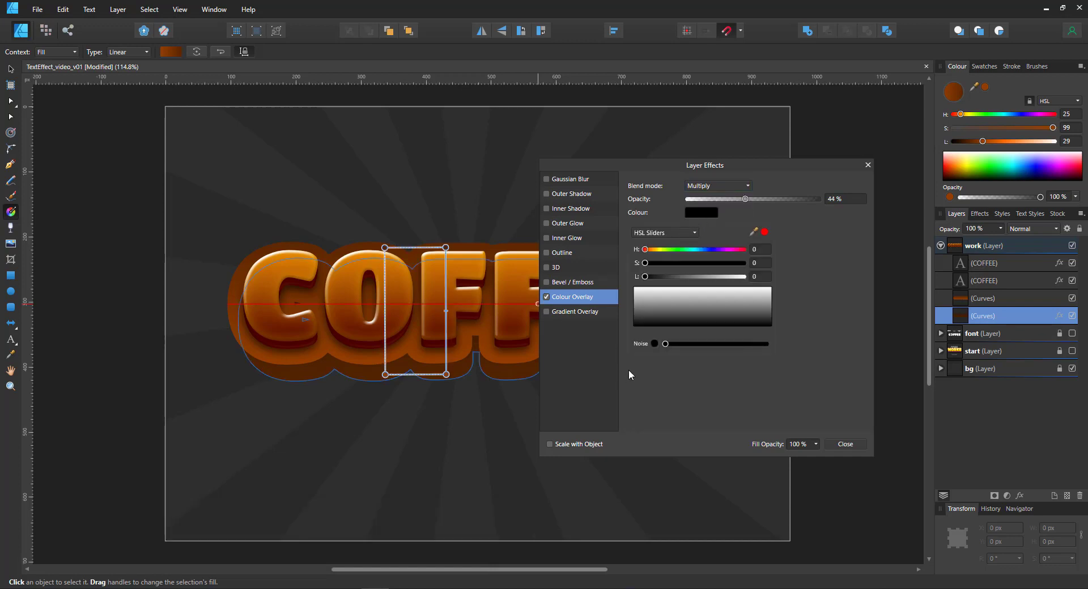
# Set the overlay colour to a saturated dark red and raise its opacity to 65%.
pyautogui.moveTo(645, 262); pyautogui.dragTo(743, 263)
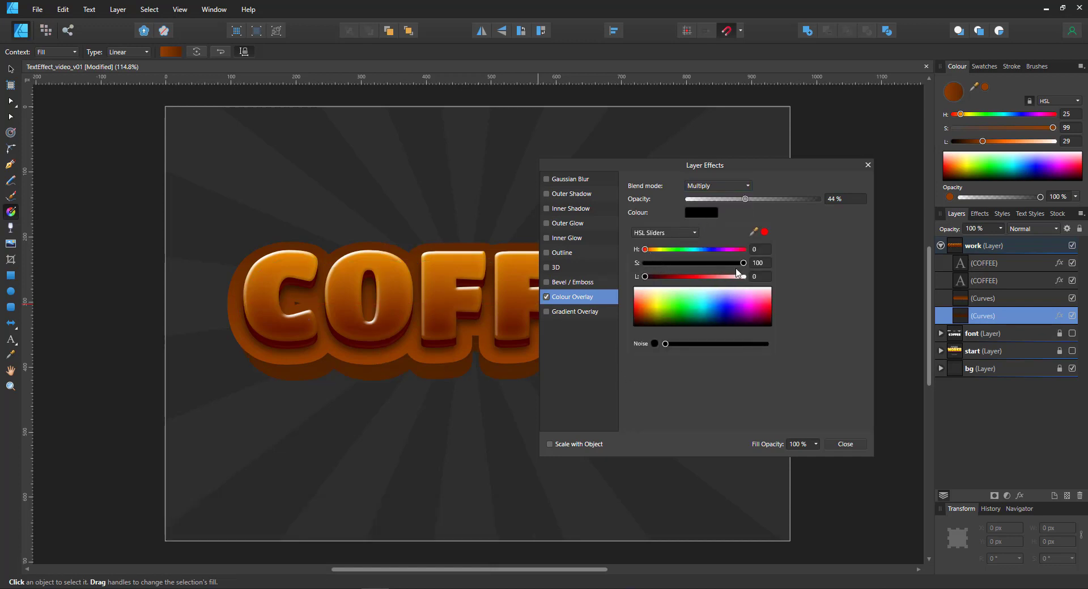
pyautogui.moveTo(644, 277); pyautogui.dragTo(661, 276)
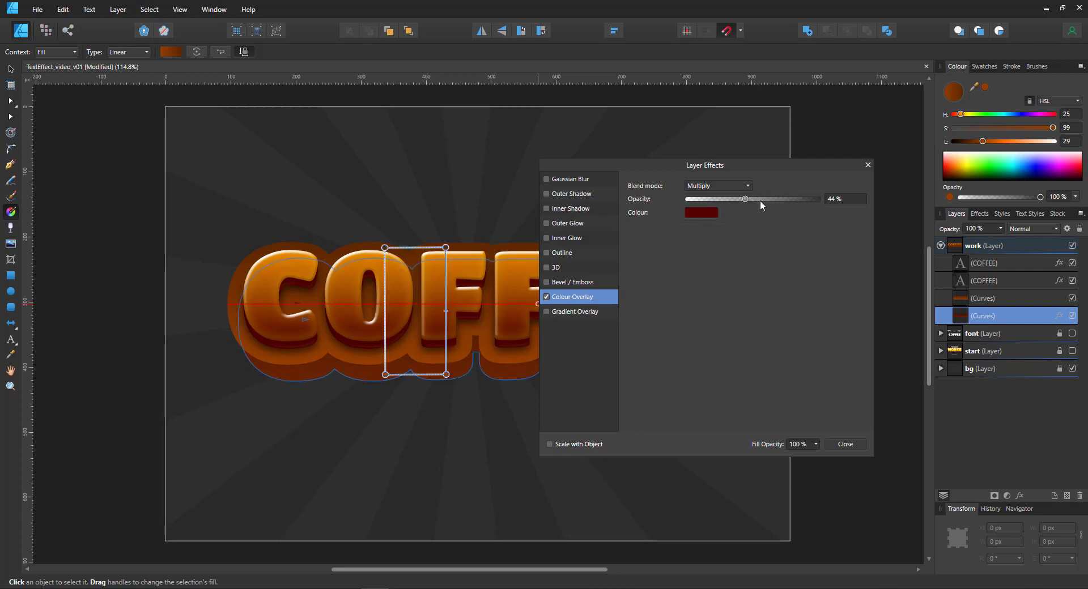
pyautogui.moveTo(746, 199); pyautogui.dragTo(773, 200)
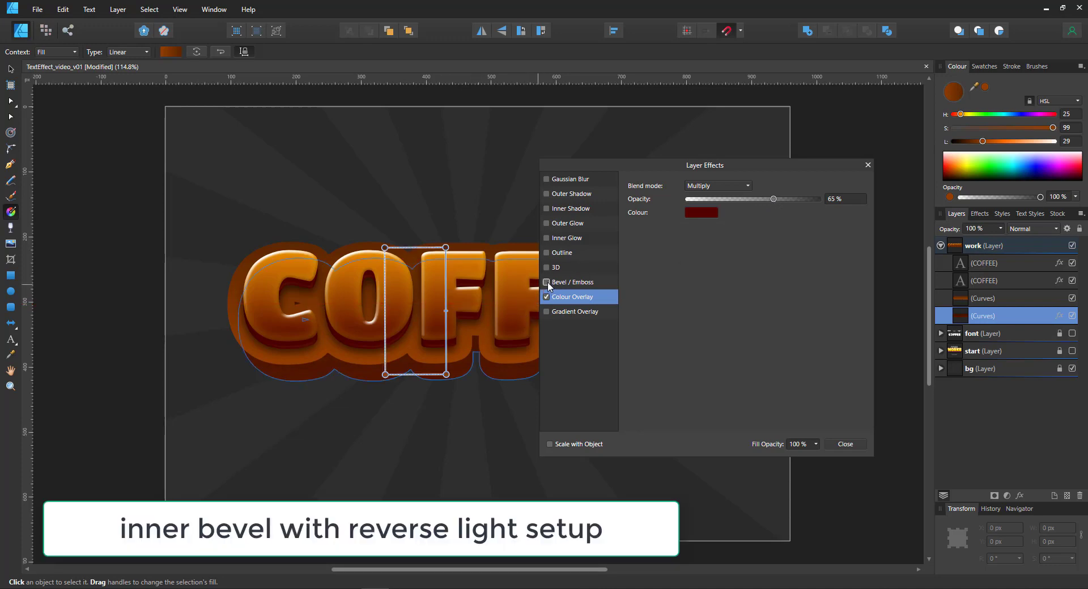
# Enable an Inner bevel on the base shape with light direction about -72° (from below).
pyautogui.click(546, 282)
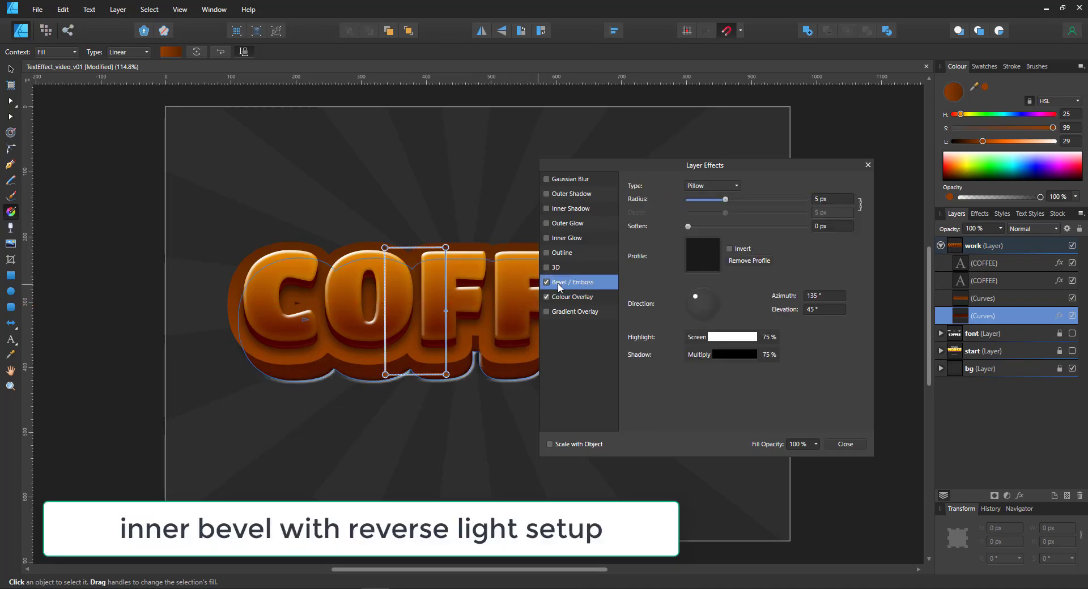
pyautogui.click(711, 185)
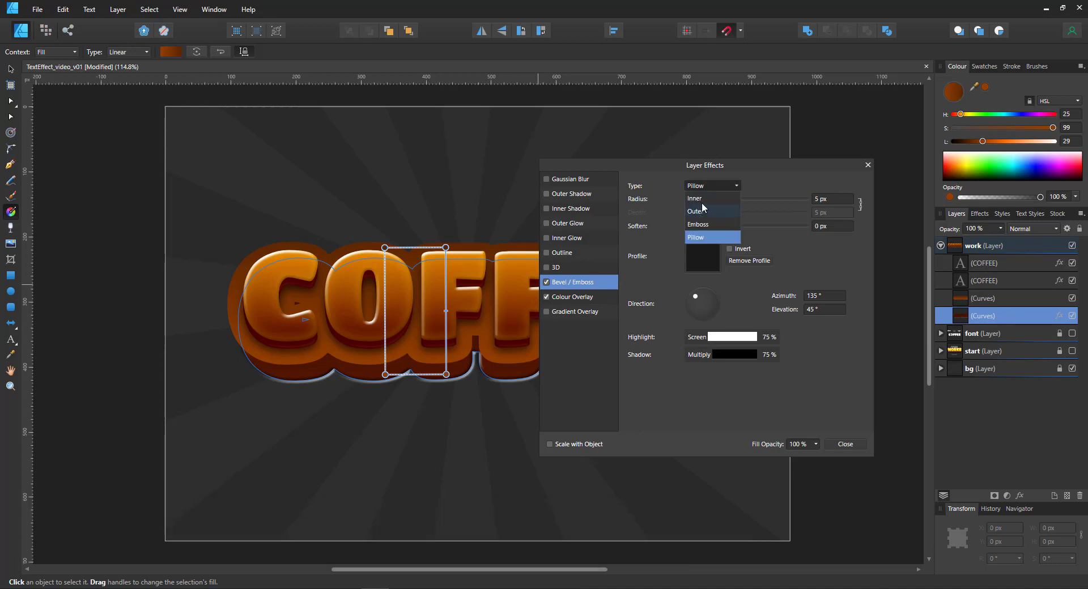
pyautogui.click(693, 198)
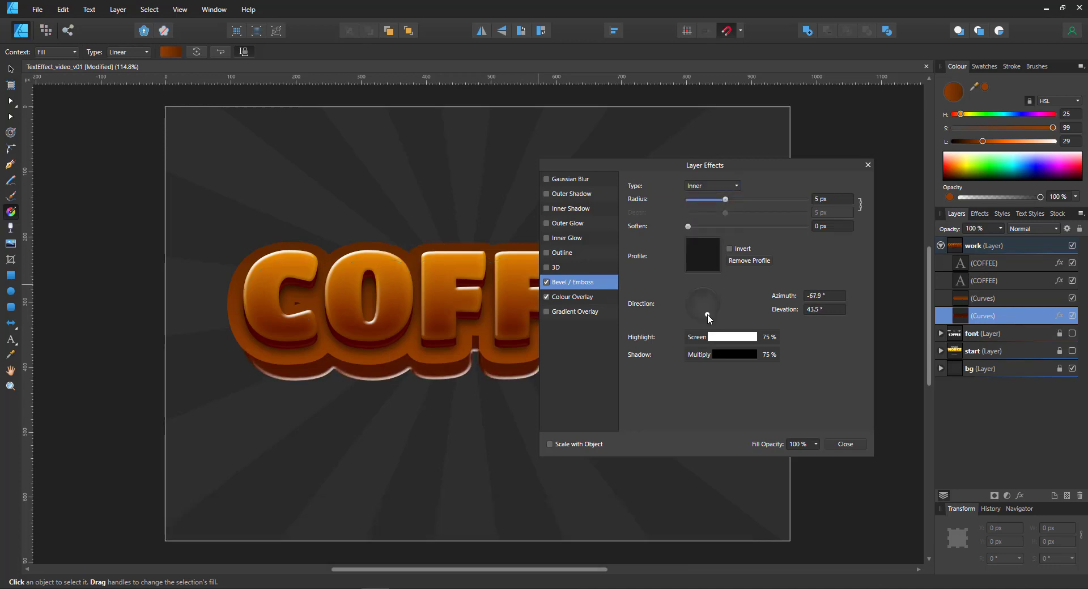
pyautogui.moveTo(707, 317); pyautogui.dragTo(706, 315)
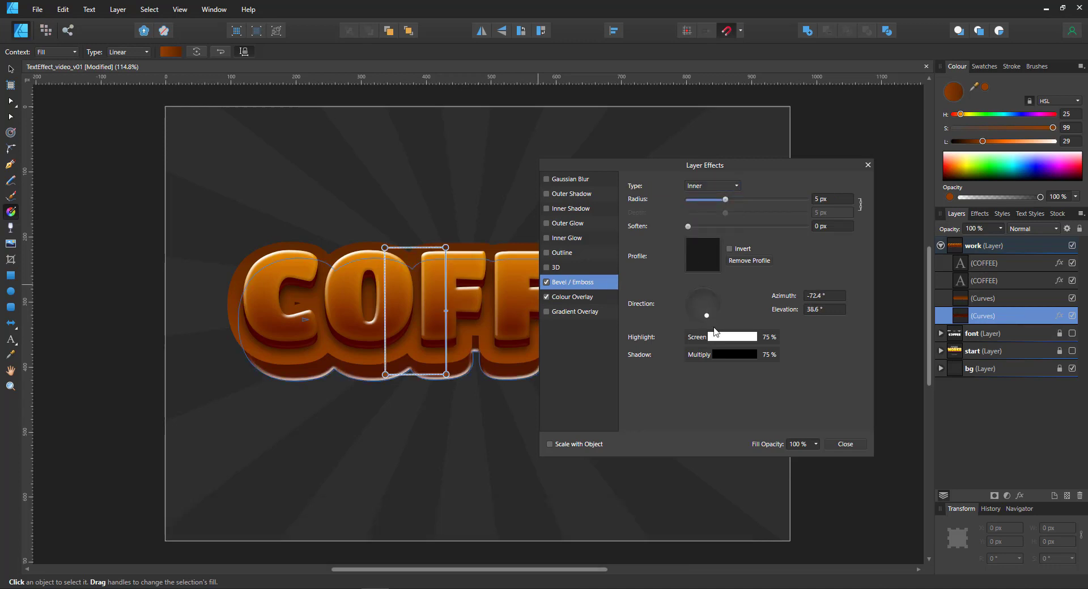
# Set the bevel highlight to orange at 26% and the shadow opacity to 0%.
pyautogui.click(697, 336)
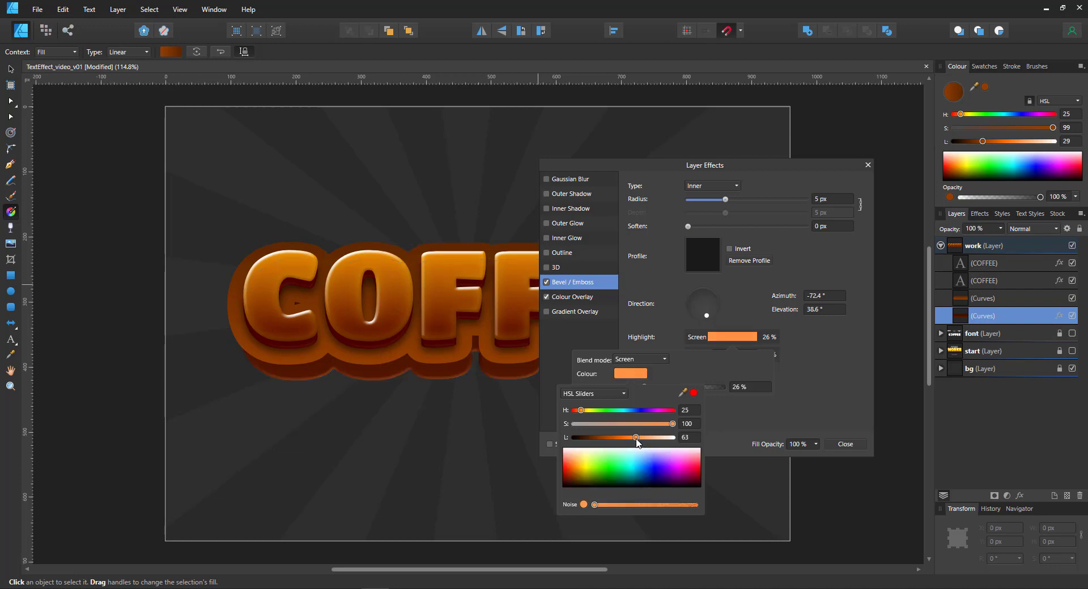
pyautogui.click(416, 310)
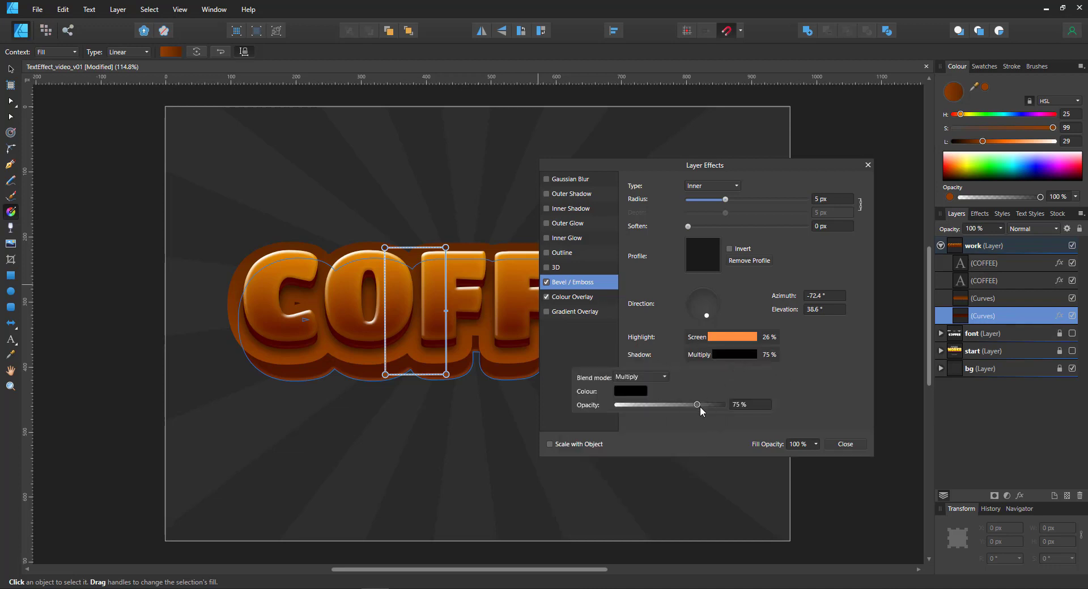
pyautogui.moveTo(696, 404); pyautogui.dragTo(612, 405)
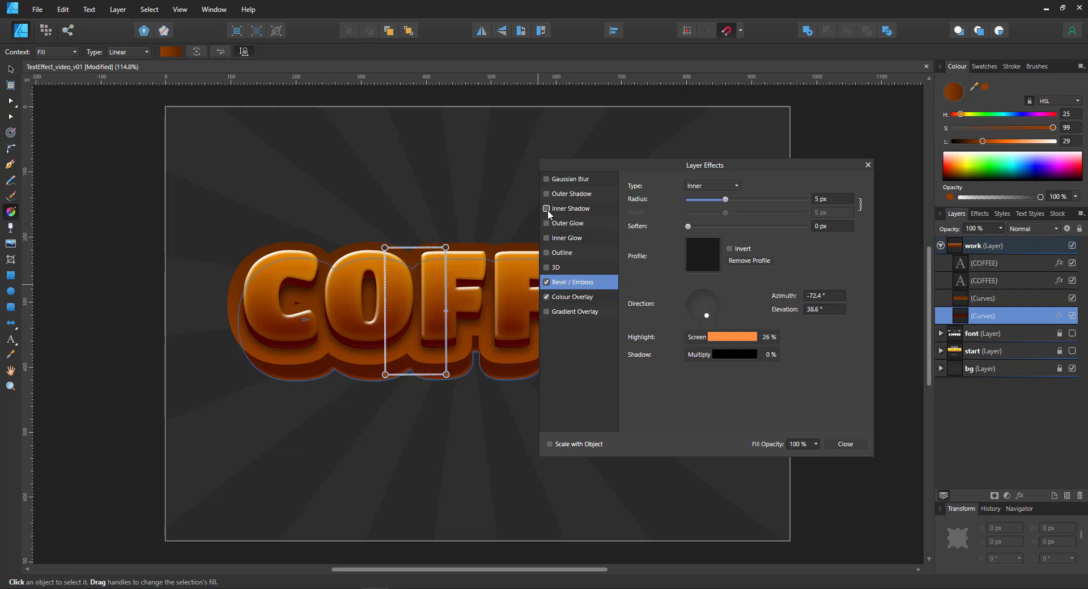
# Add an outer shadow with radius about 19.2 px, offset about 17.7 px and 100% opacity.
pyautogui.click(570, 194)
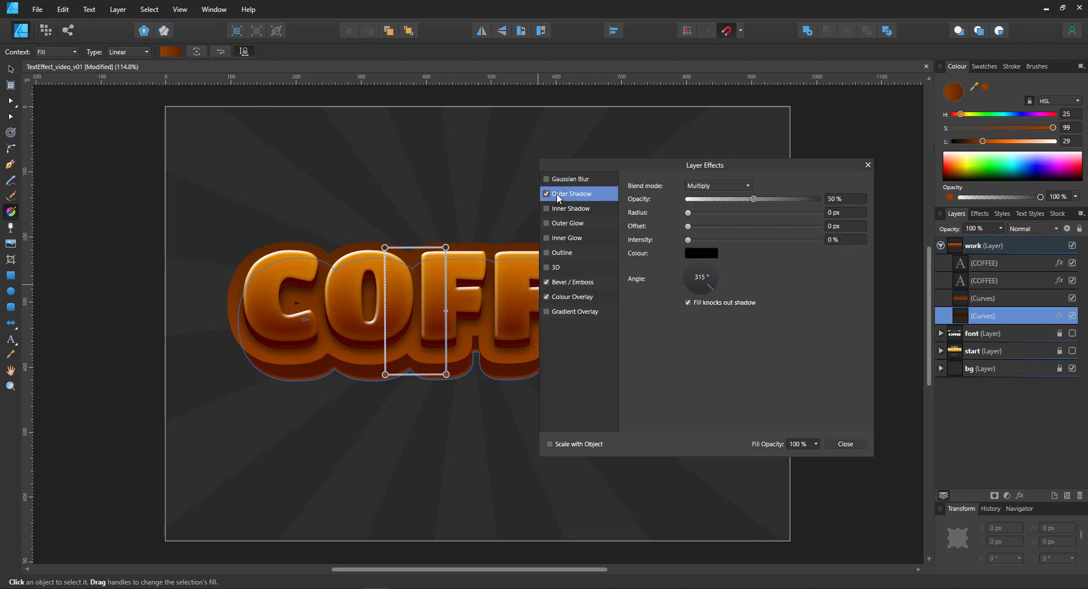
pyautogui.moveTo(688, 212); pyautogui.dragTo(755, 212)
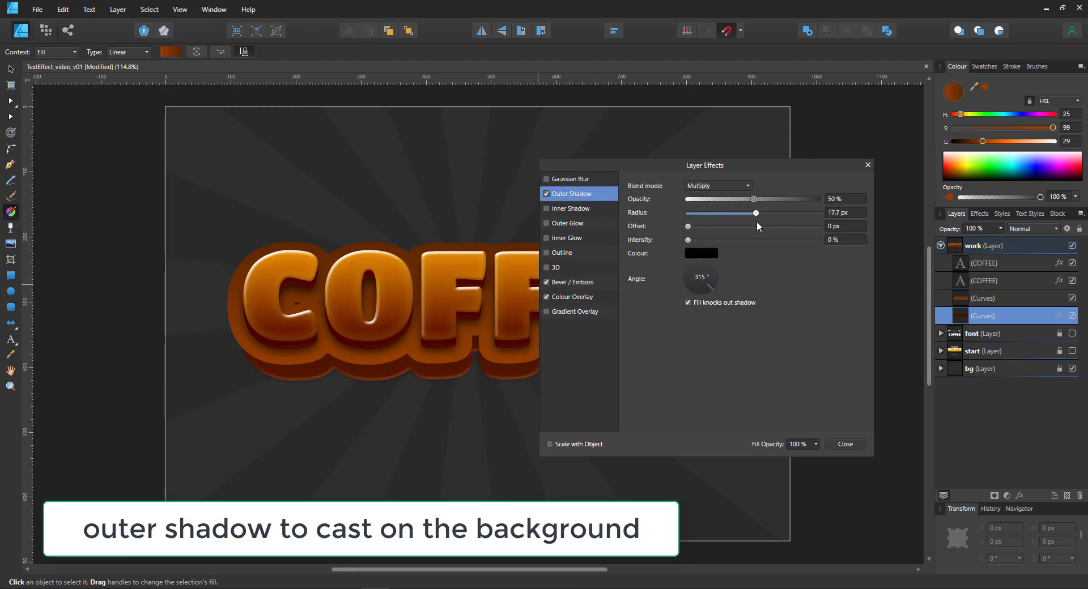
pyautogui.moveTo(688, 227); pyautogui.dragTo(735, 227)
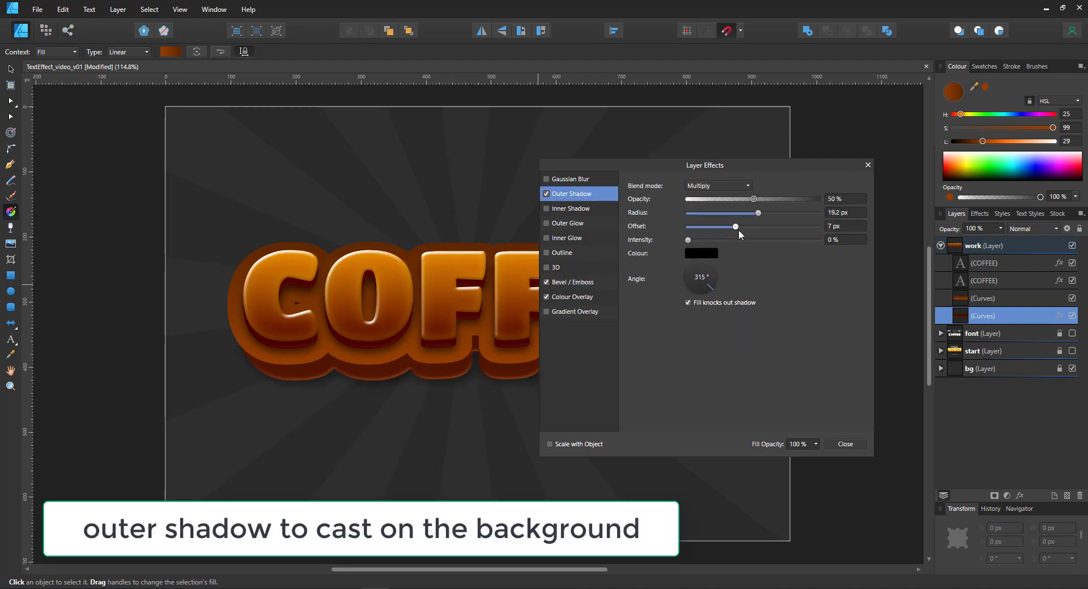
pyautogui.moveTo(733, 226); pyautogui.dragTo(750, 227)
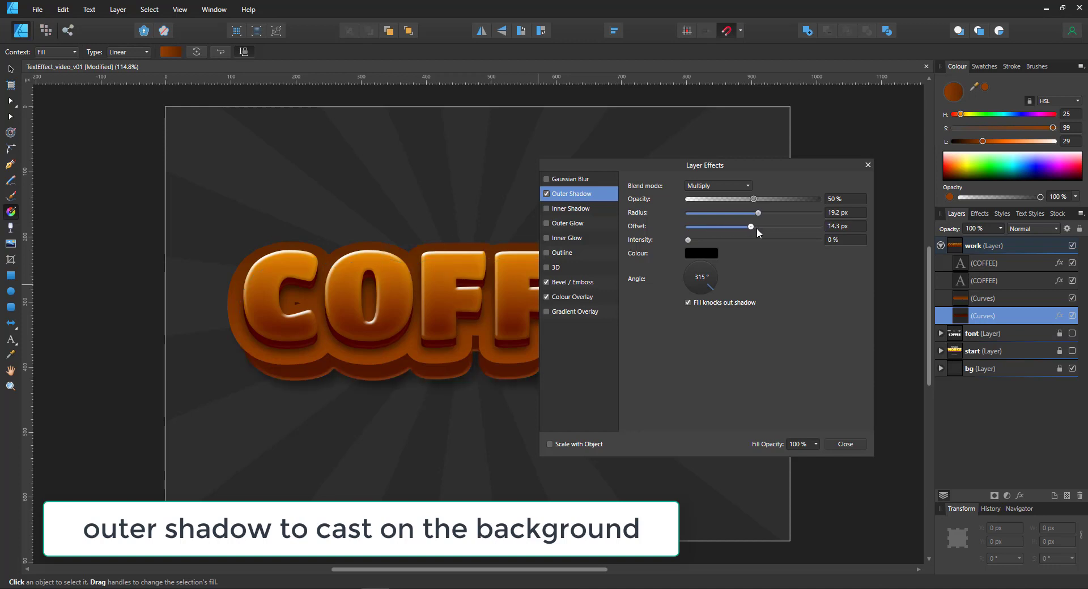
pyautogui.moveTo(753, 199); pyautogui.dragTo(818, 199)
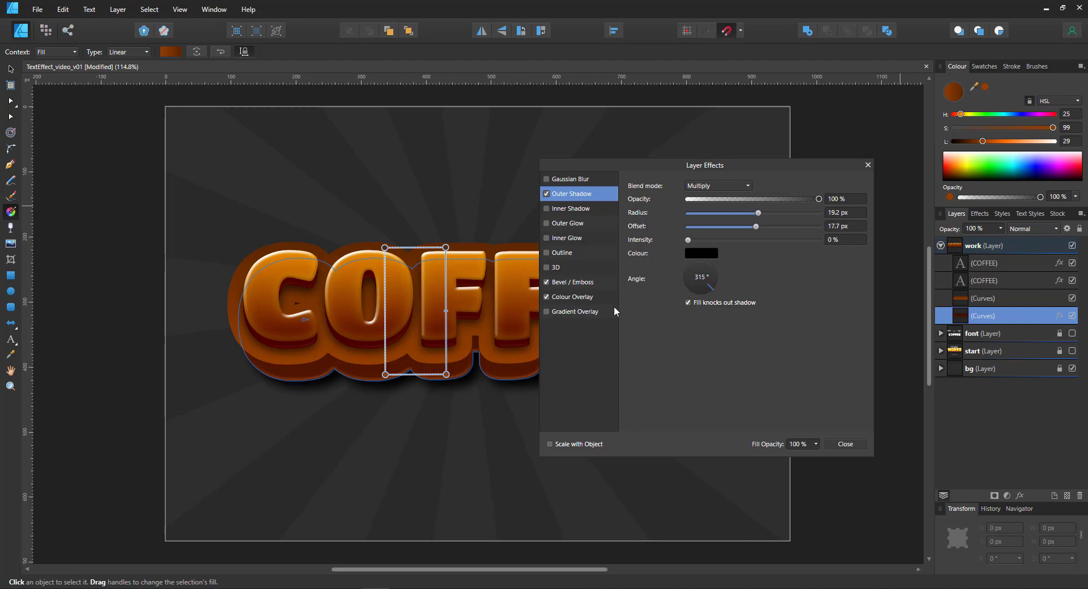
# Give the upper base shape a white Screen inner glow at 16% opacity, 11.2 px radius, 50% intensity.
pyautogui.click(1006, 298)
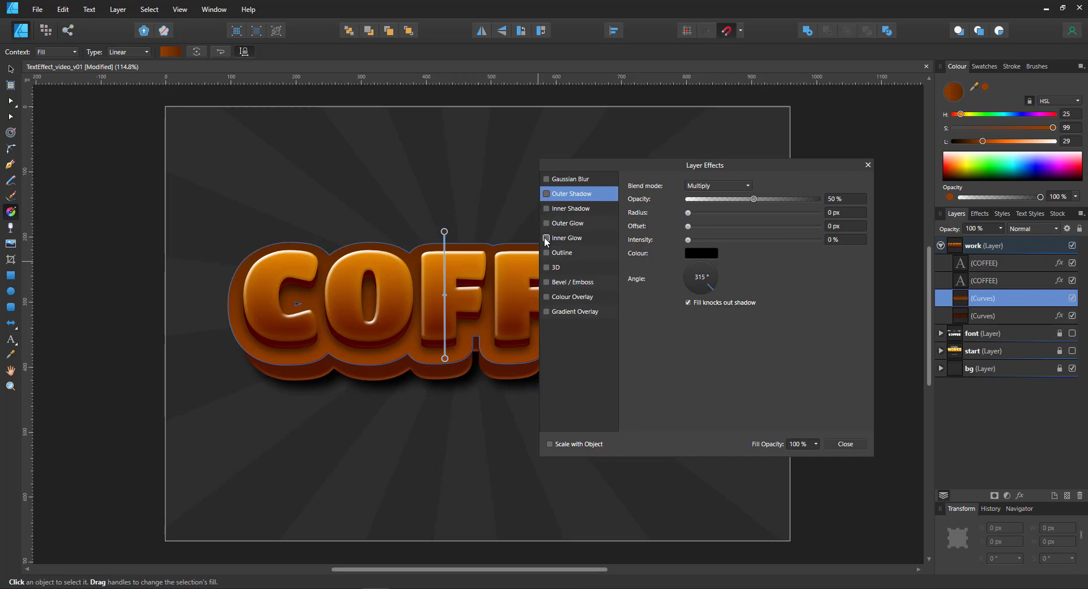
pyautogui.click(566, 238)
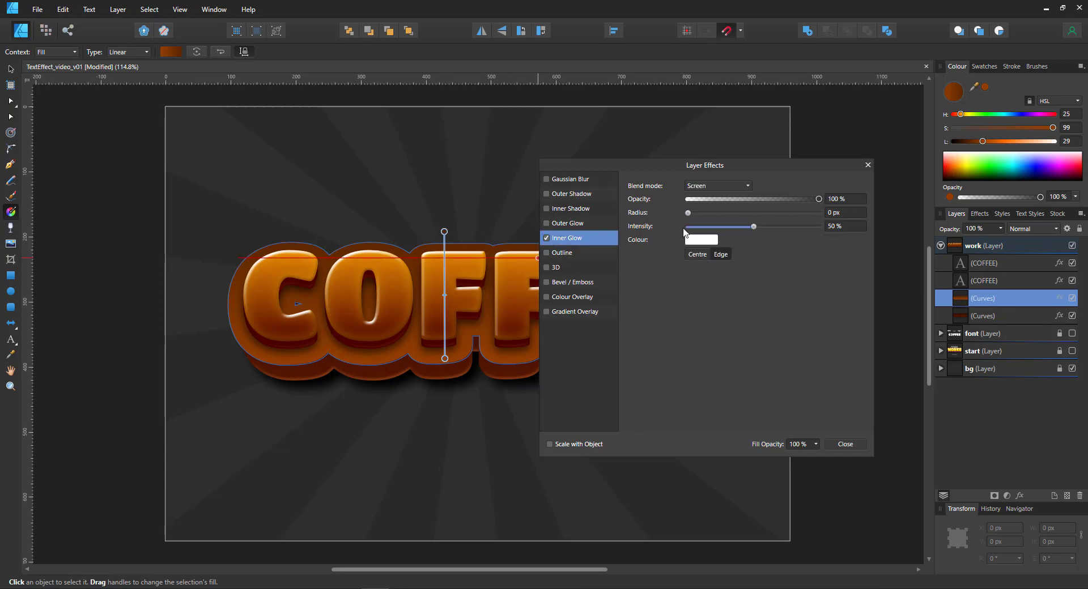
pyautogui.moveTo(688, 212); pyautogui.dragTo(736, 212)
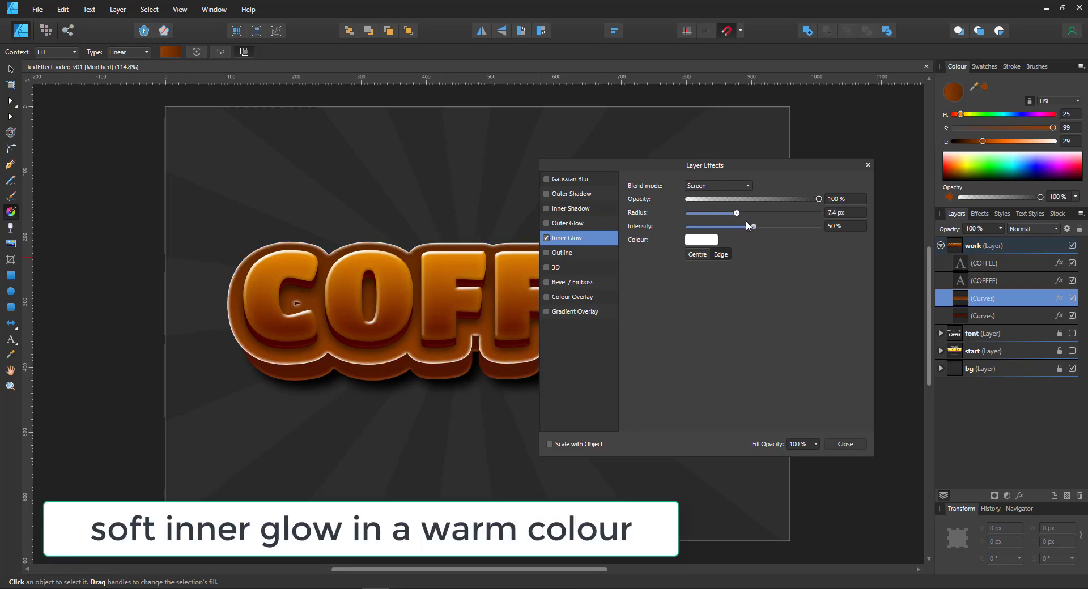
pyautogui.moveTo(818, 199); pyautogui.dragTo(707, 199)
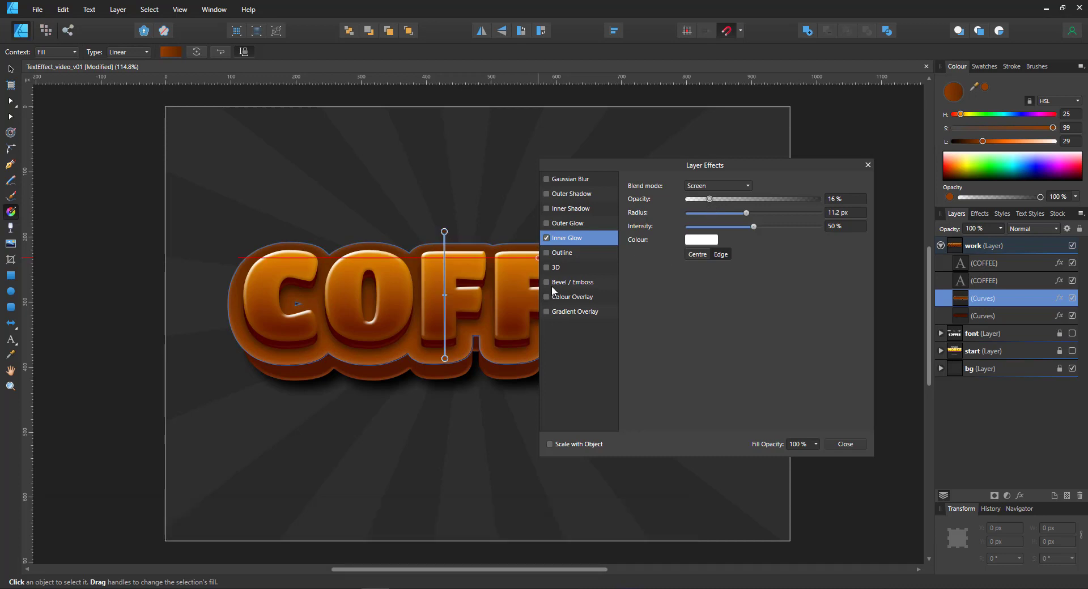
# Enable an Inner bevel on the shape and open its highlight colour.
pyautogui.click(574, 283)
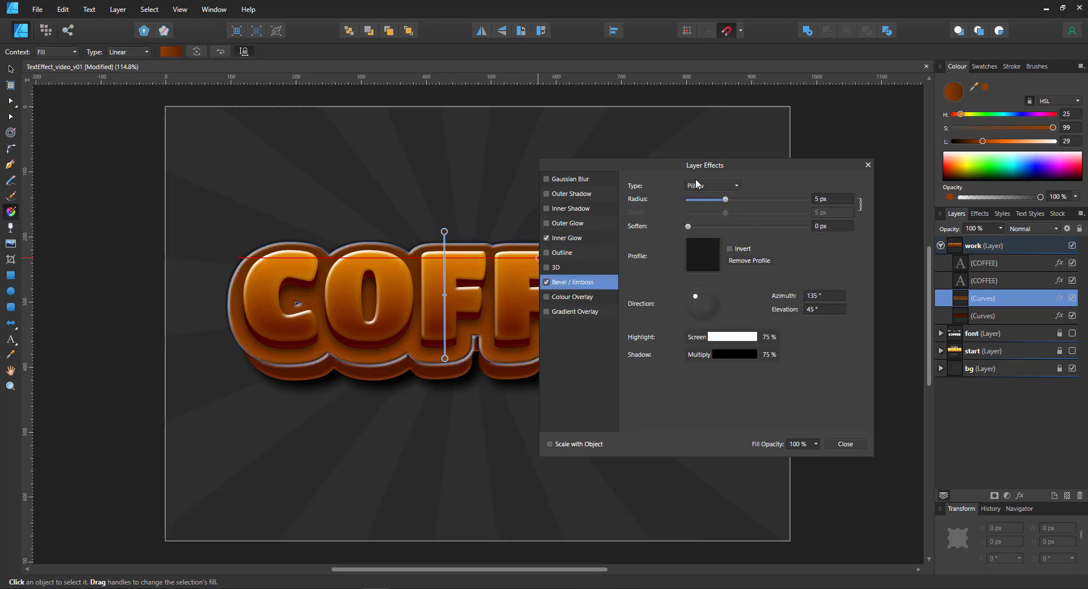
pyautogui.click(711, 186)
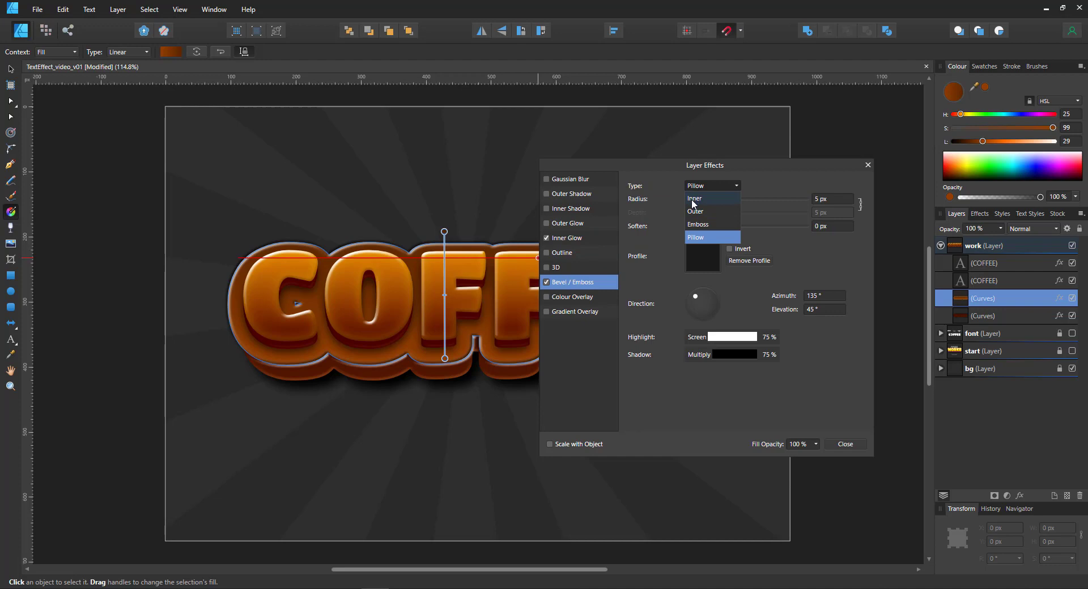
pyautogui.click(694, 200)
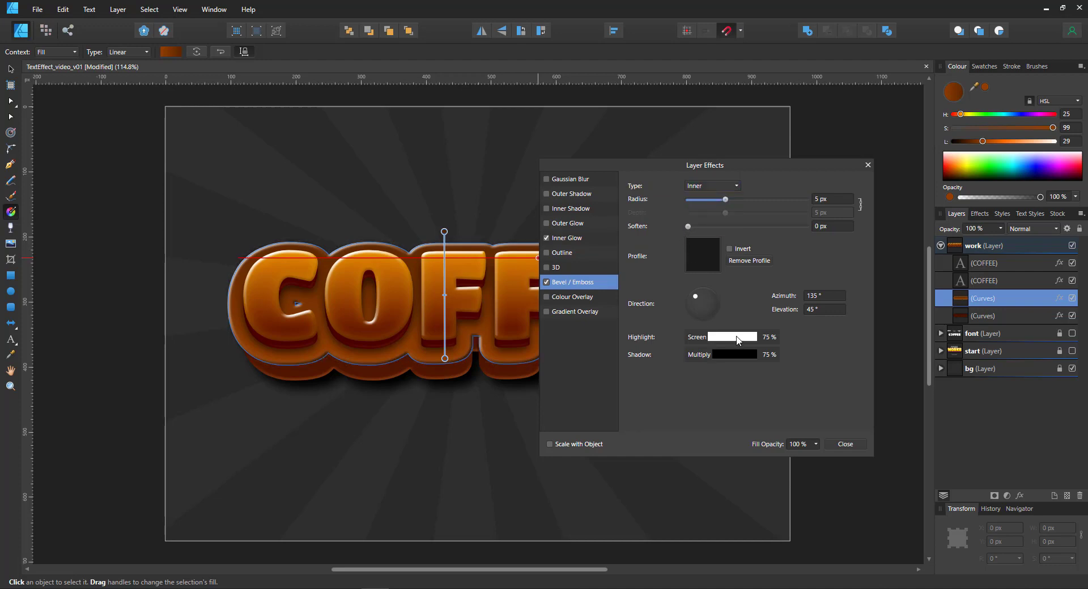
pyautogui.click(736, 337)
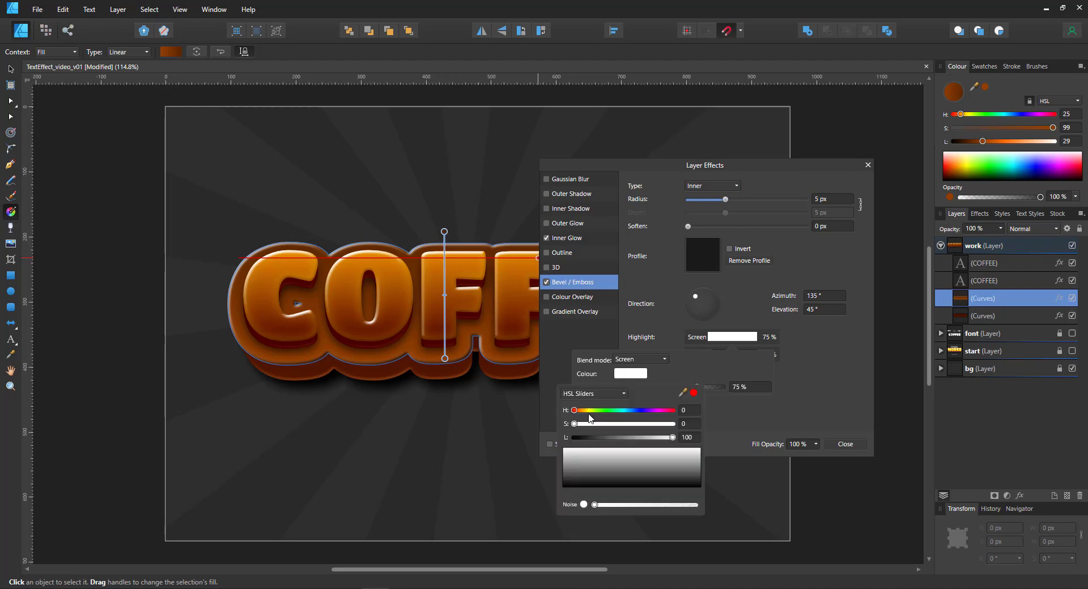
# Make the bevel highlight pale yellow at 19% opacity and close Layer Effects.
pyautogui.moveTo(573, 410); pyautogui.dragTo(593, 410)
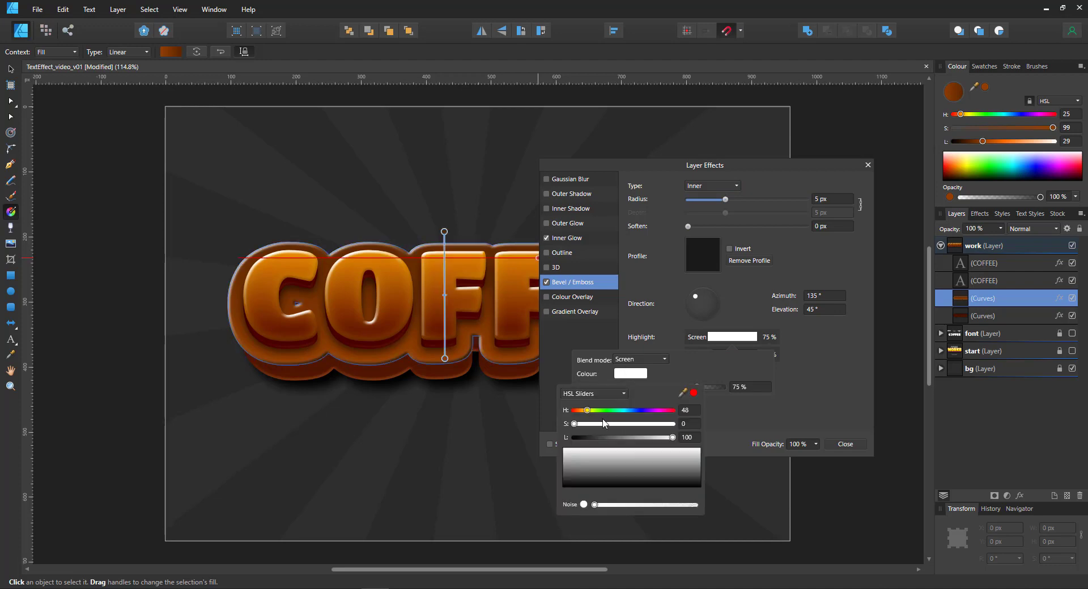
pyautogui.moveTo(593, 437)
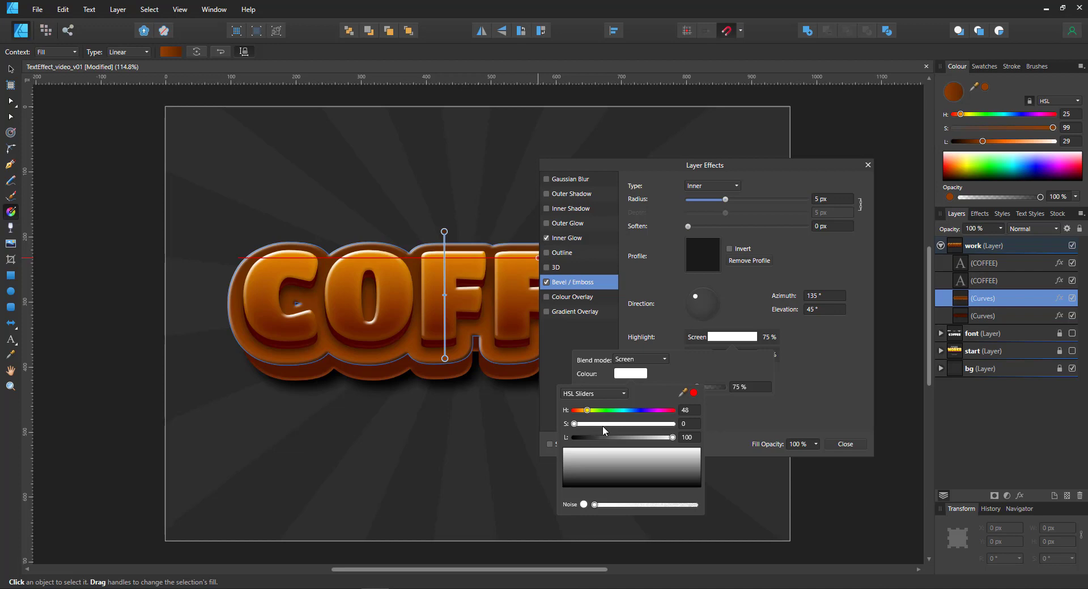
pyautogui.moveTo(588, 415)
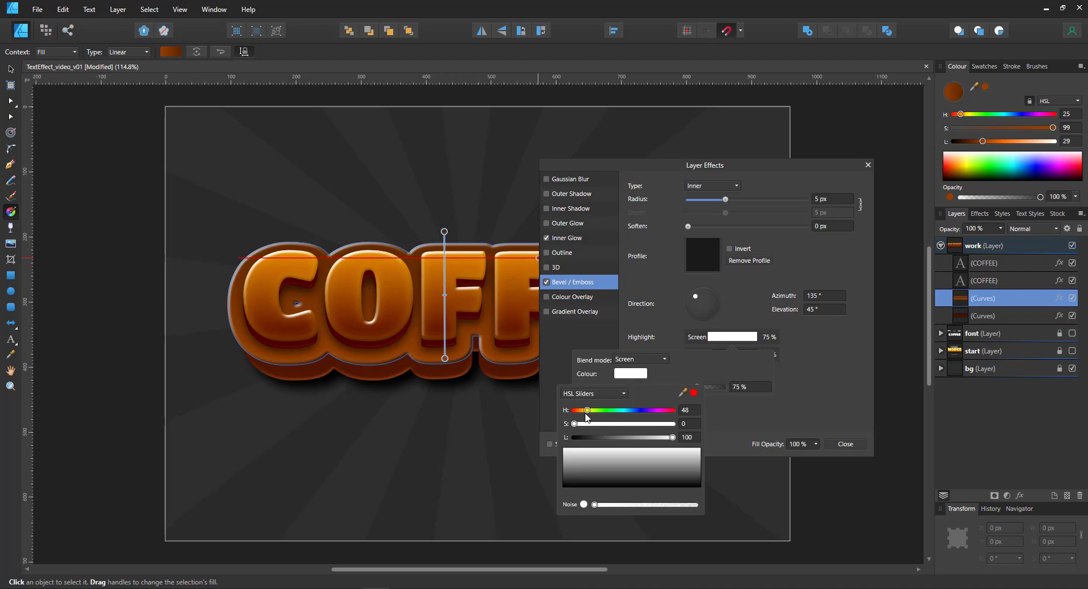
pyautogui.moveTo(585, 415)
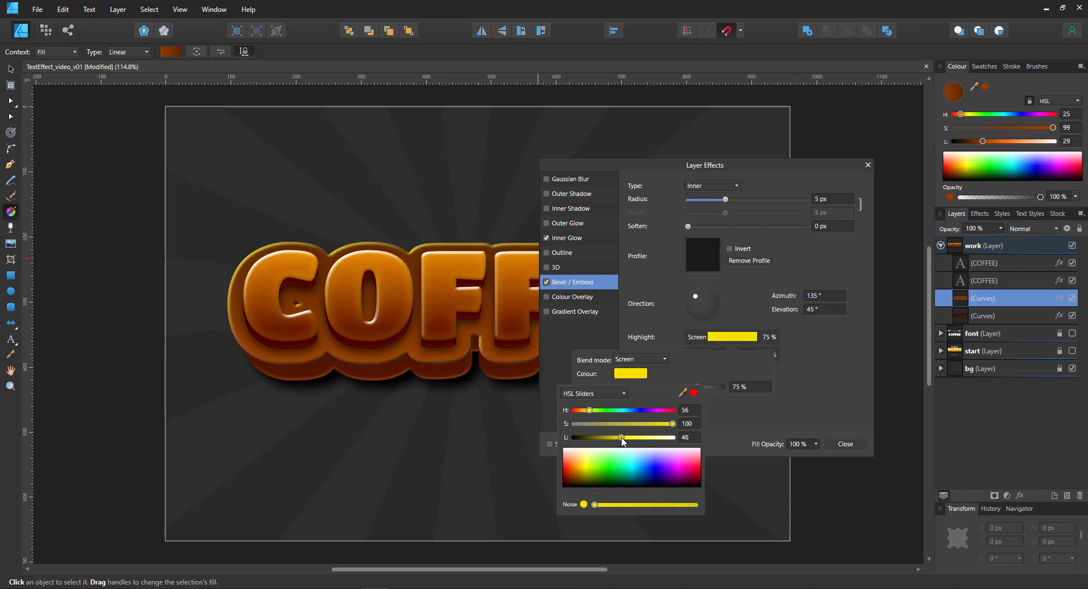
pyautogui.moveTo(621, 438); pyautogui.dragTo(673, 437)
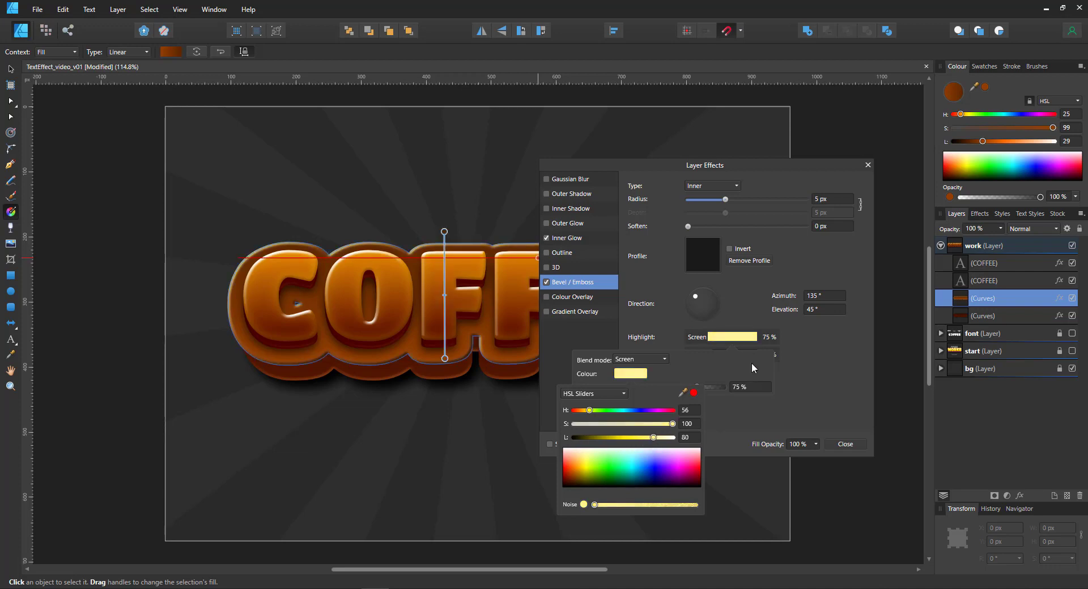
pyautogui.moveTo(691, 387); pyautogui.dragTo(661, 387)
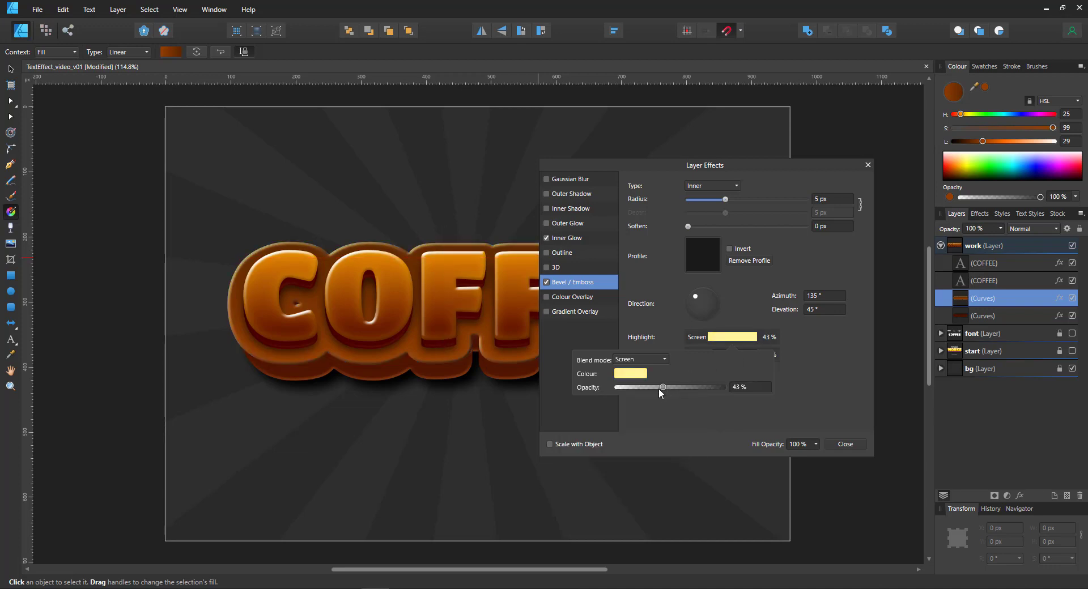
pyautogui.moveTo(660, 386); pyautogui.dragTo(636, 387)
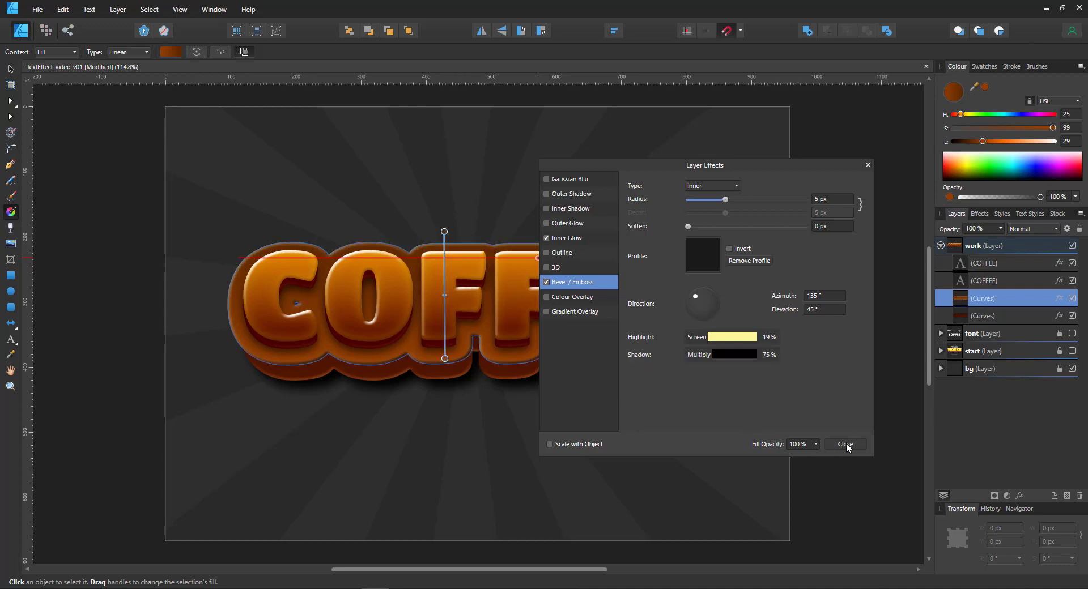
pyautogui.click(846, 444)
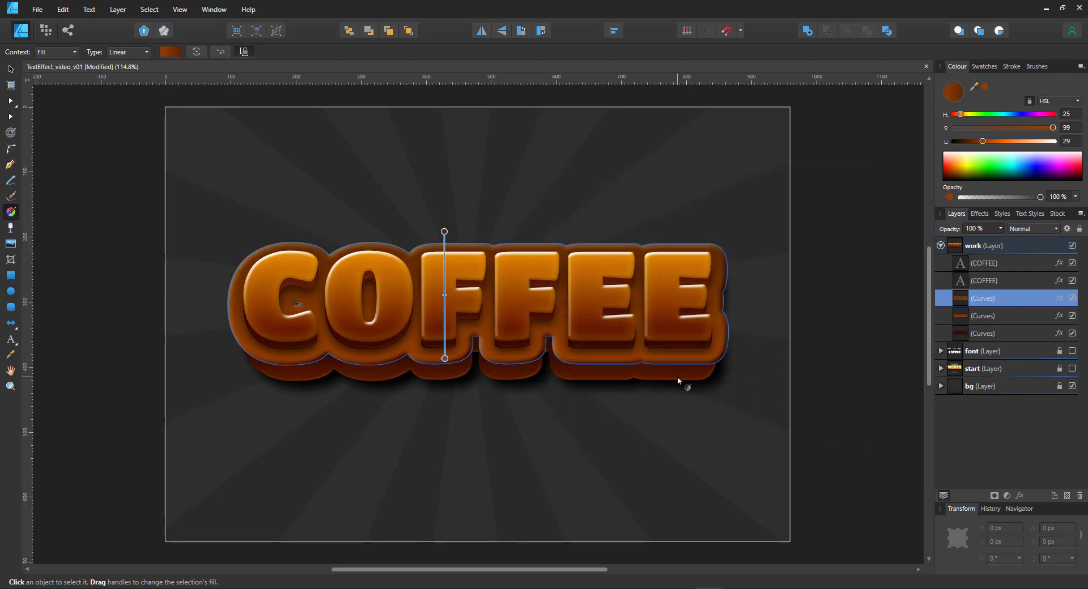
pyautogui.moveTo(10, 73)
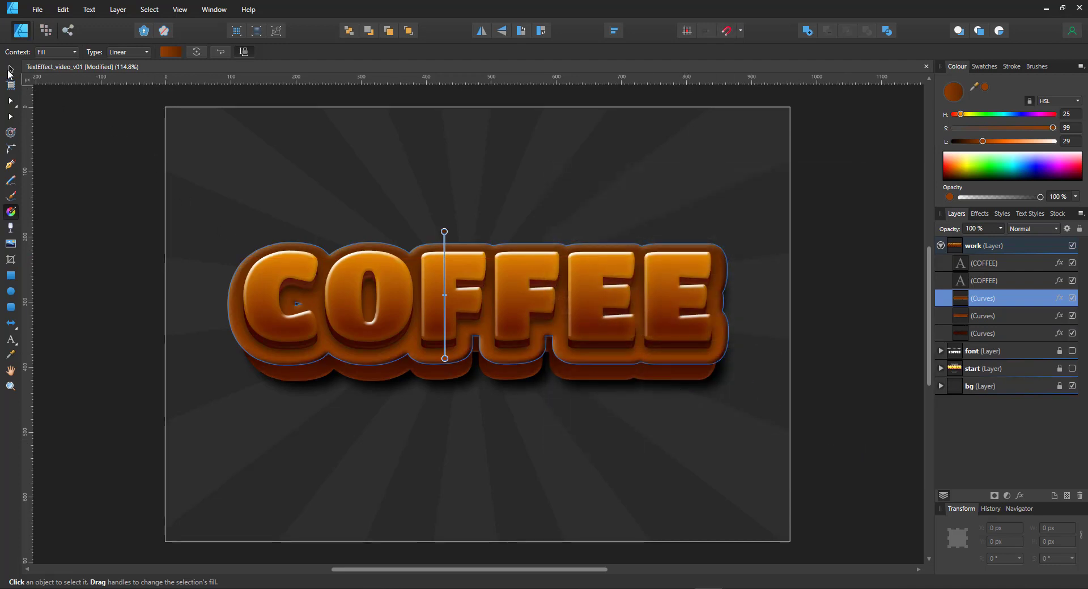
# Node-edit the bottom base shape, pulling its left-edge node inward beneath the C.
pyautogui.click(718, 384)
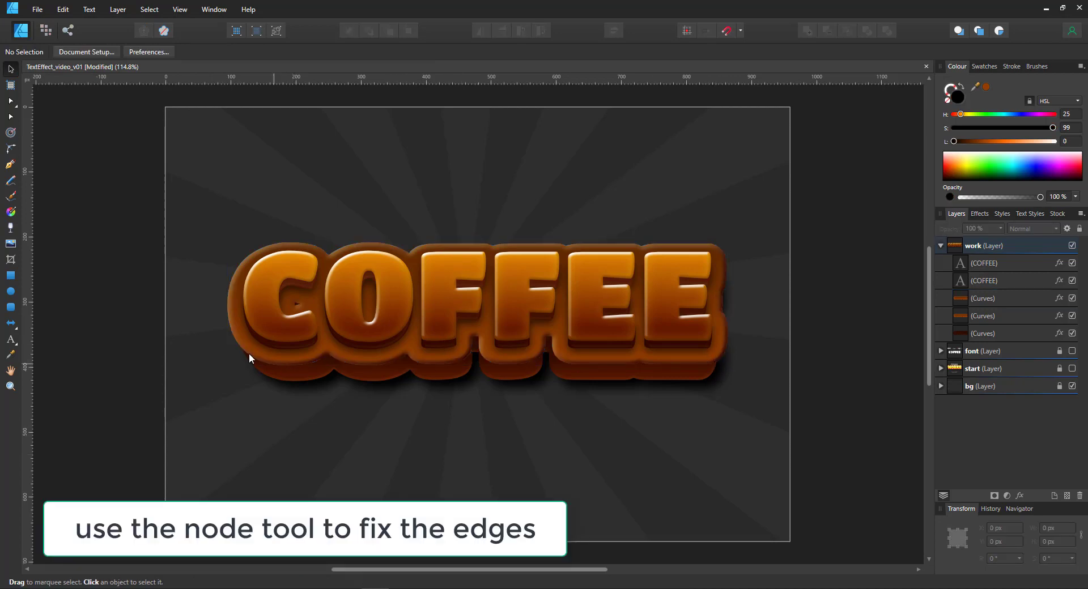
pyautogui.moveTo(298, 255)
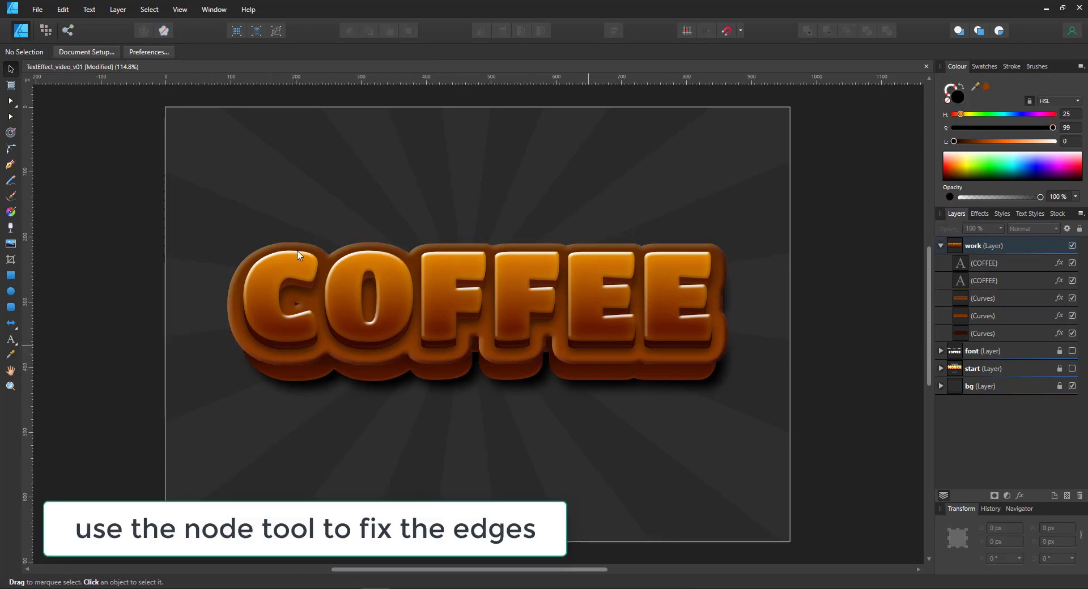
pyautogui.click(10, 148)
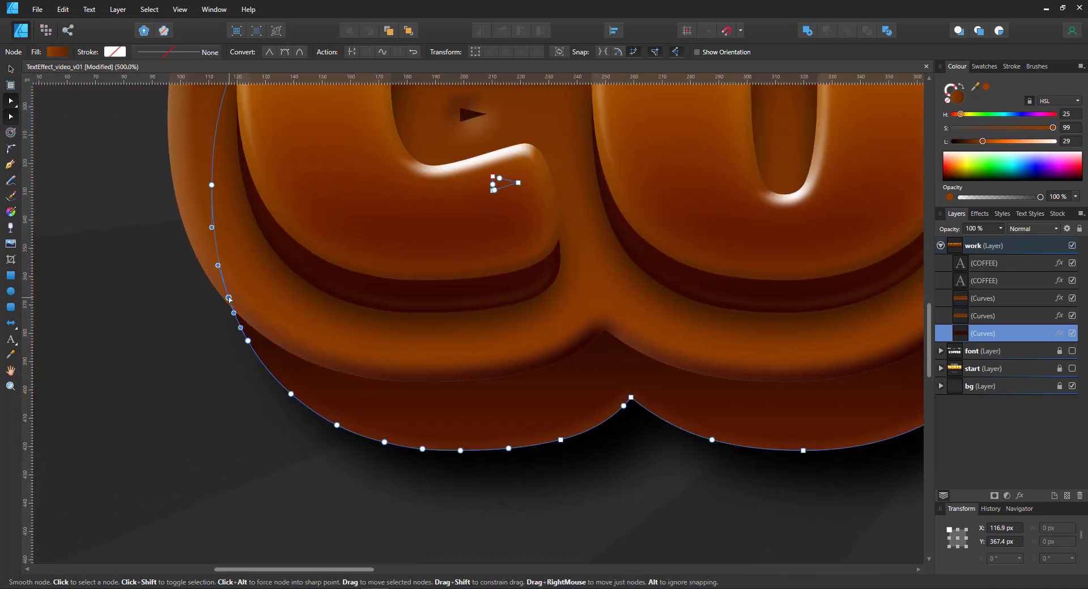
pyautogui.moveTo(229, 313); pyautogui.dragTo(196, 264)
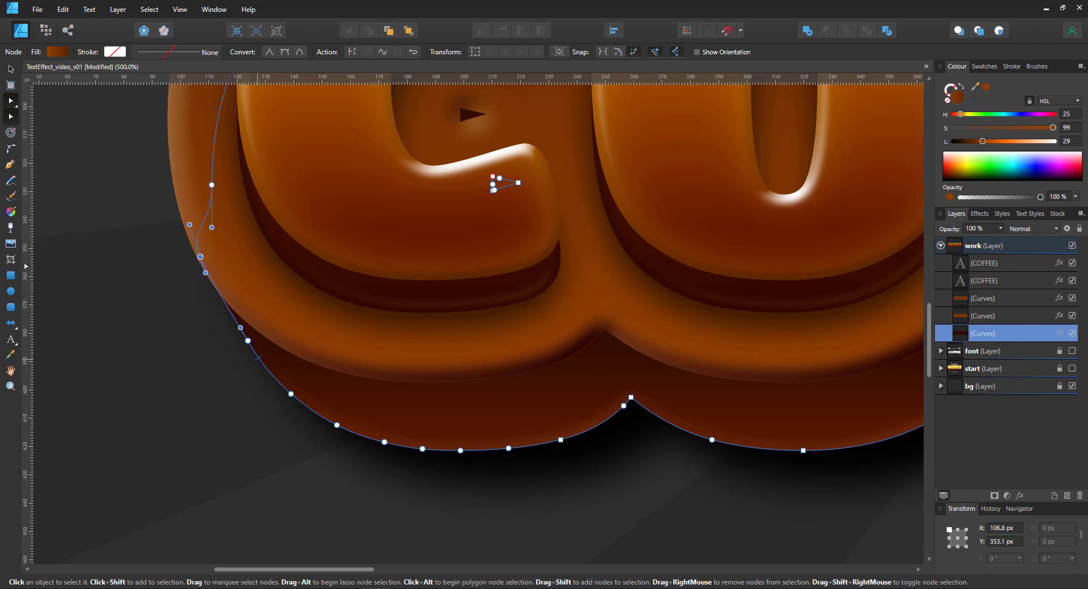
pyautogui.click(10, 258)
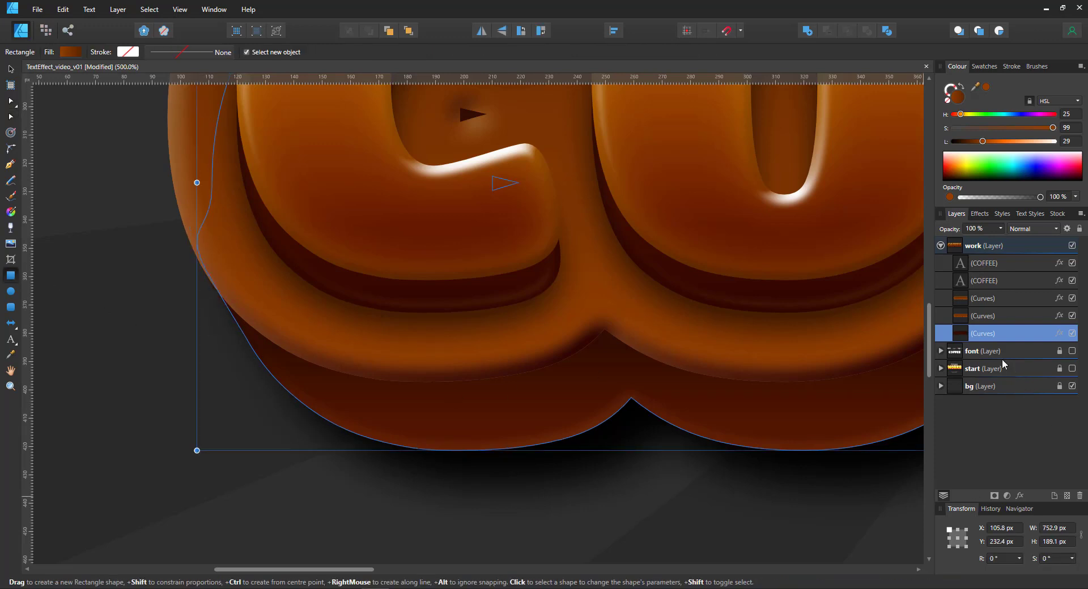
# Draw a black rectangle in the C–O gap and shear it to about 17.7°.
pyautogui.moveTo(507, 285); pyautogui.dragTo(623, 506)
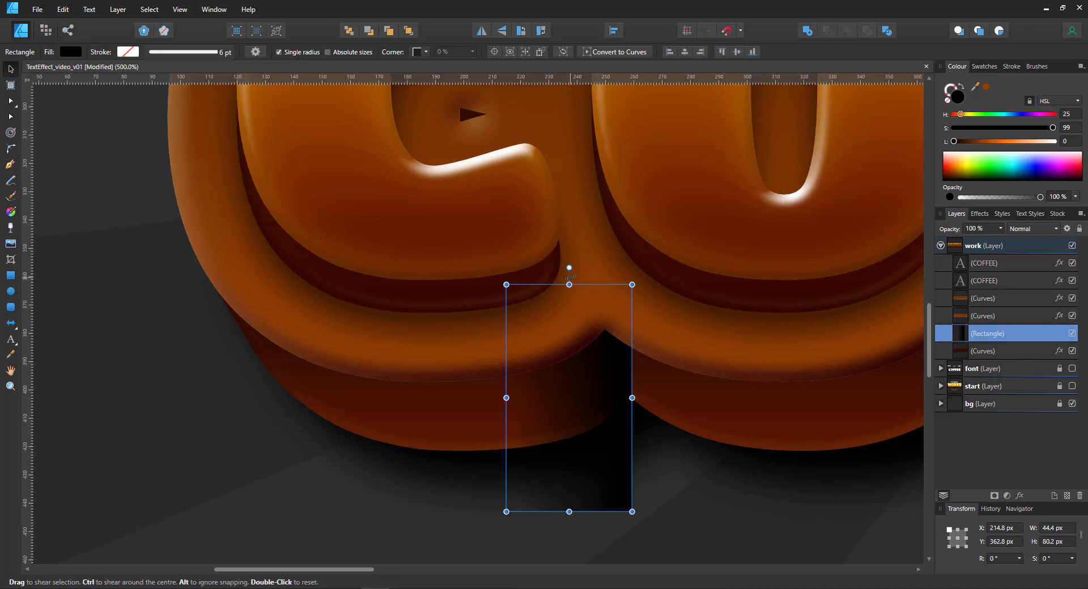
pyautogui.moveTo(568, 268); pyautogui.dragTo(530, 268)
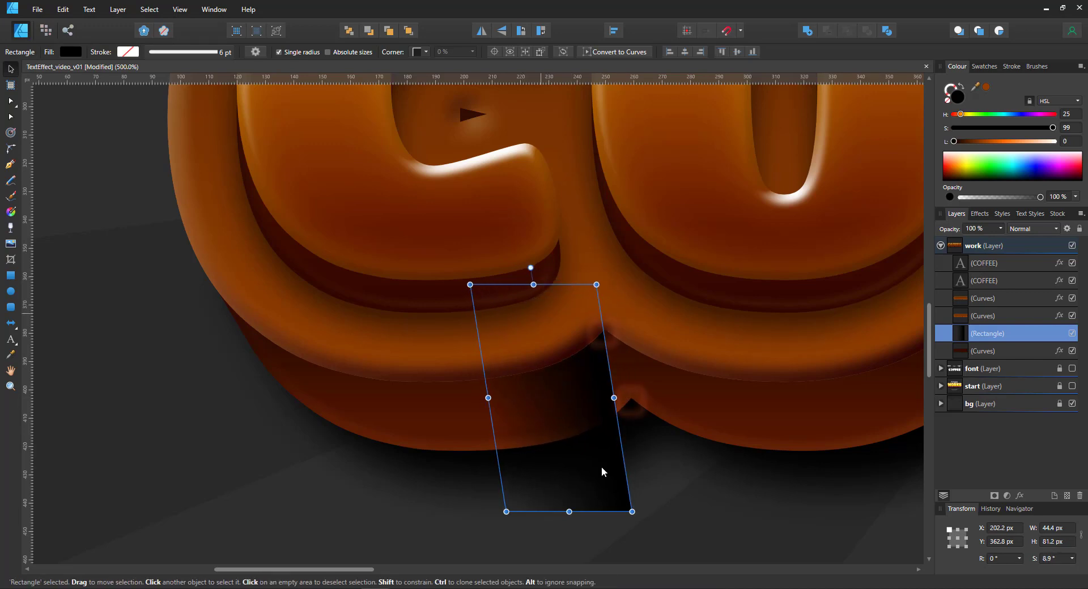
pyautogui.moveTo(613, 397); pyautogui.dragTo(630, 402)
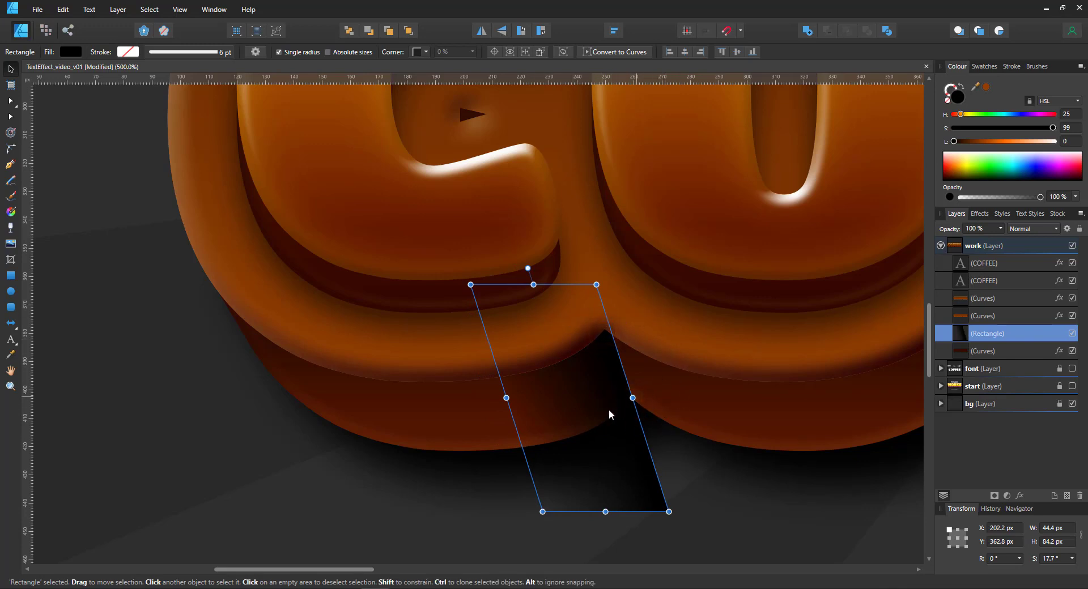
pyautogui.moveTo(644, 430)
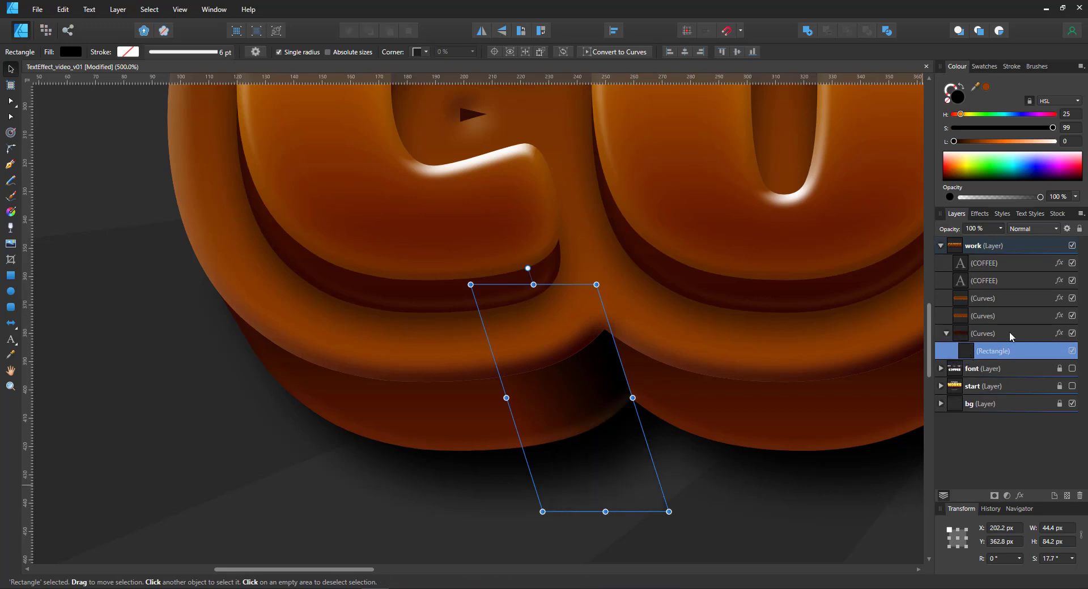
pyautogui.moveTo(951, 284)
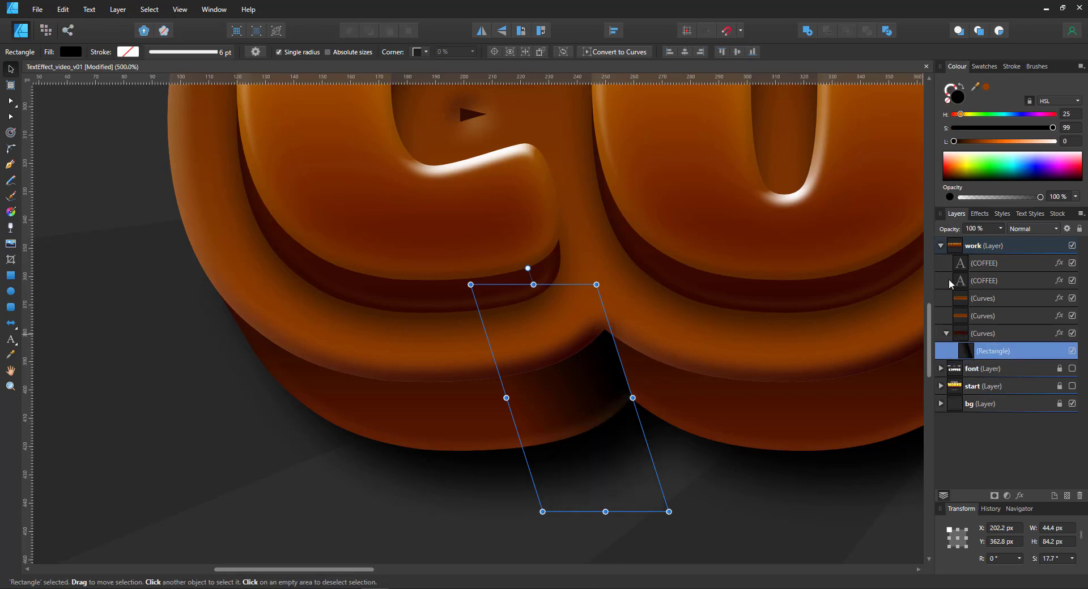
# Set the clipped rectangle to Multiply blend at 50% opacity.
pyautogui.click(1030, 229)
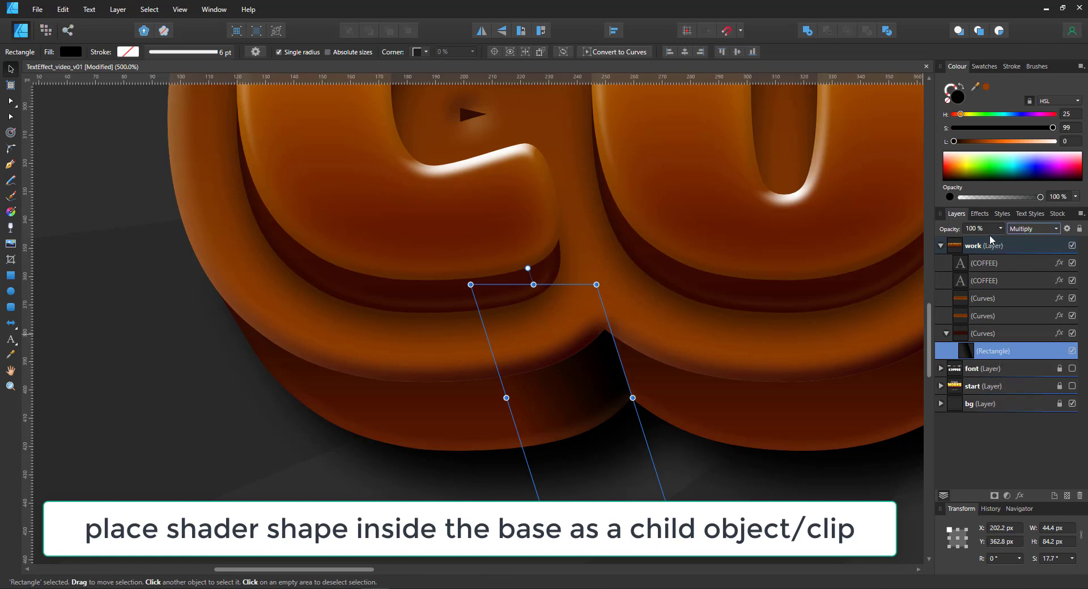
pyautogui.click(978, 229)
pyautogui.write('50')
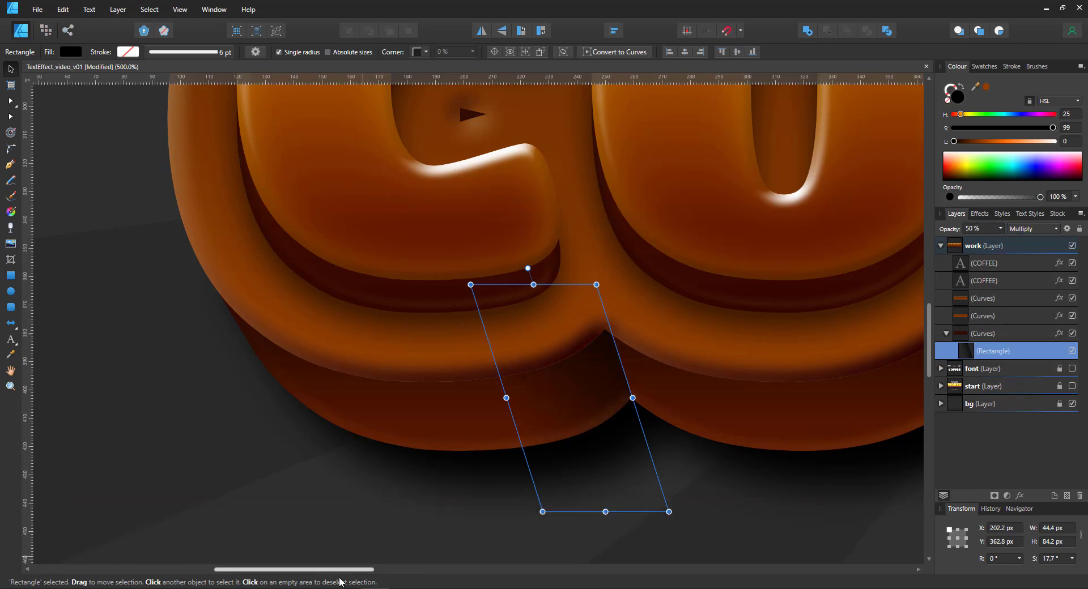
pyautogui.hscroll(3)
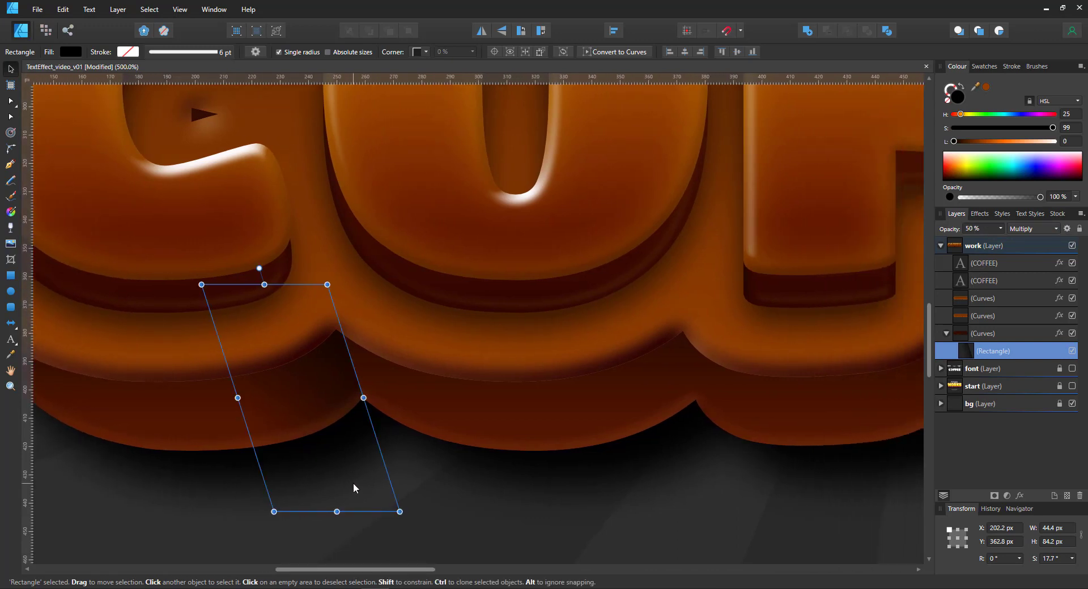